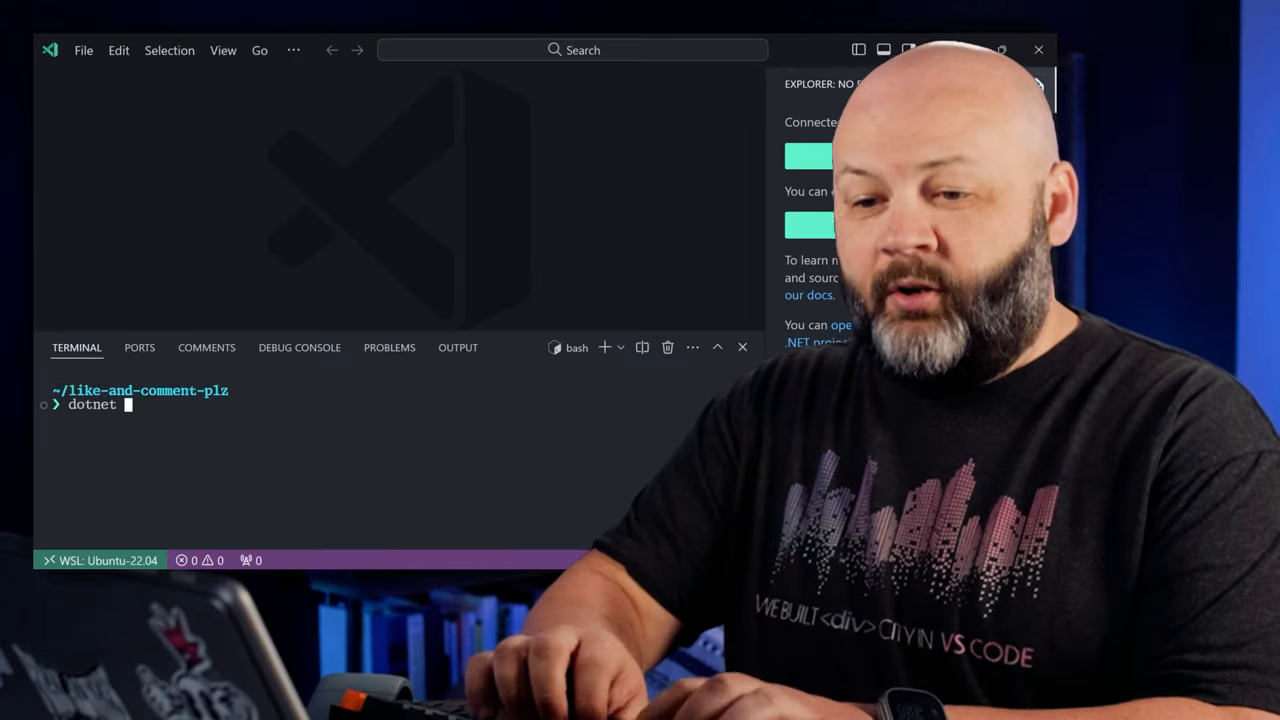
# Create a new .NET console project in the like-and-comment-plz folder with 'dotnet new console'.
pyautogui.write('new console')
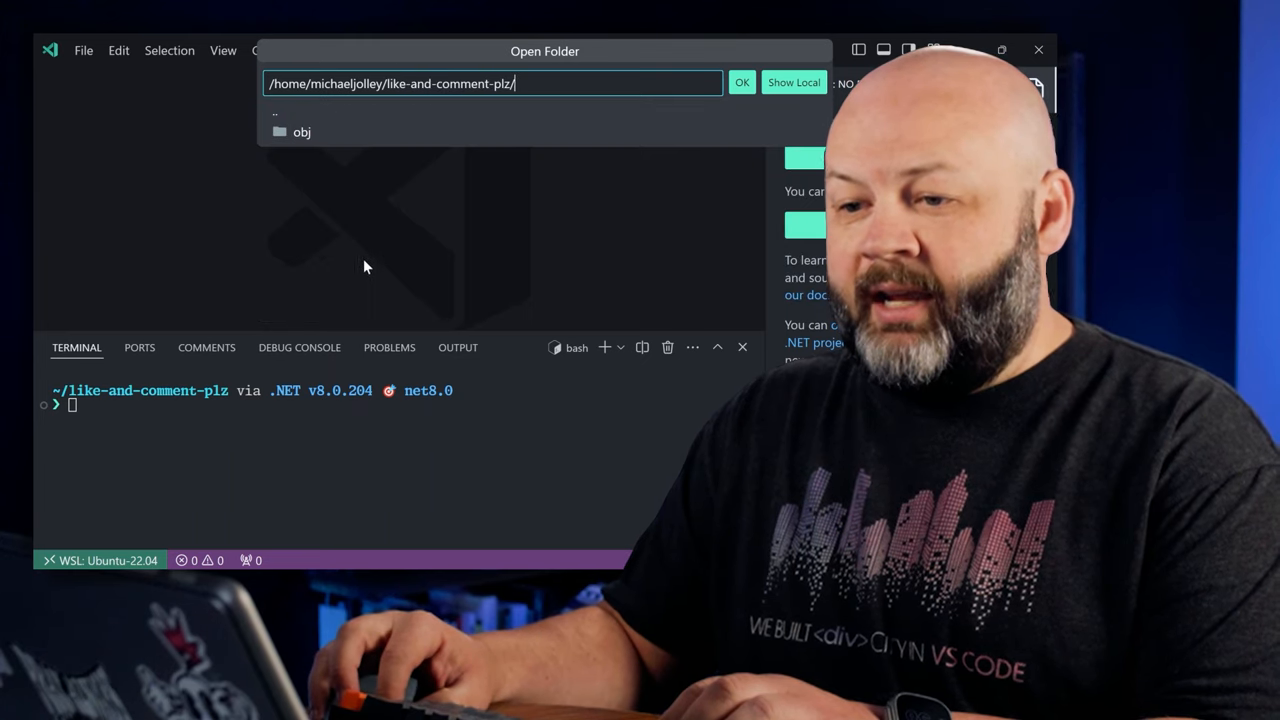
# Open the like-and-comment-plz folder as the workspace and show Program.cs.
pyautogui.click(742, 82)
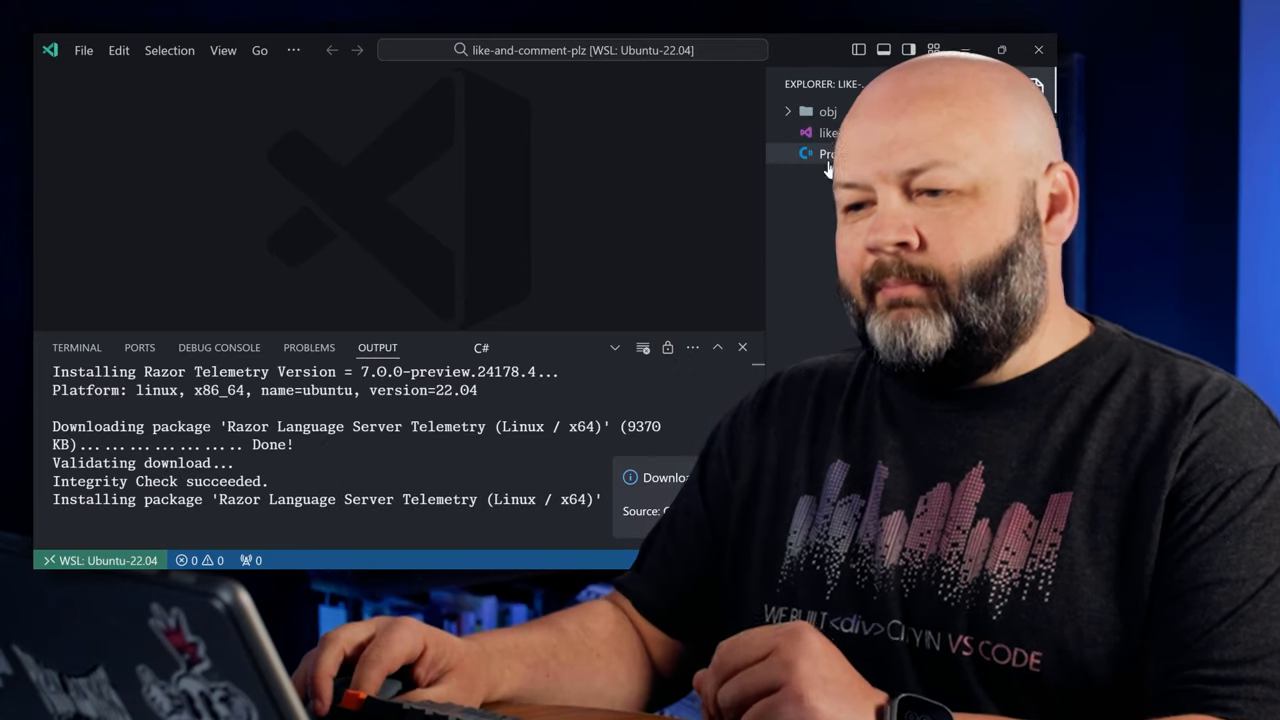
pyautogui.click(828, 154)
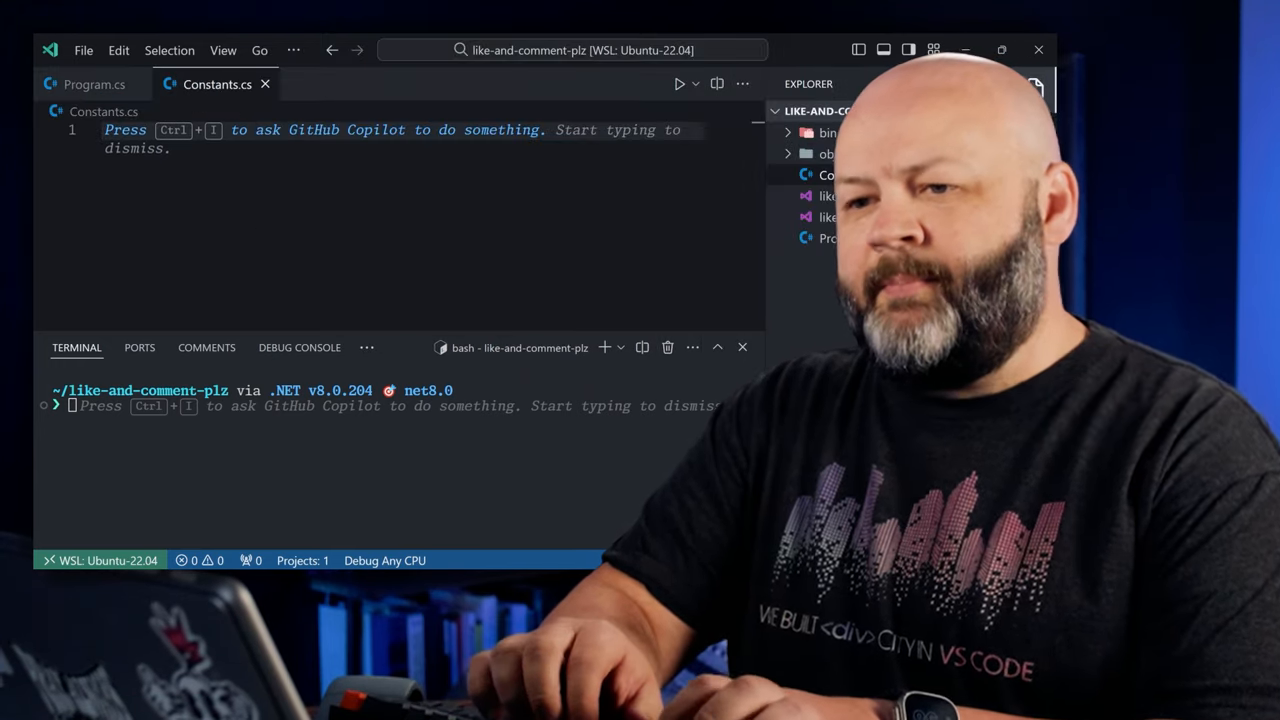
# Declare 'public static class Constants' in the new Constants.cs file.
pyautogui.write('public static class Constants')
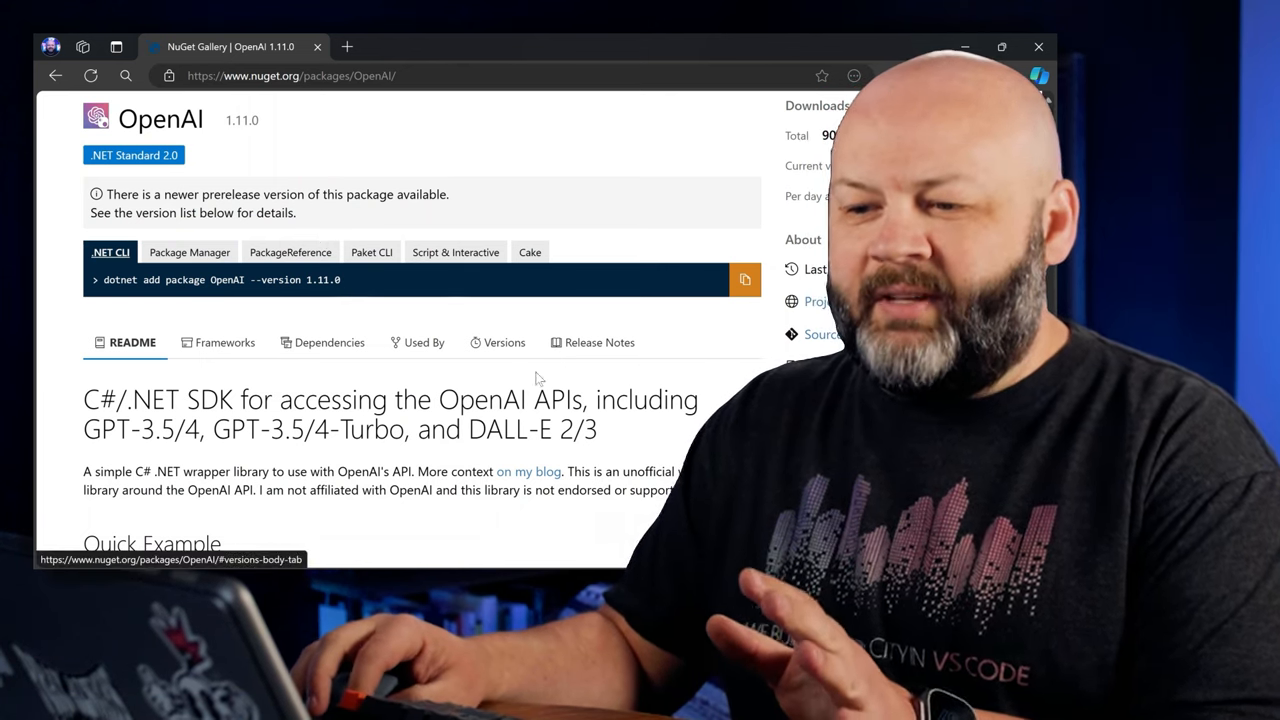
# Browse the OpenAI package's version history on NuGet and open 2.0.0-beta.5.
pyautogui.click(503, 342)
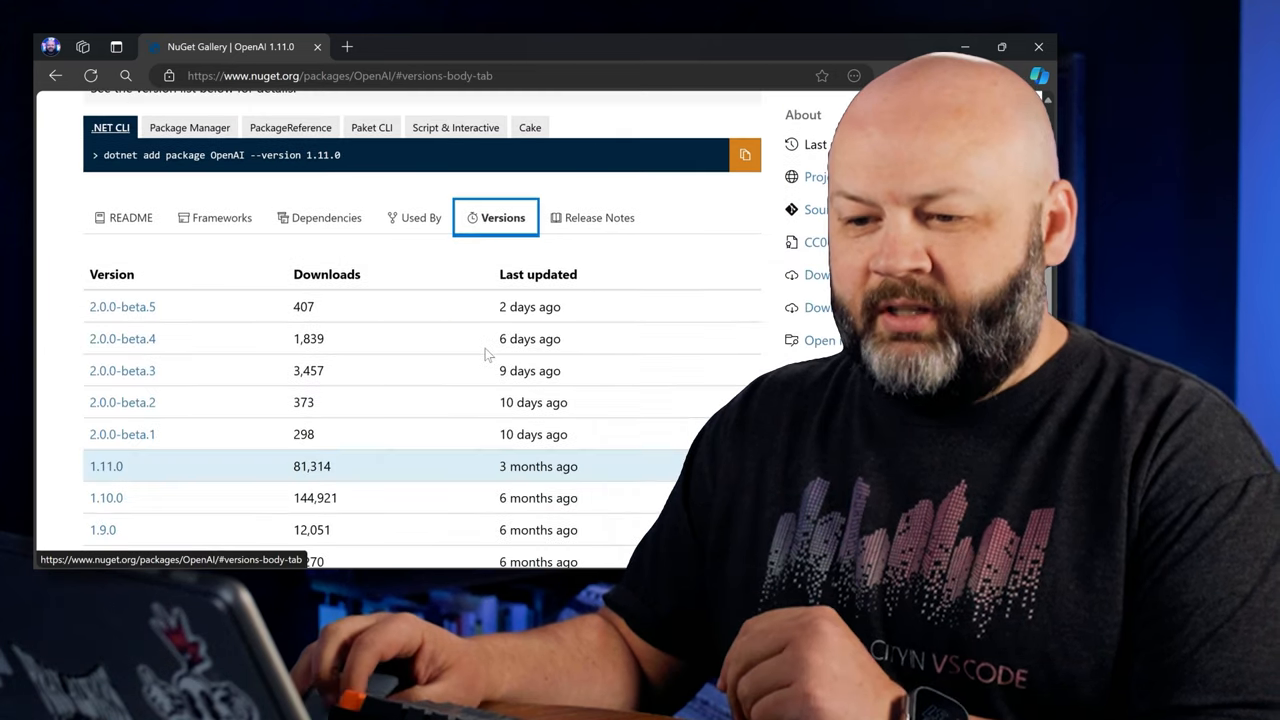
pyautogui.scroll(-3)
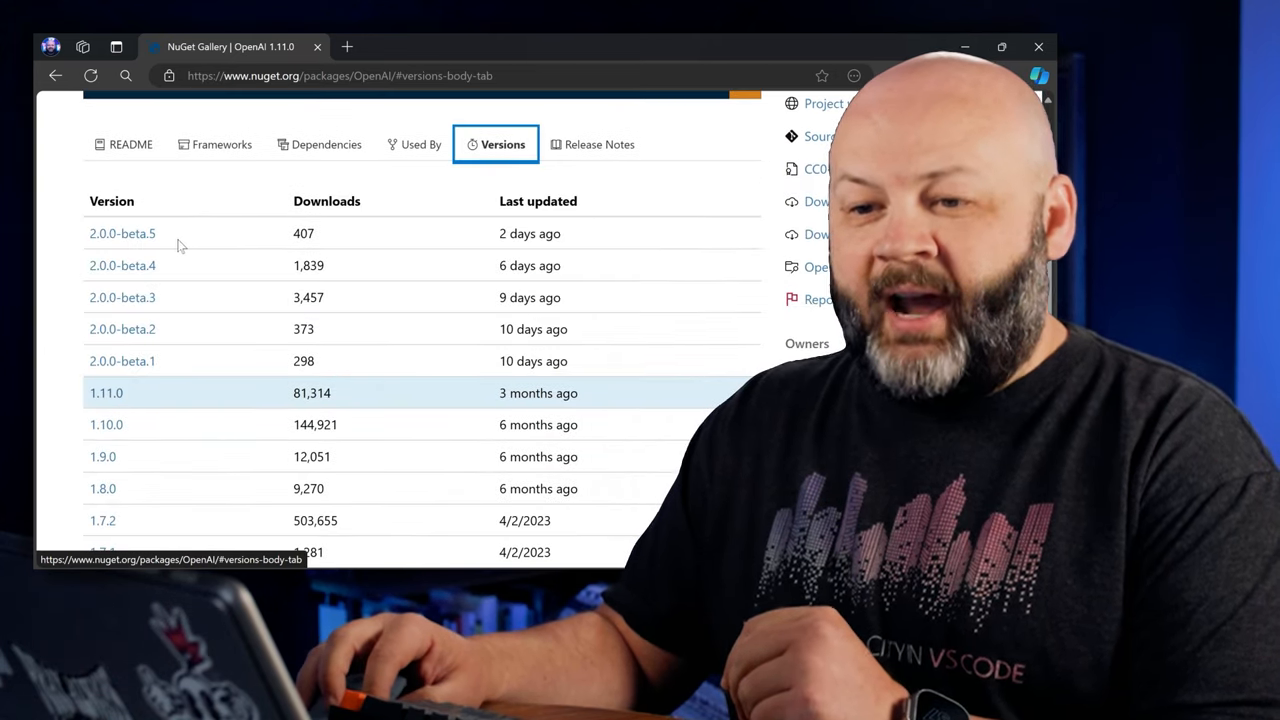
pyautogui.click(122, 233)
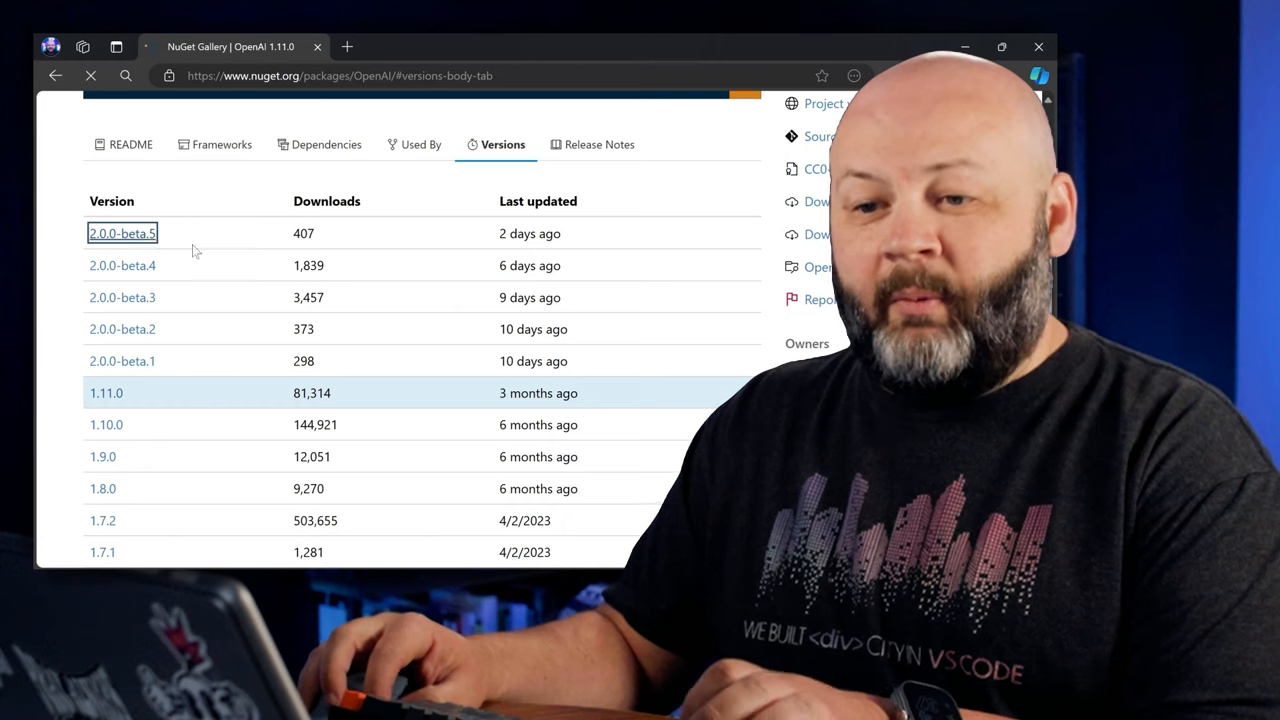
pyautogui.click(122, 233)
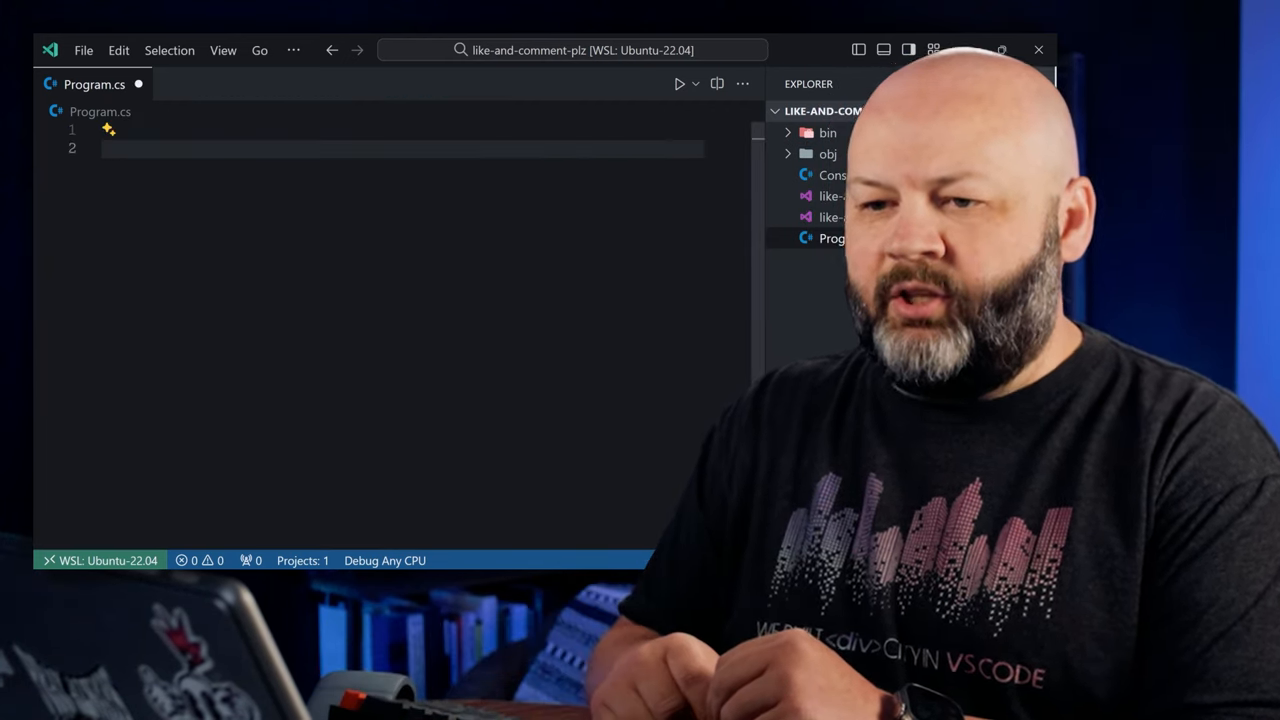
# Write var prompt = args.Aggregate((x, y) => $"{x} {y}"); in Program.cs.
pyautogui.write('var prompt = args.Aggregate')
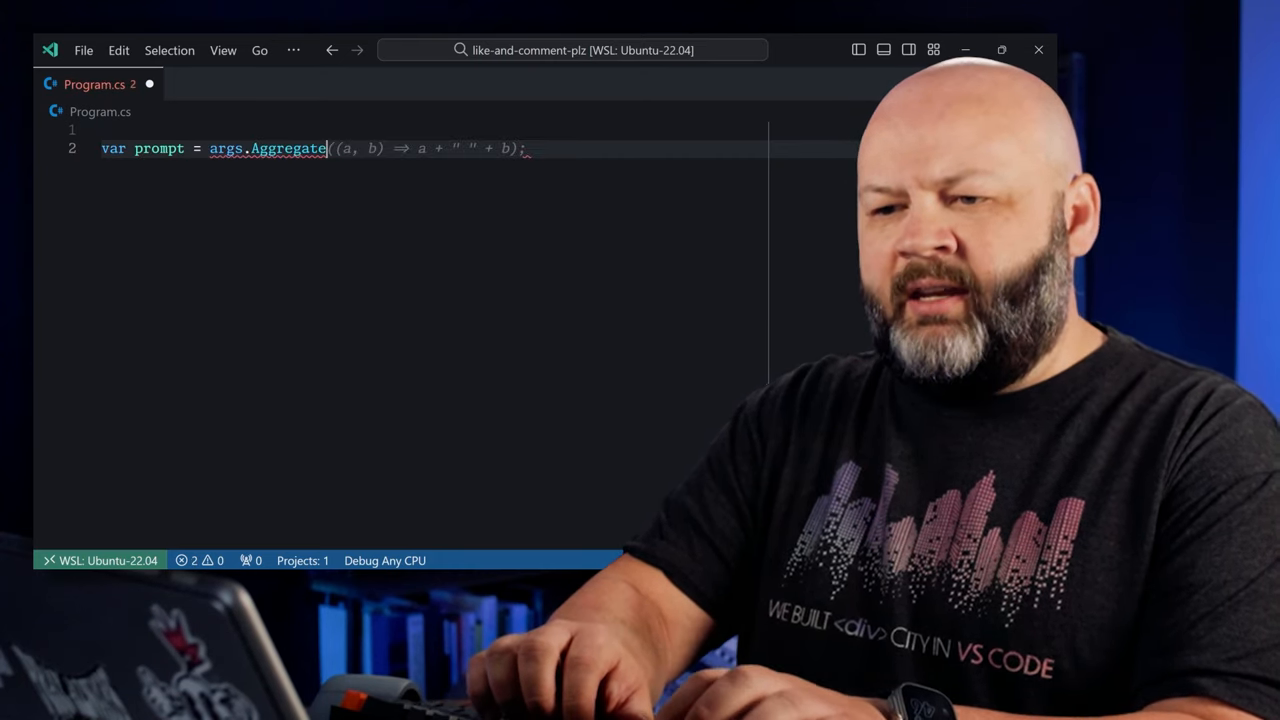
pyautogui.write('(x, y) => )')
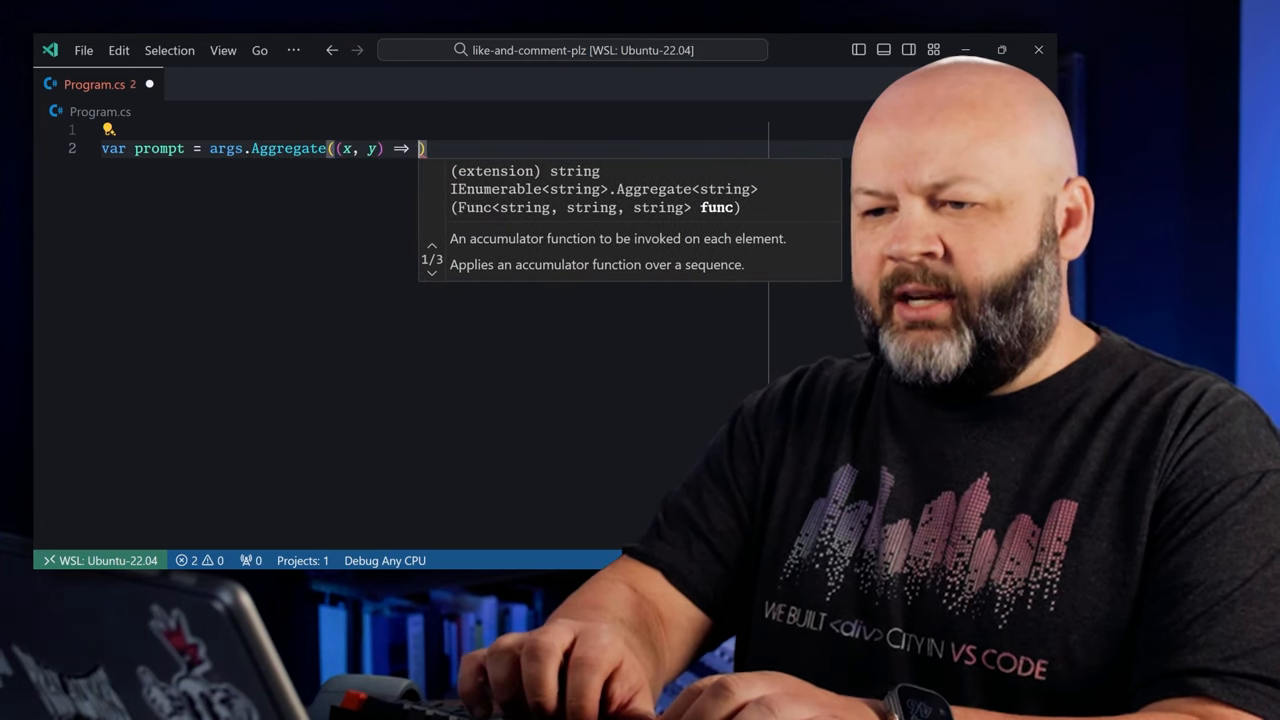
pyautogui.write('$"{x} {y}");')
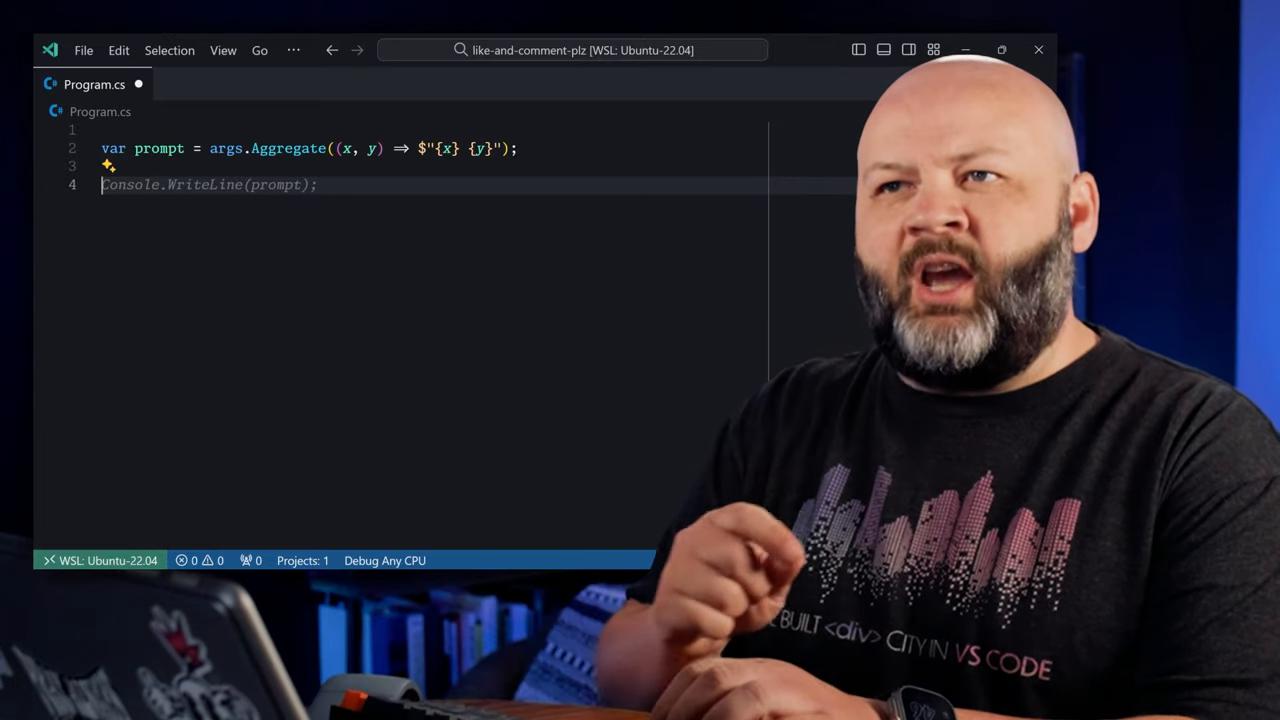
pyautogui.write('var')
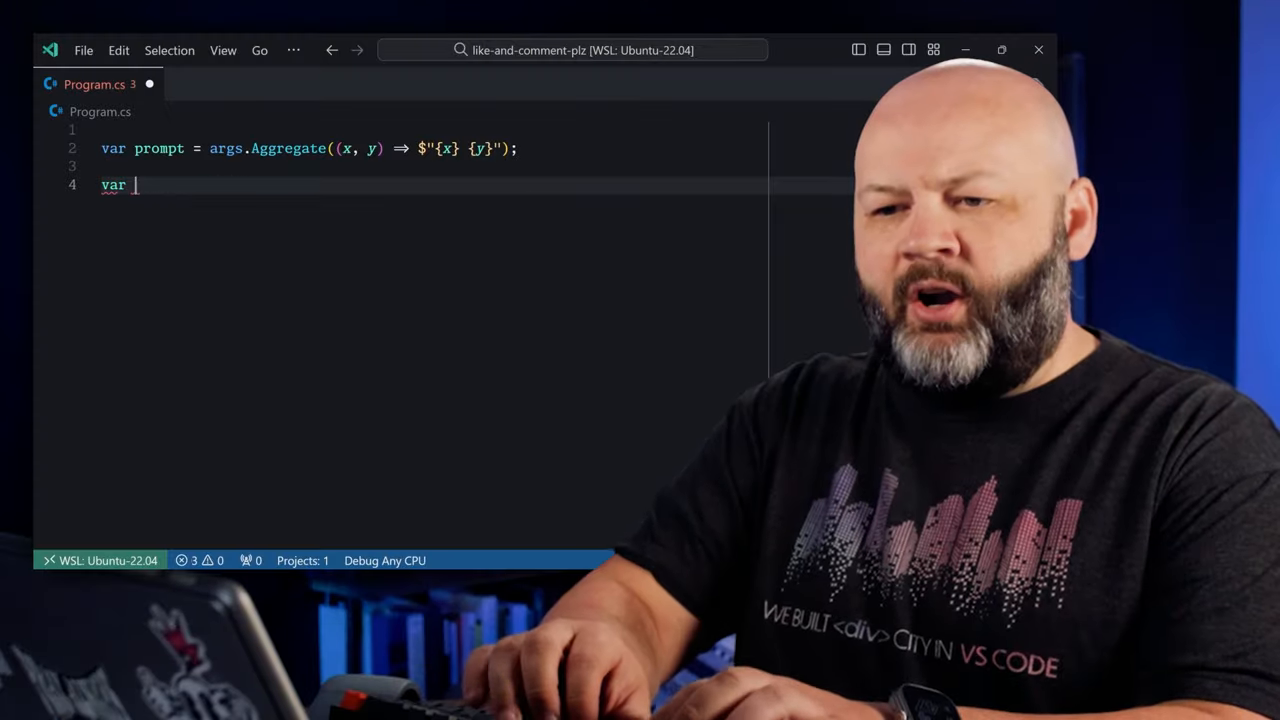
# Add var openAI = new ChatClient(Constants.OpenAIAPIKEY); to Program.cs.
pyautogui.write('openAI =')
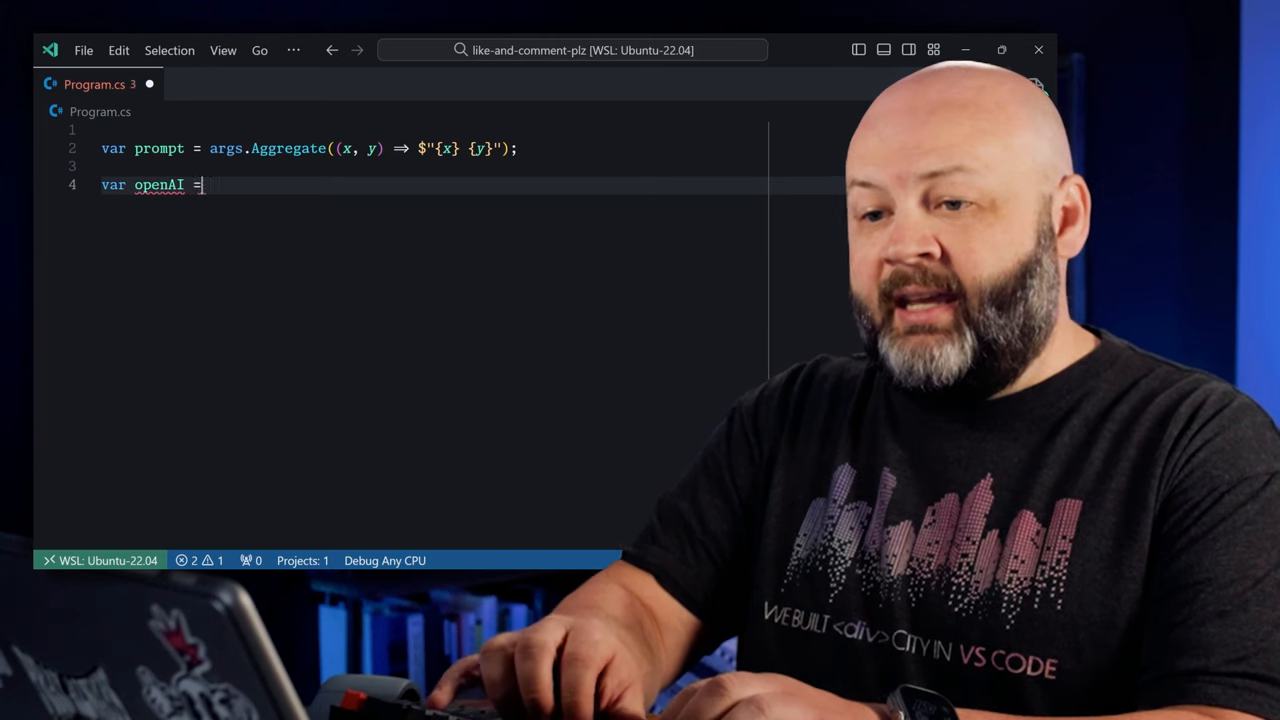
pyautogui.write('new ChatClient')
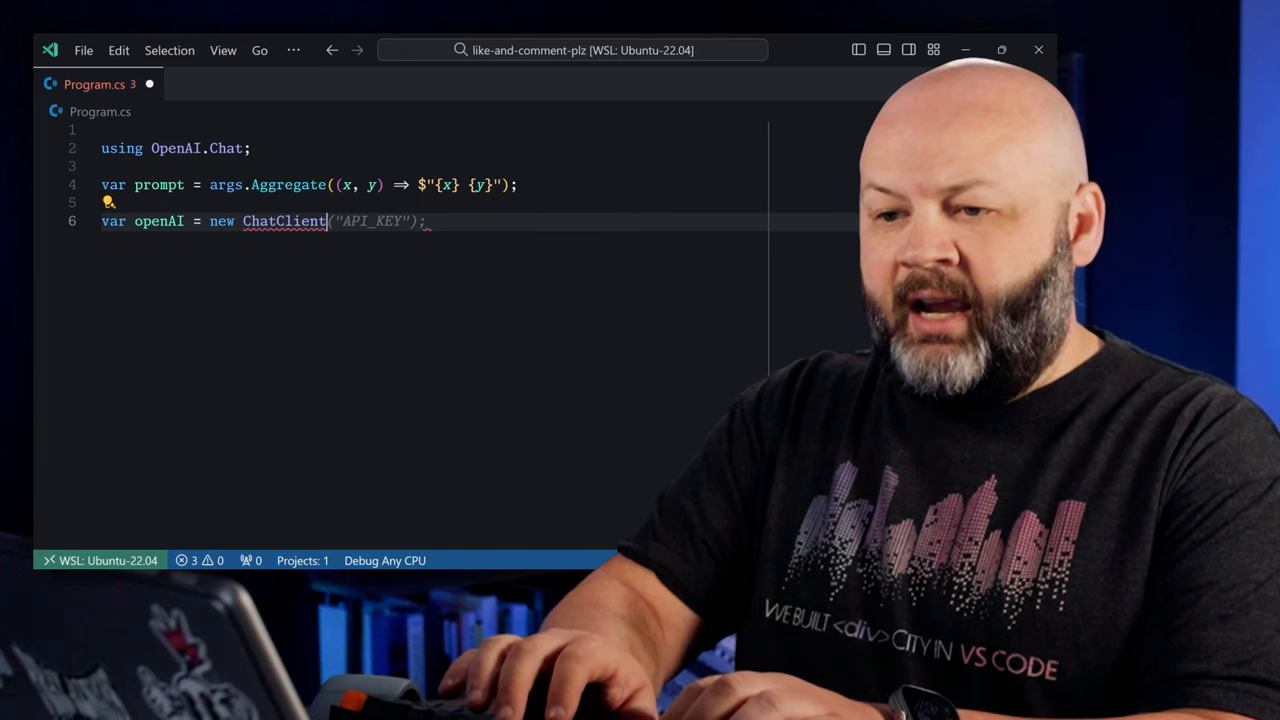
pyautogui.write('Cos)')
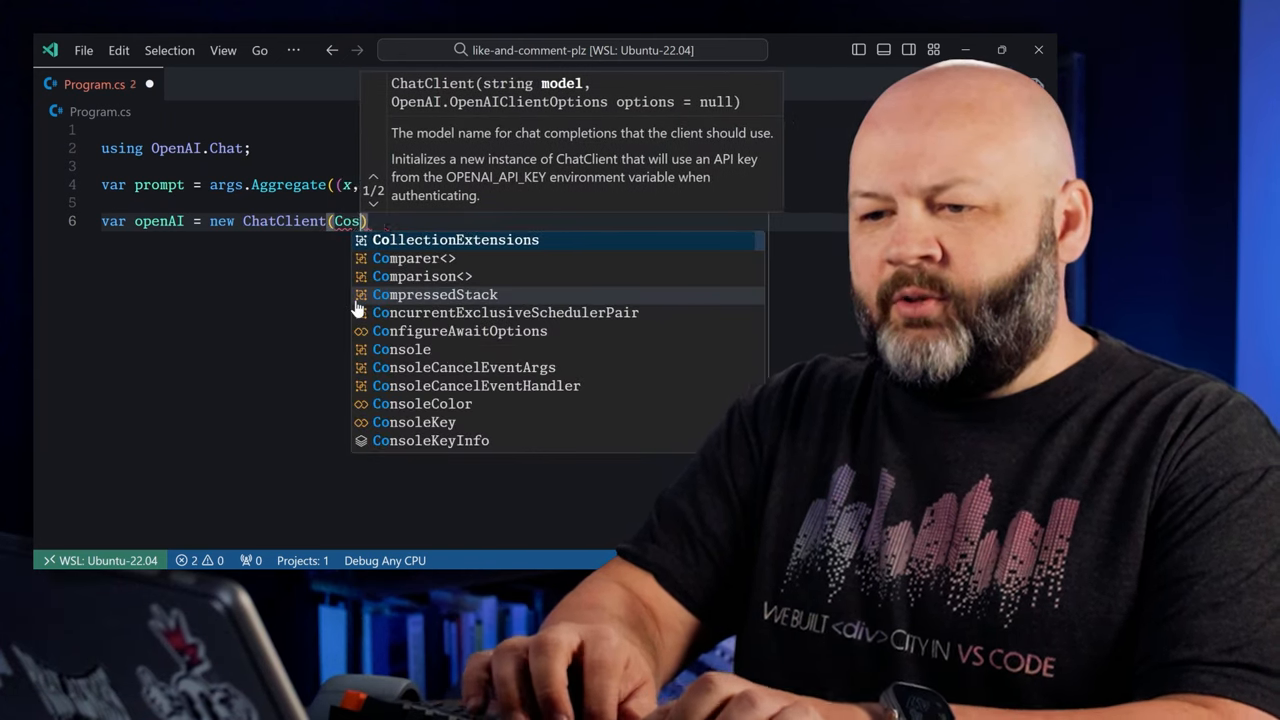
pyautogui.write('Constants.OpenAIAPIKEY')
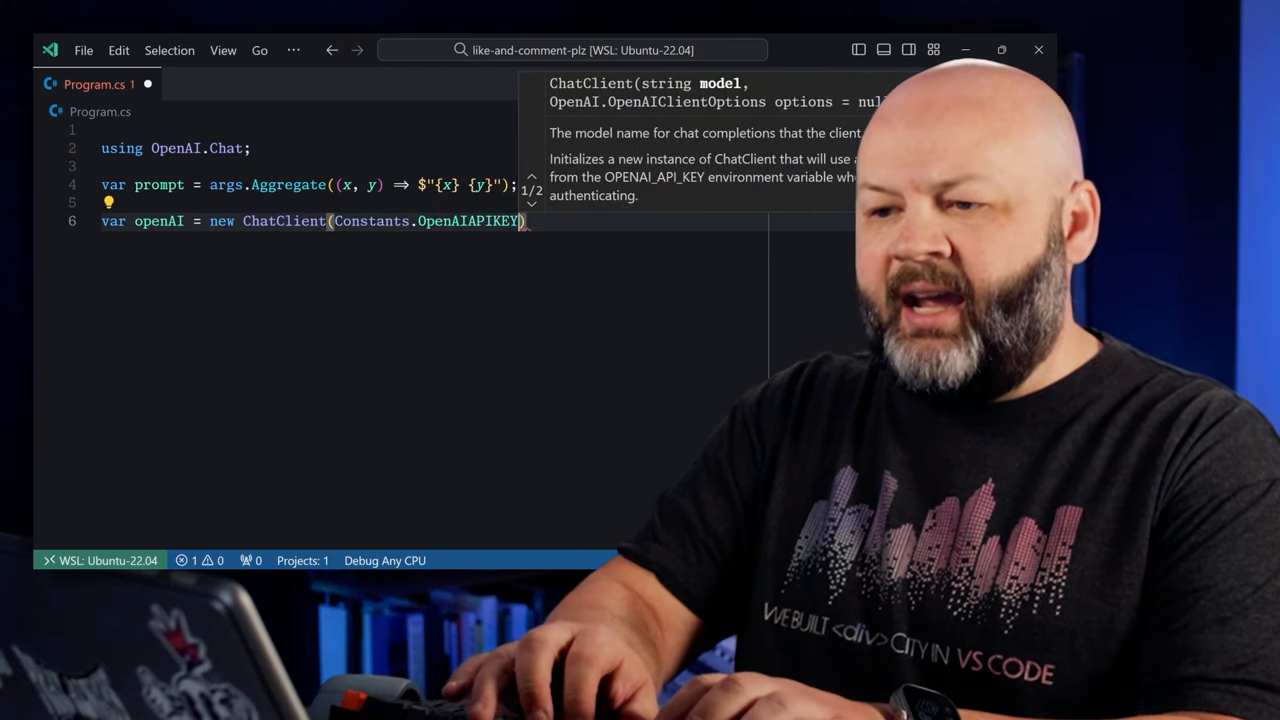
pyautogui.write(';')
pyautogui.press('Enter')
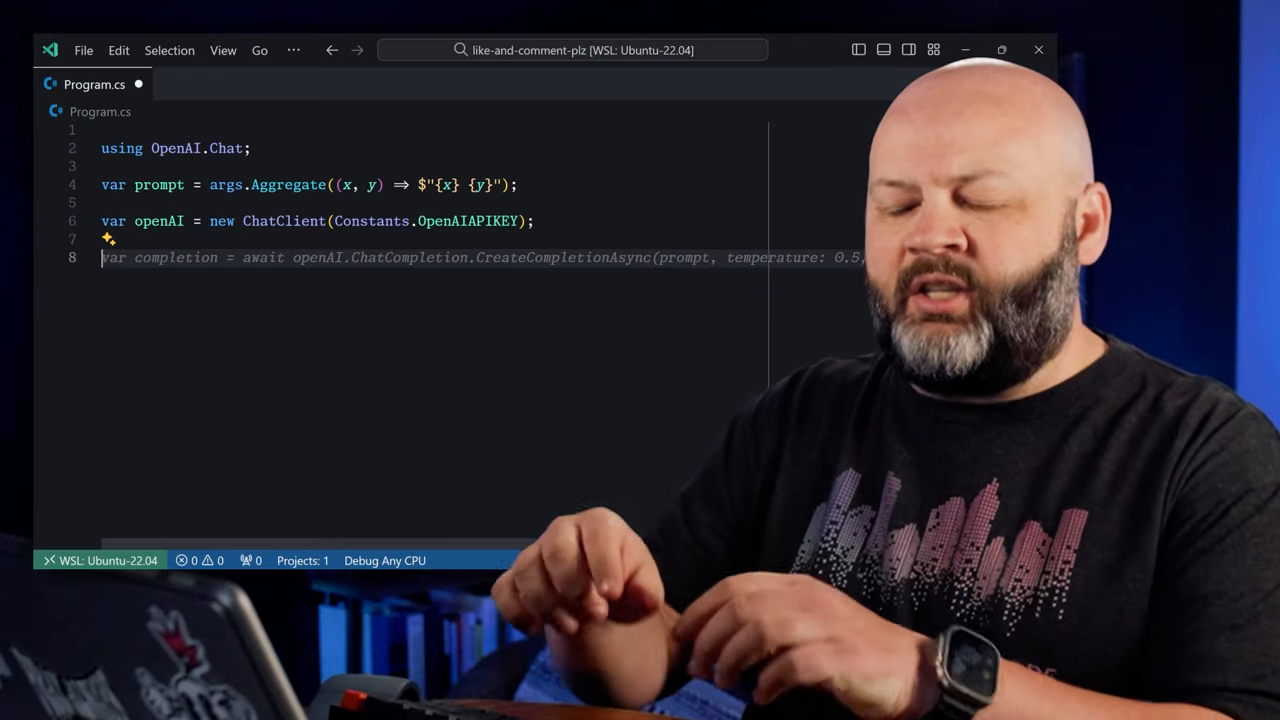
# Start a while (prompt != "no" && !String.IsNullOrEmpty(prompt)) loop with an opening brace.
pyautogui.write('while (')
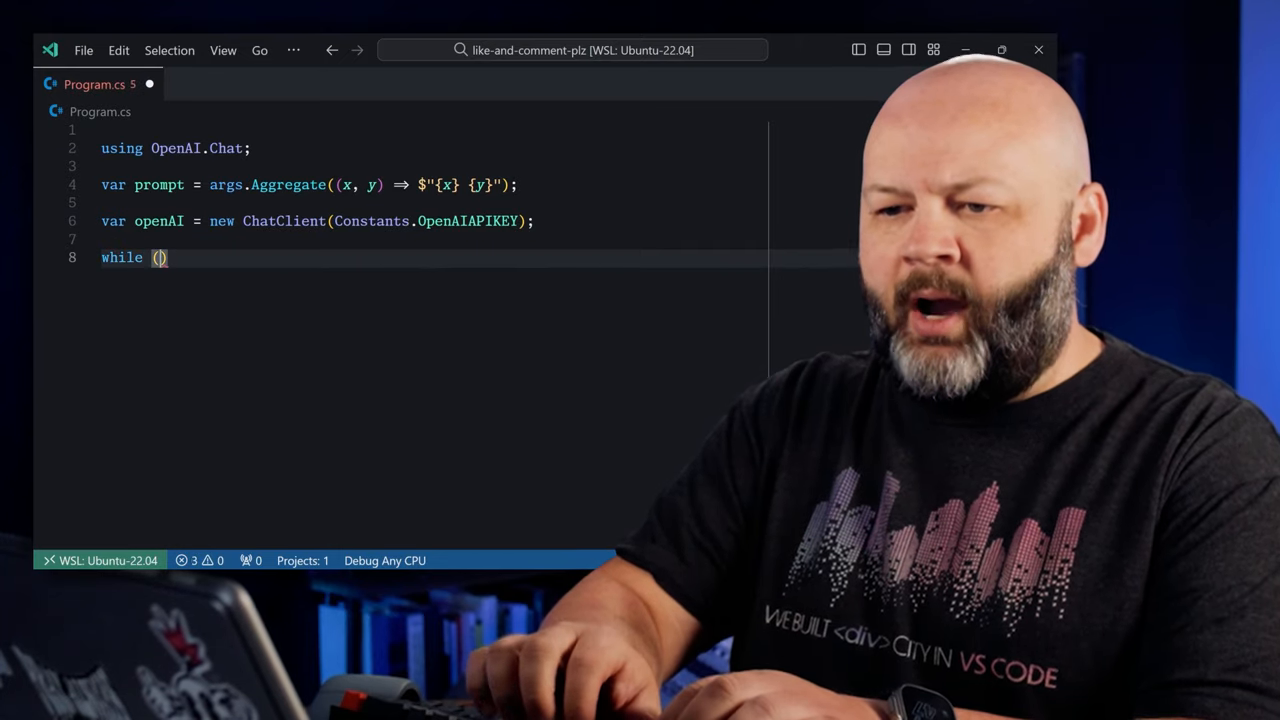
pyautogui.write('prm')
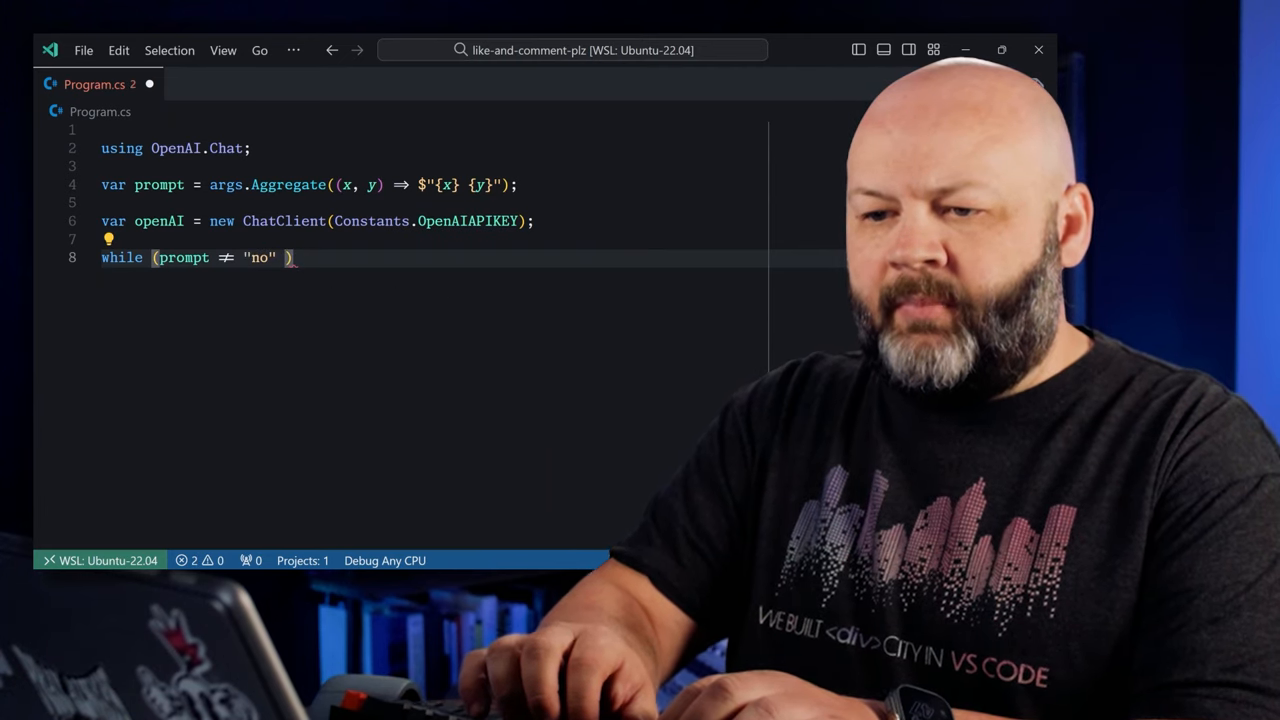
pyautogui.write('&& S')
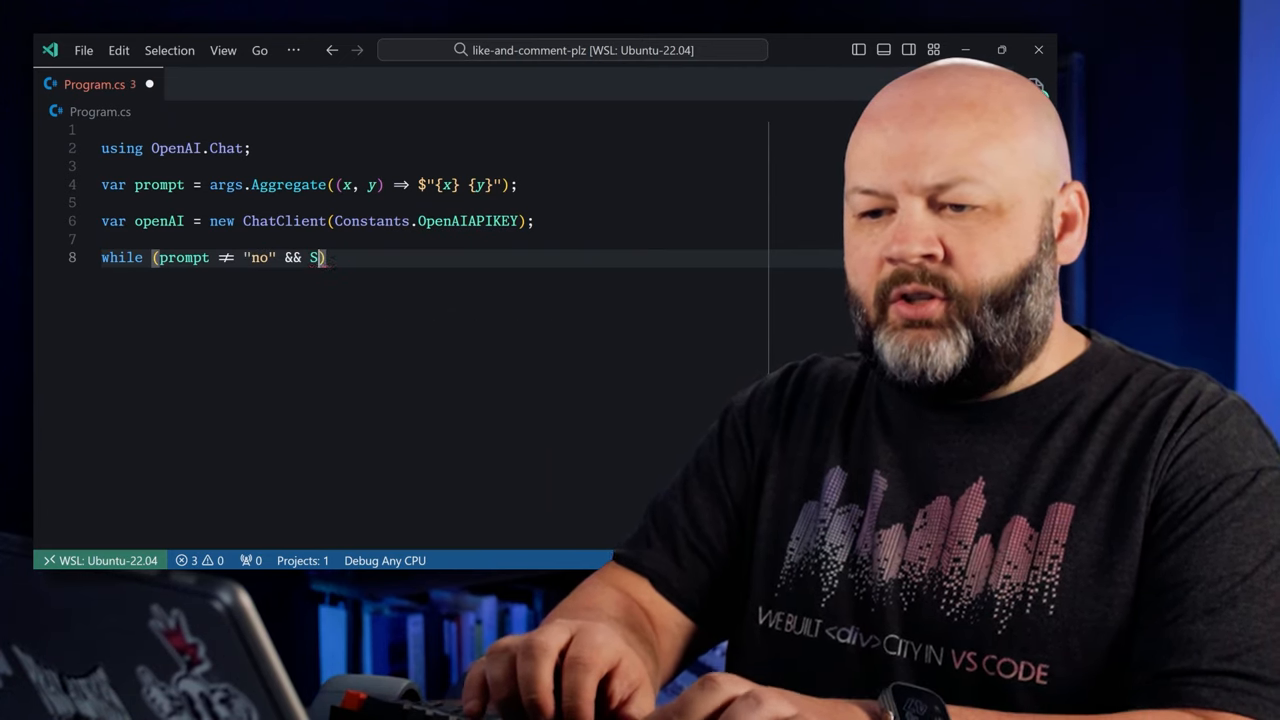
pyautogui.write('tring.IsNullOrEmpty(')
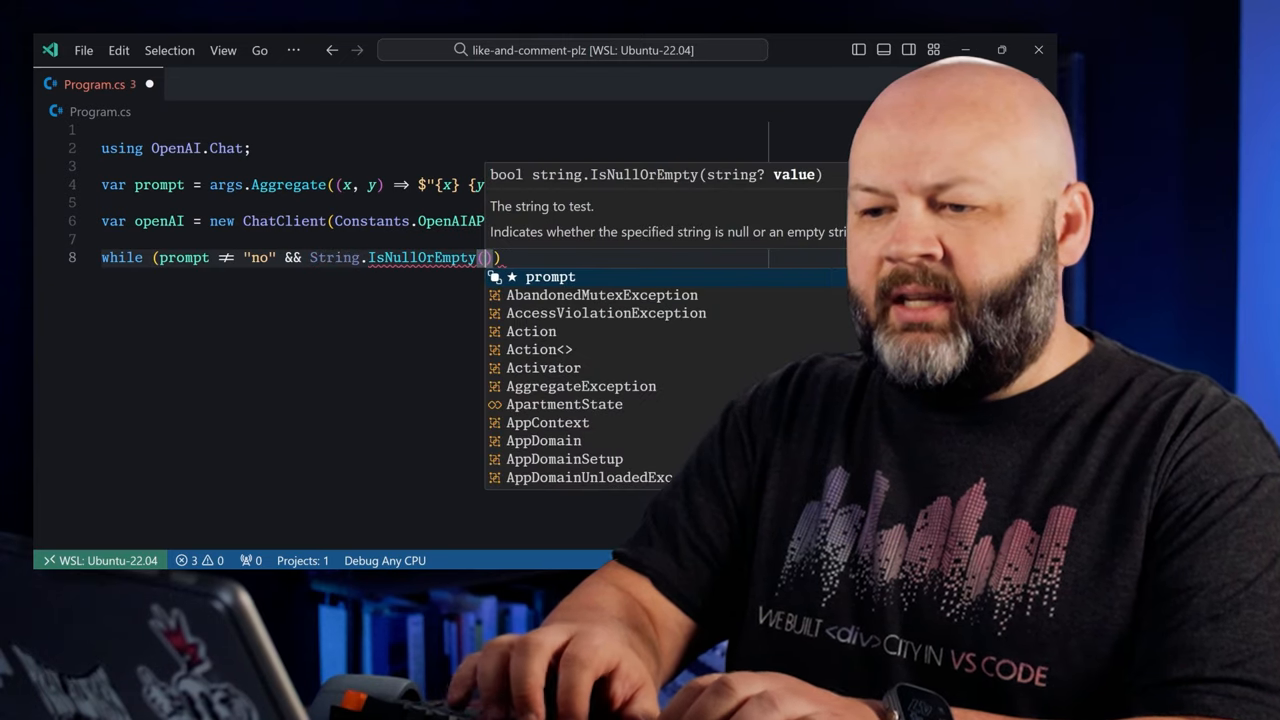
pyautogui.write('prompt')
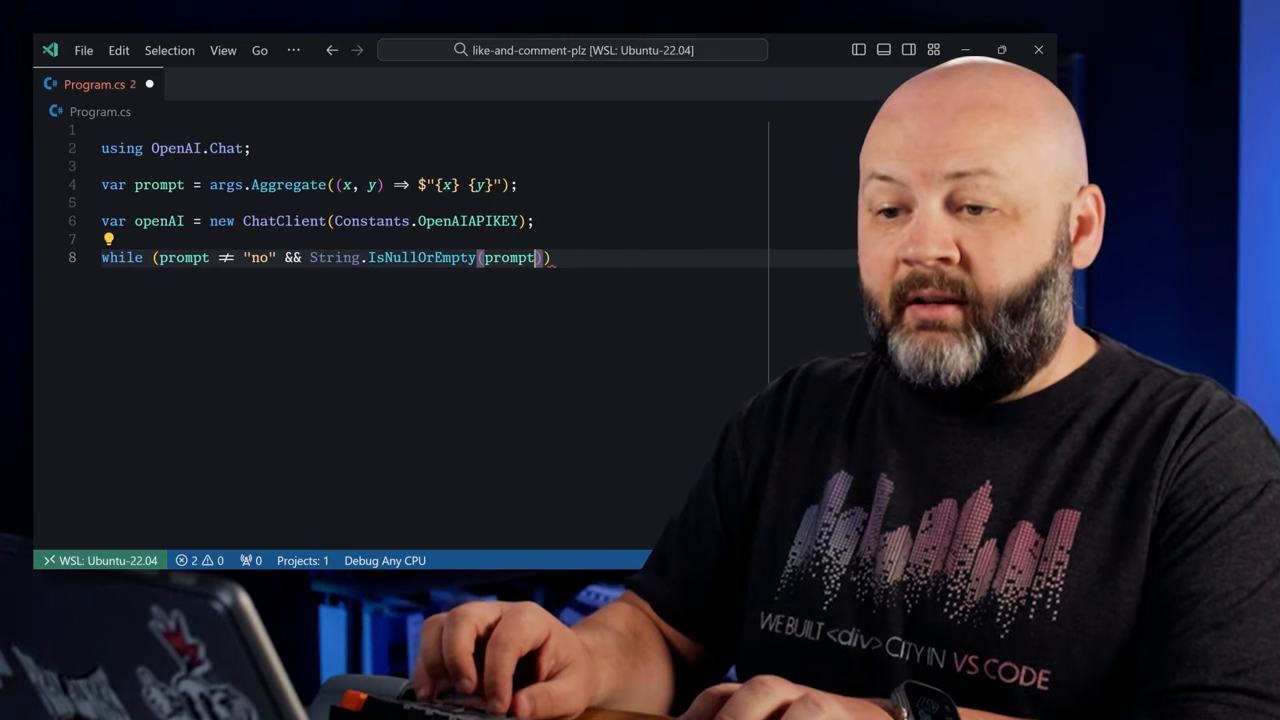
pyautogui.write('!')
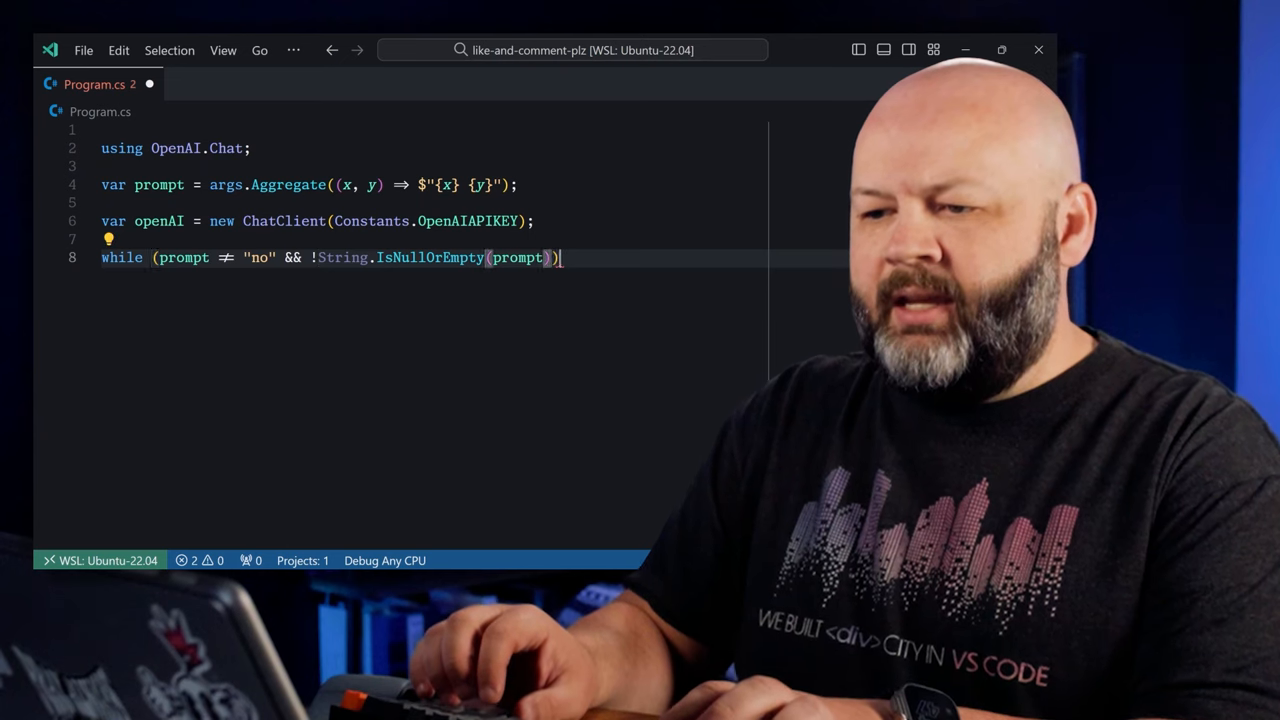
pyautogui.write('{')
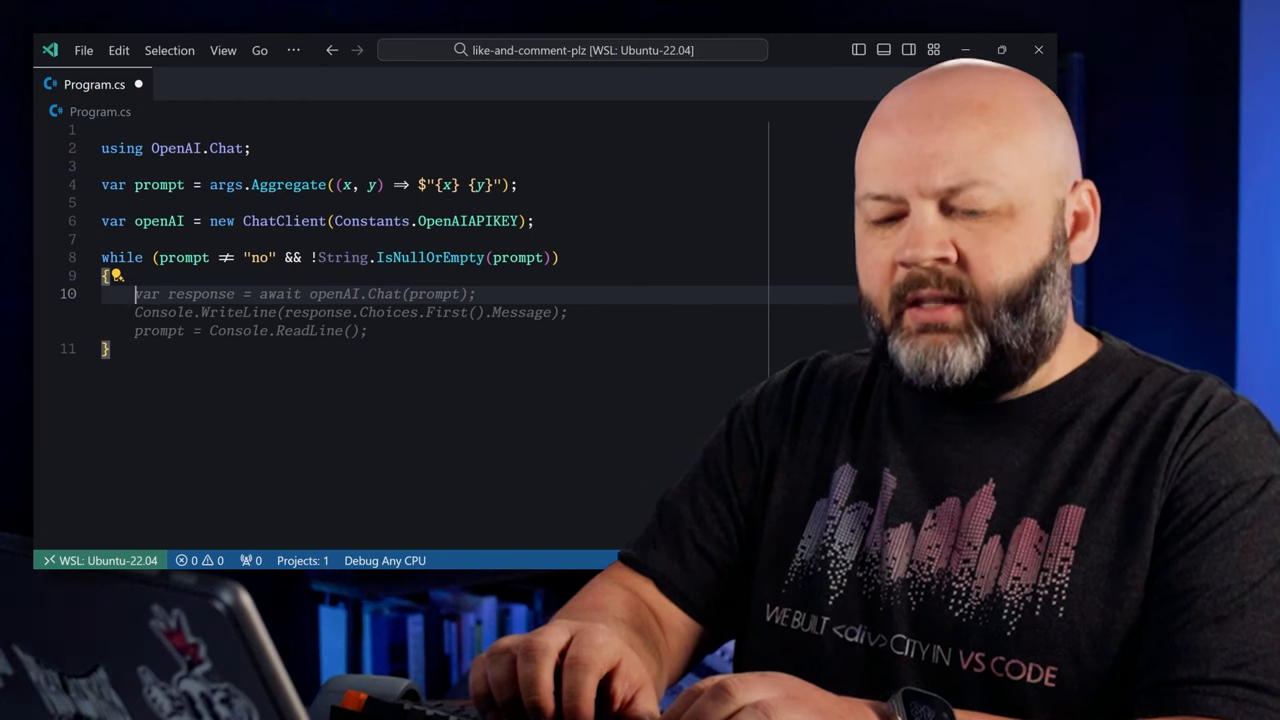
# Stream the chat completion for prompt into updates and begin an empty await foreach over them.
pyautogui.write('var u')
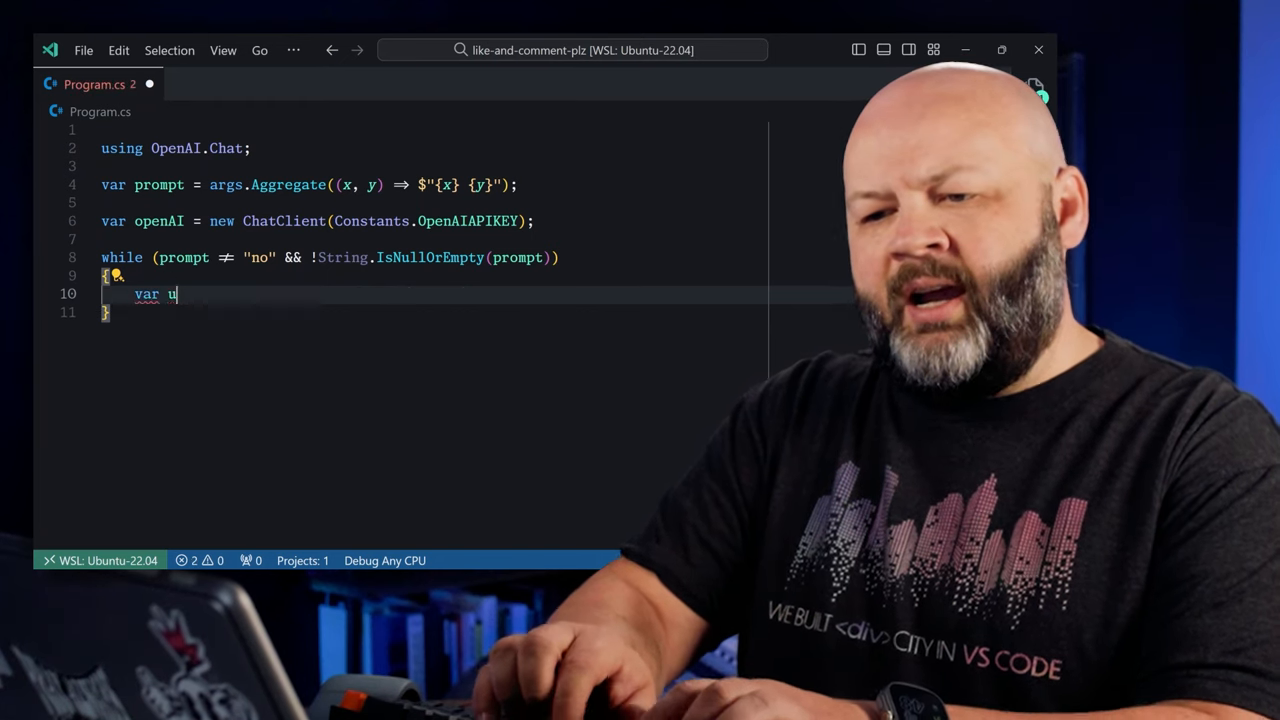
pyautogui.write('pdates = await openAI.SendChat(prompt);')
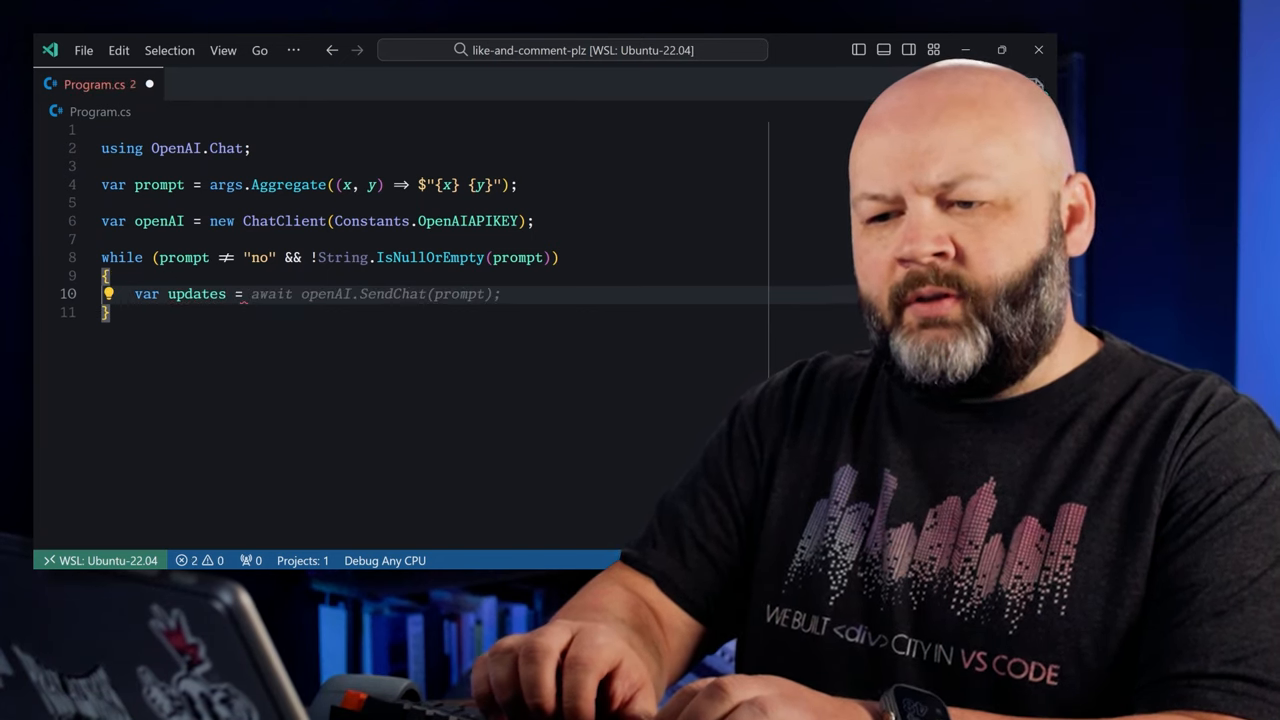
pyautogui.write('openAI')
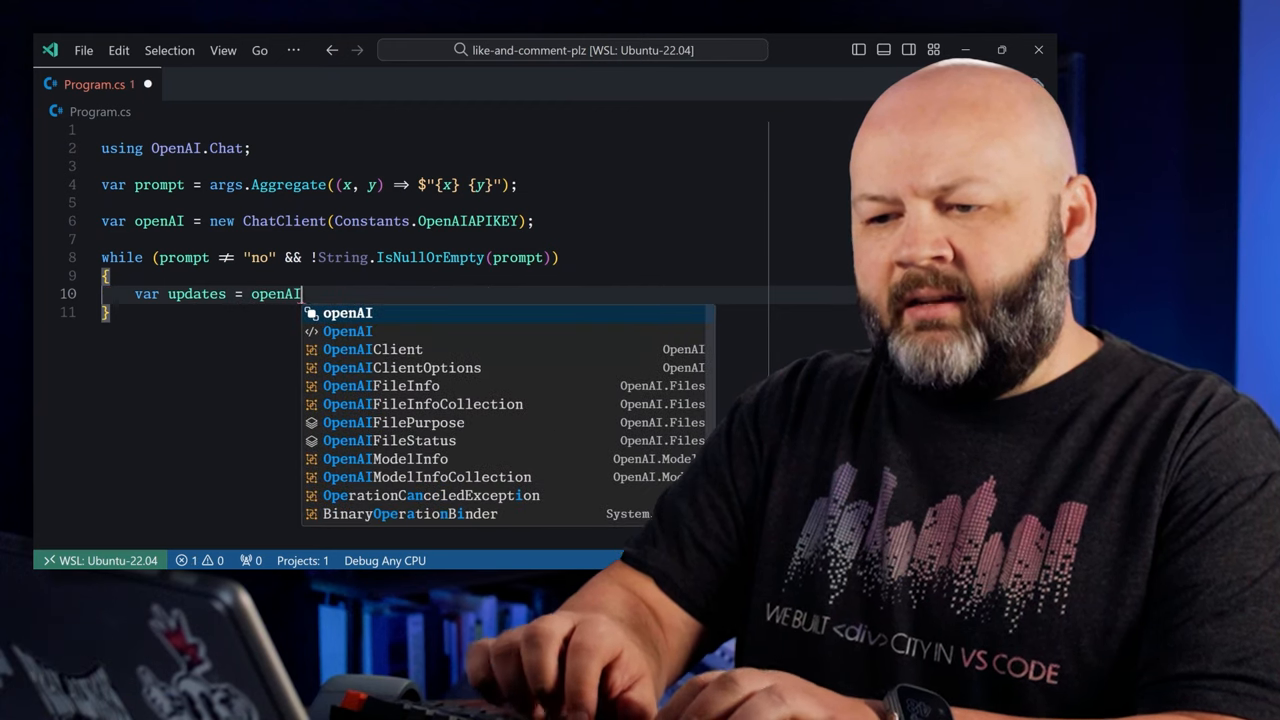
pyautogui.write('.CompleteChatStreamingAsync')
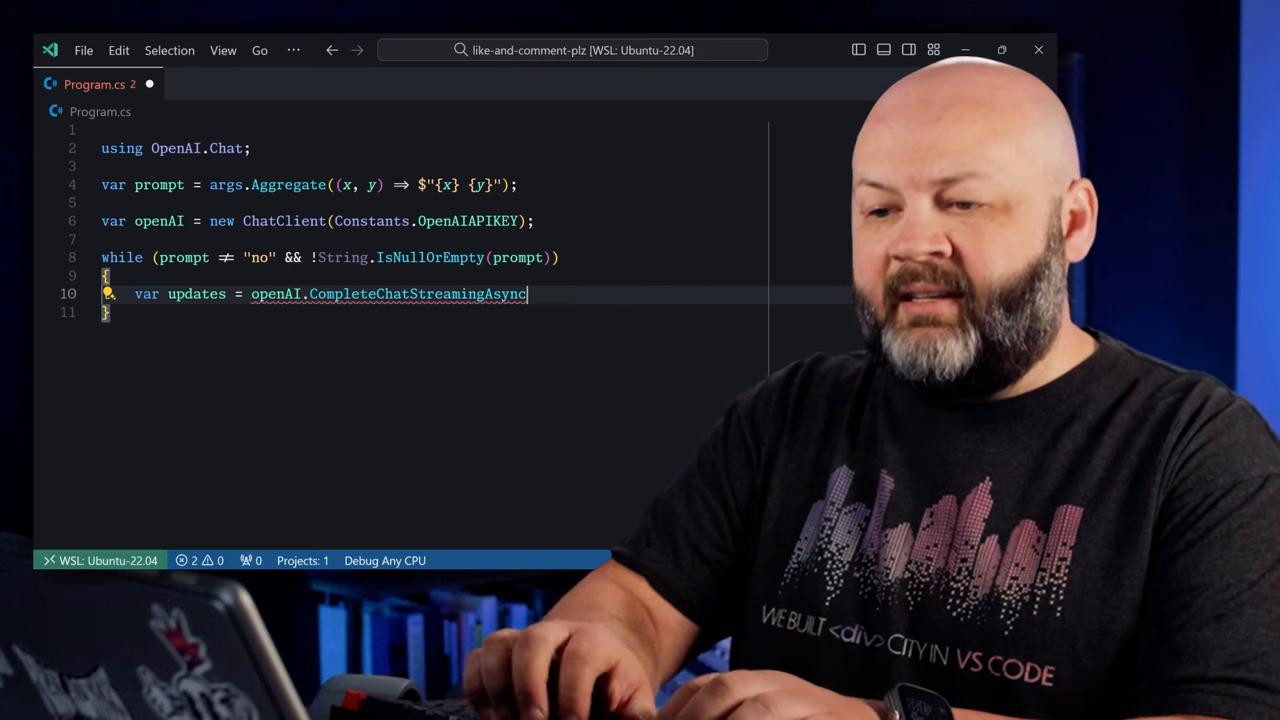
pyautogui.write('(prompt).Result;')
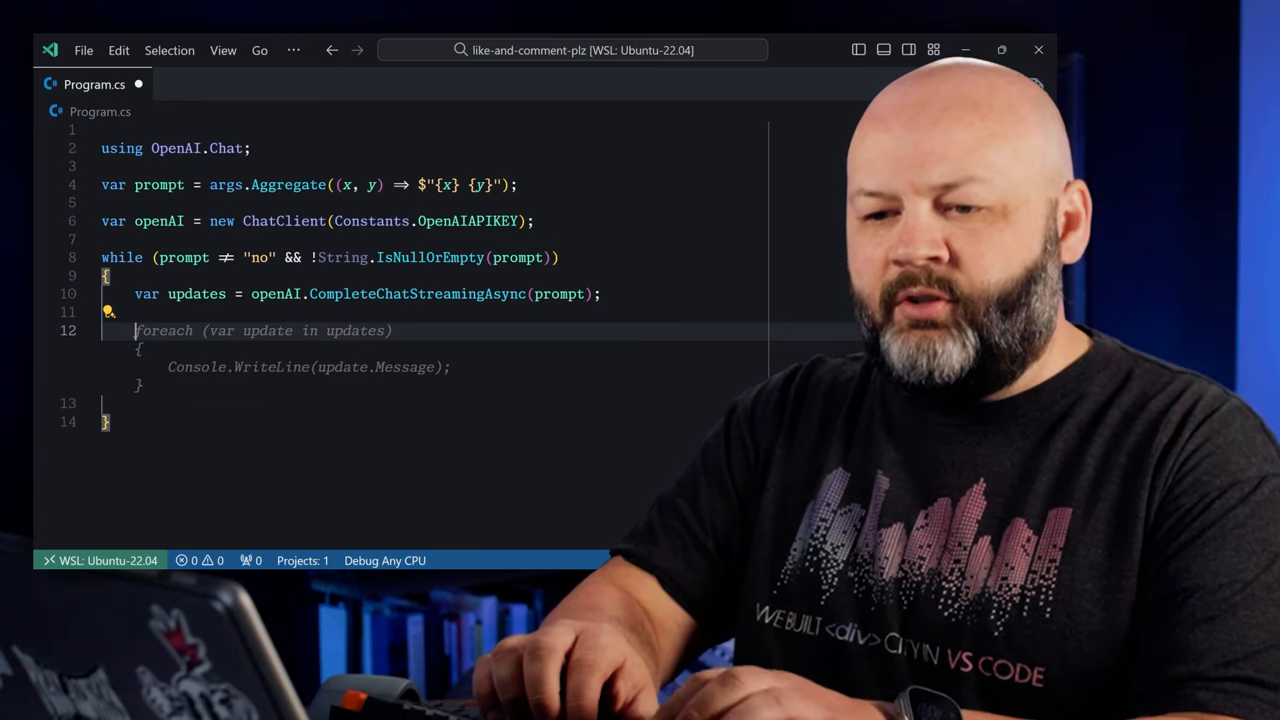
pyautogui.write('await foreach (var update in updates')
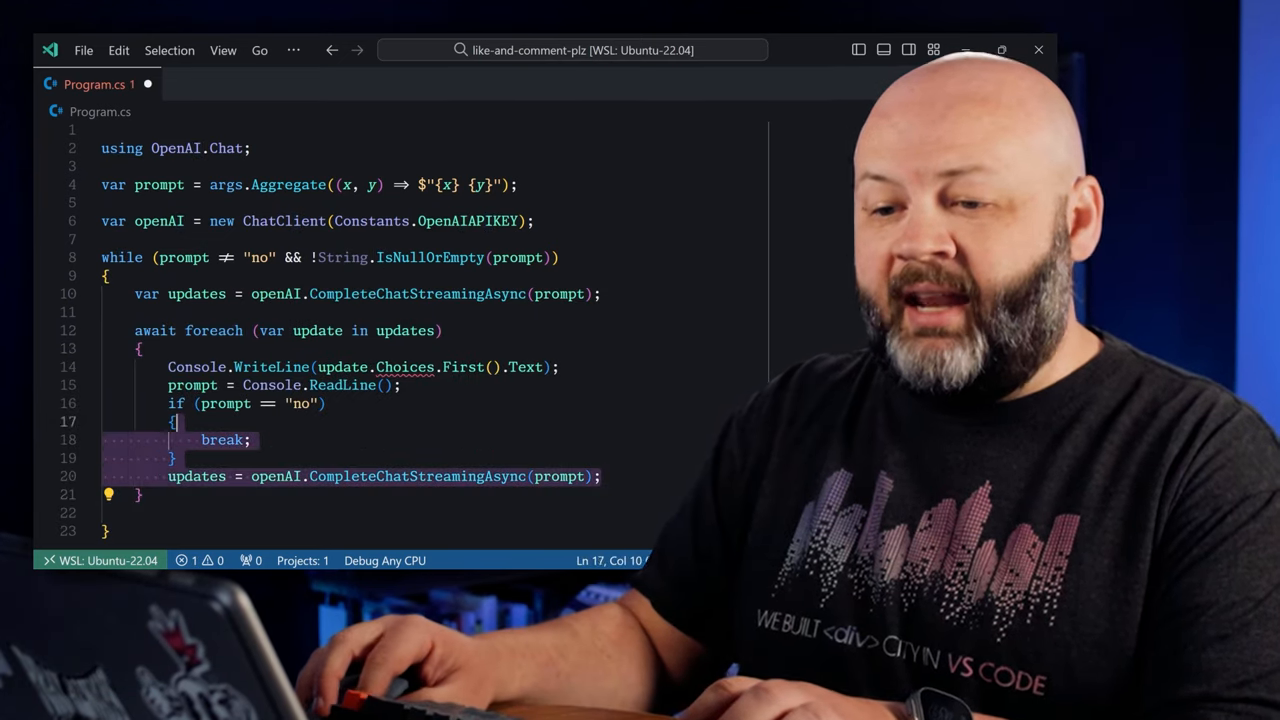
pyautogui.press('Delete')
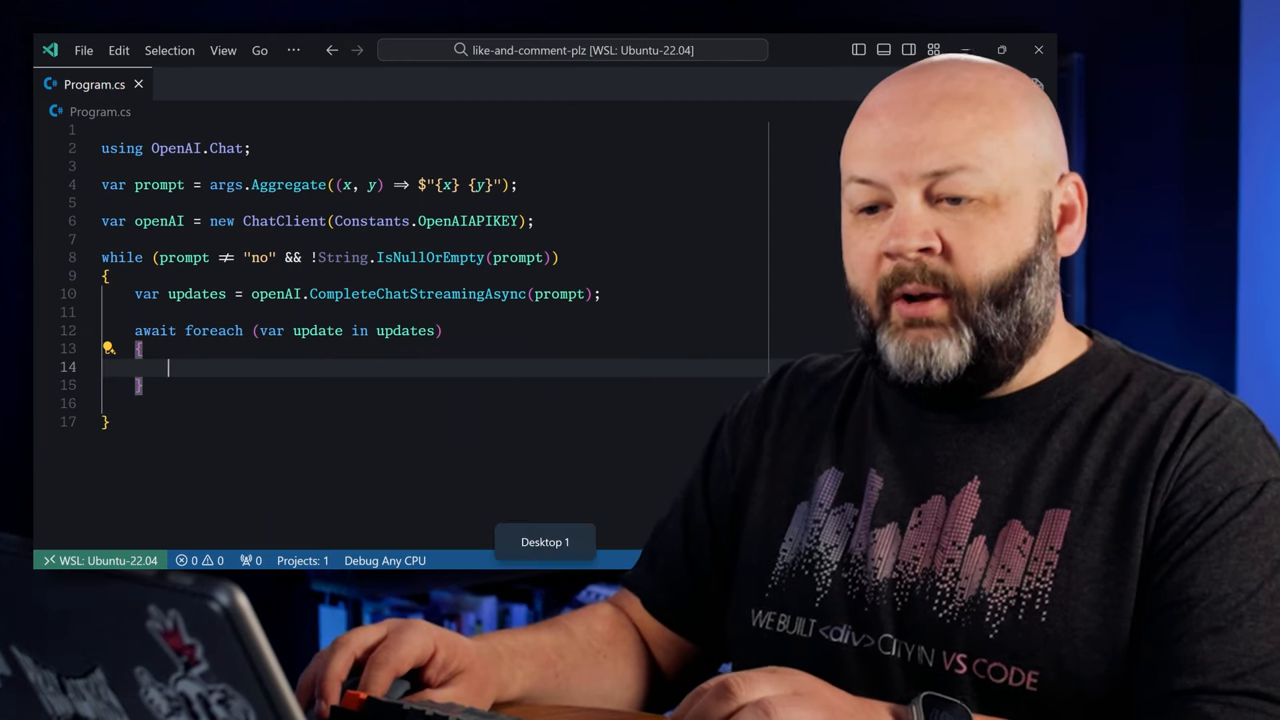
# Loop over each update's content and print messages inline with Console.Write.
pyautogui.write('foreach (var message in update.ContentUpdate')
pyautogui.write('Console.WriteLine(message);')
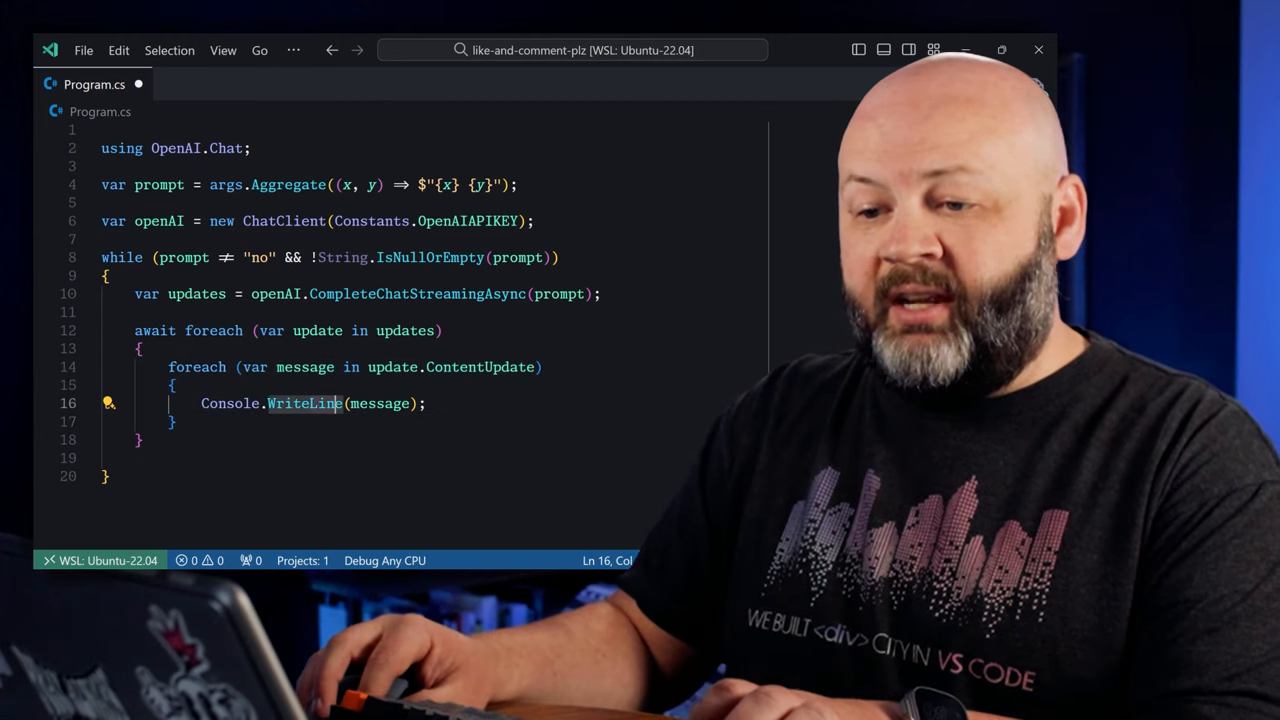
pyautogui.press('Backspace')
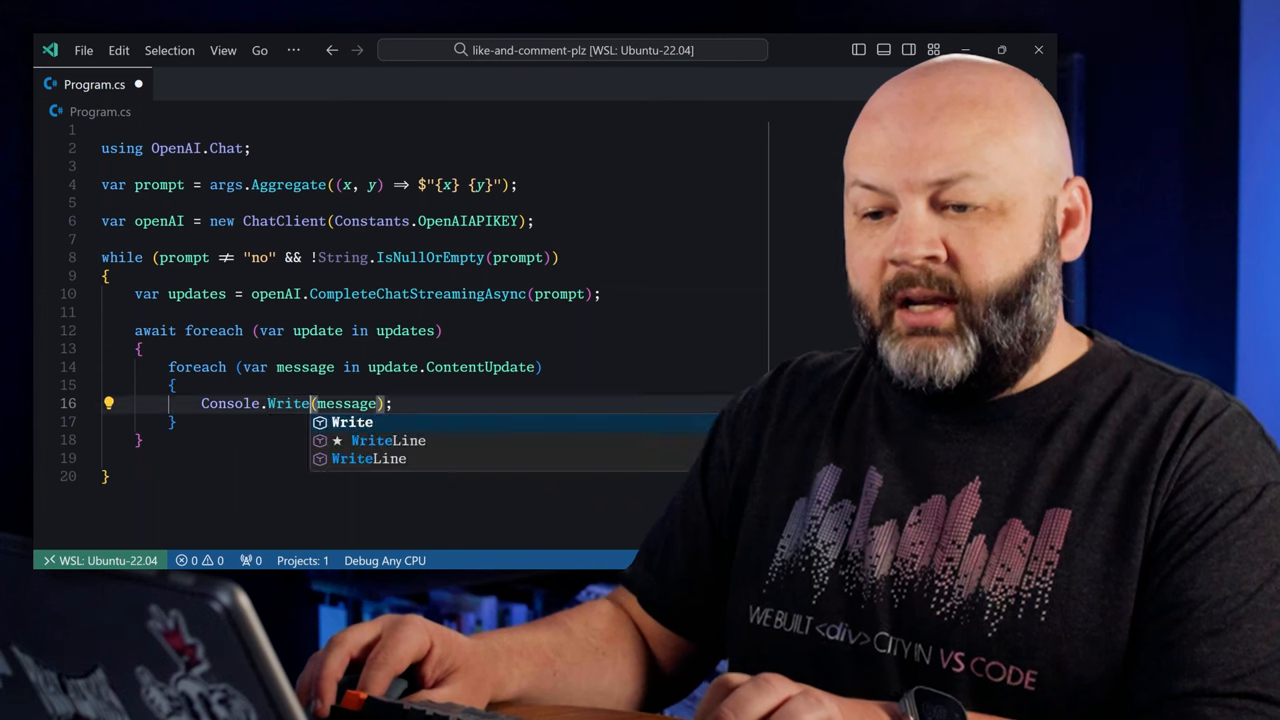
pyautogui.press('Escape')
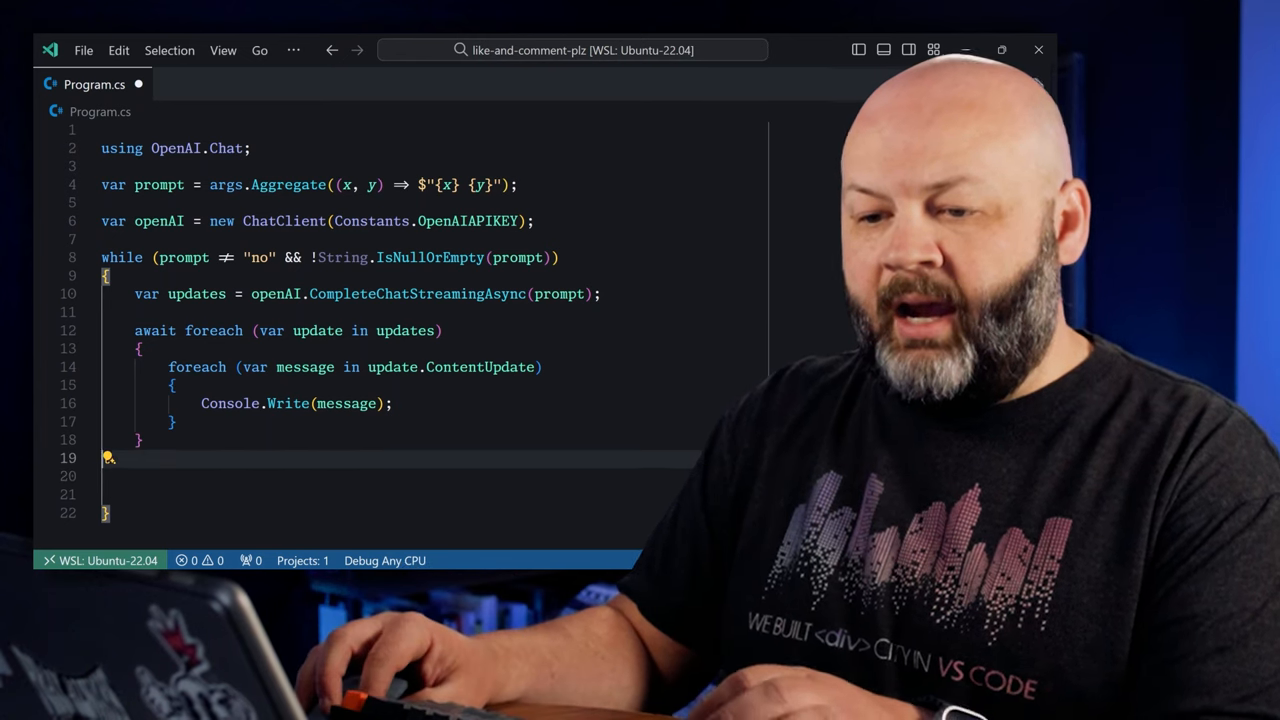
# Add a Console.WriteLine prompt after the loop asking "\nAnything else?".
pyautogui.write('Console.WriteLine("Do you want to continue? (yes/no)");')
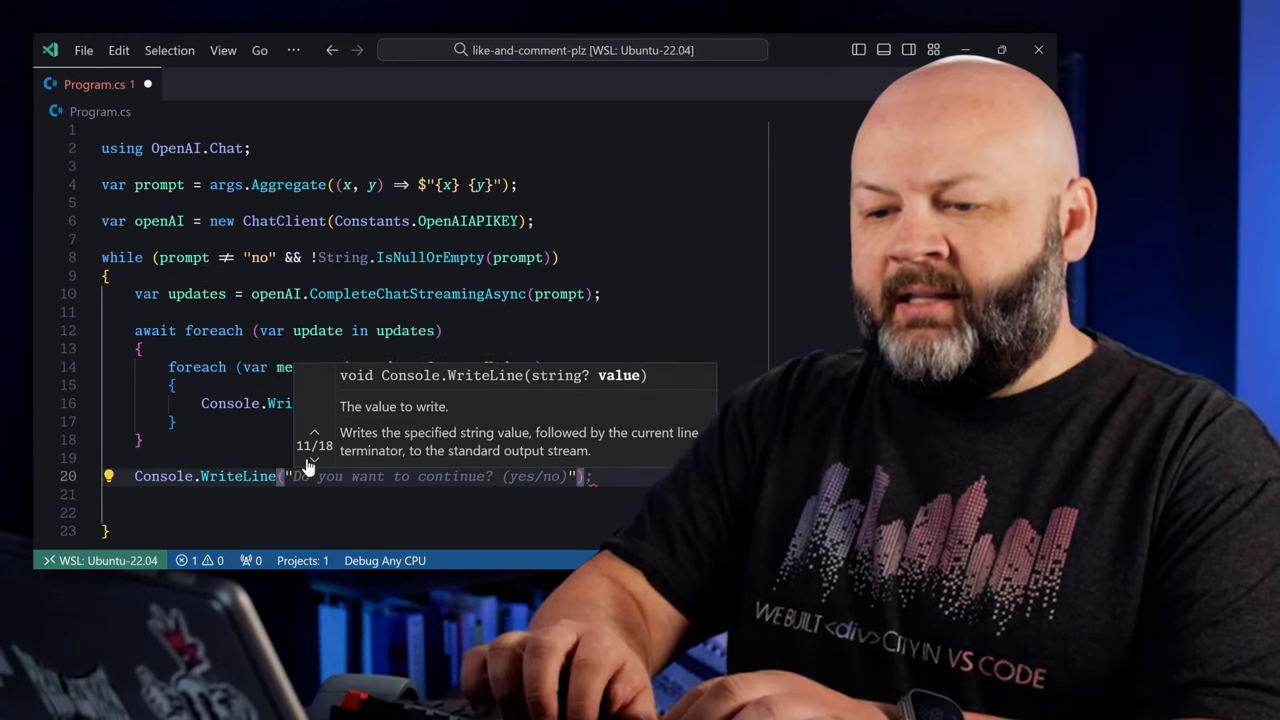
pyautogui.write('\\n')
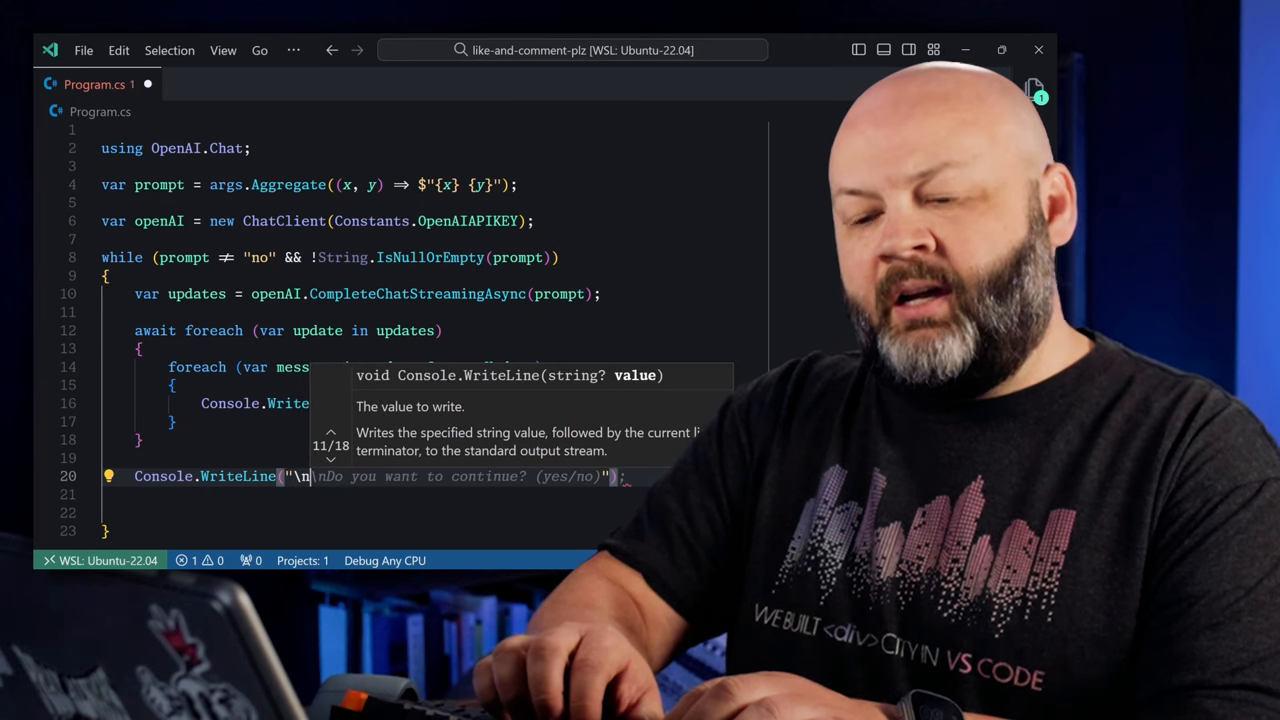
pyautogui.write('Anything else?");')
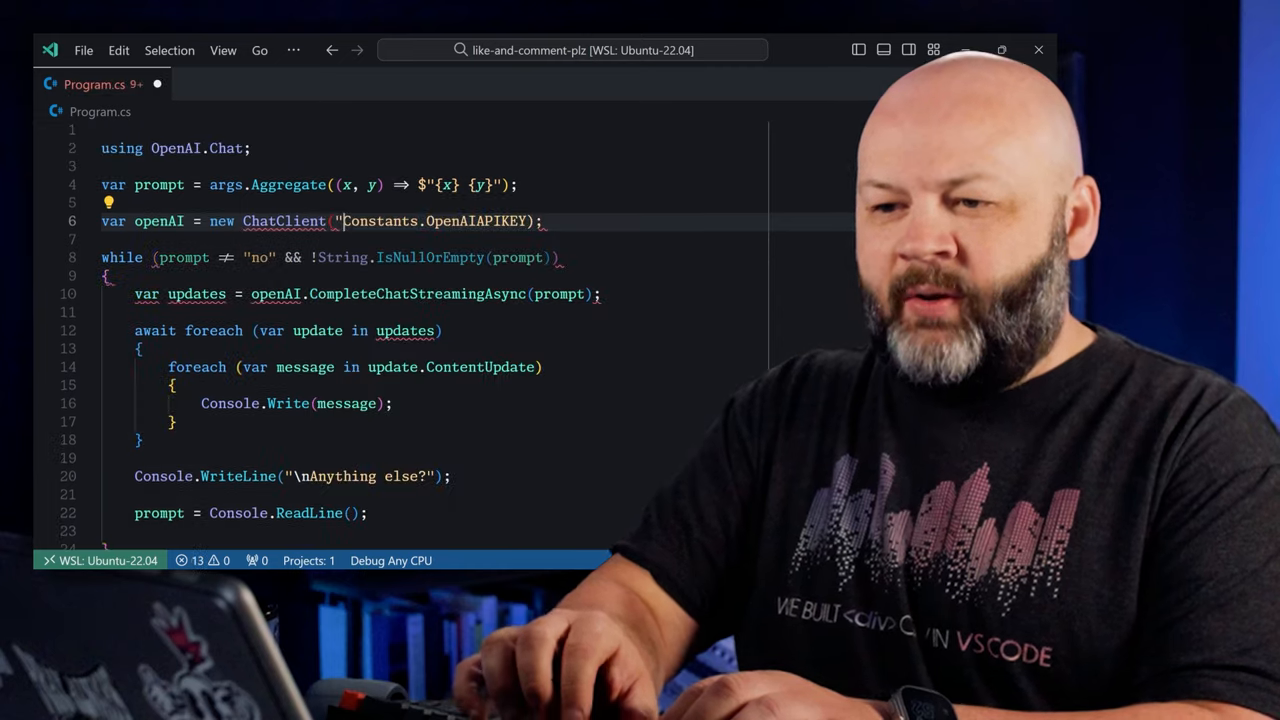
# Insert "gpt-4o" as the model argument of the ChatClient constructor.
pyautogui.write('gt')
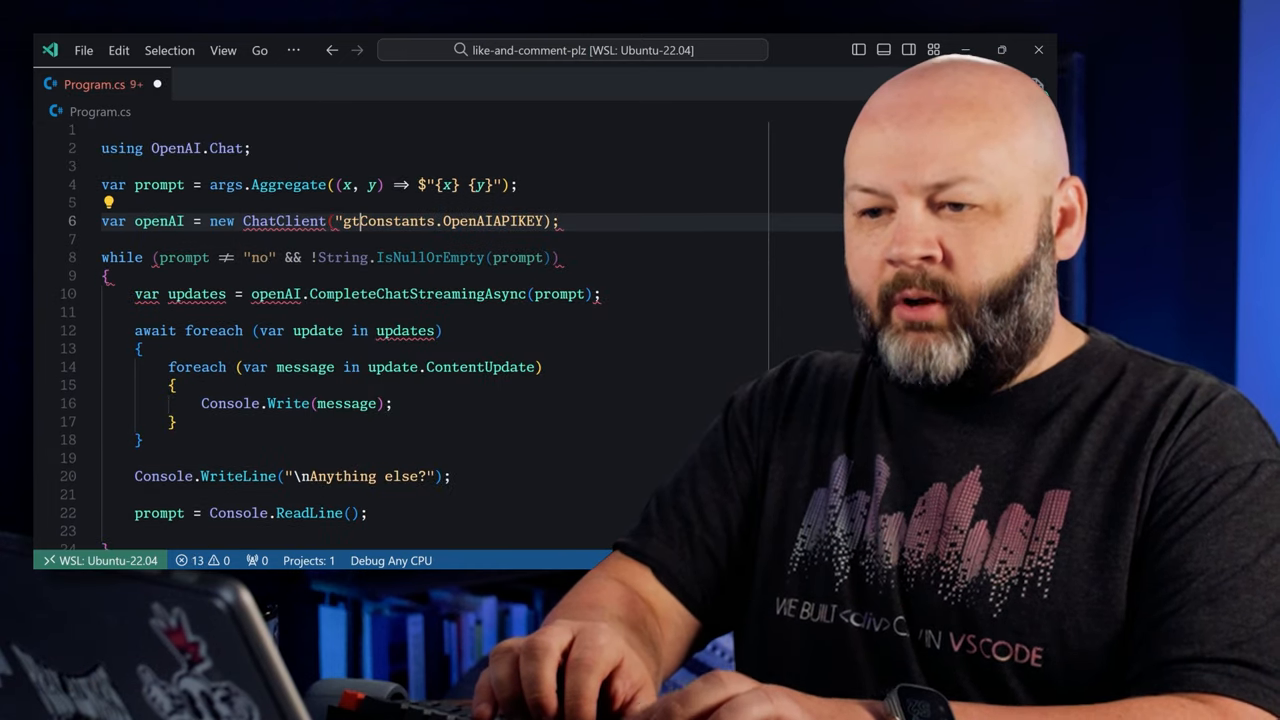
pyautogui.write('gpt-4o",')
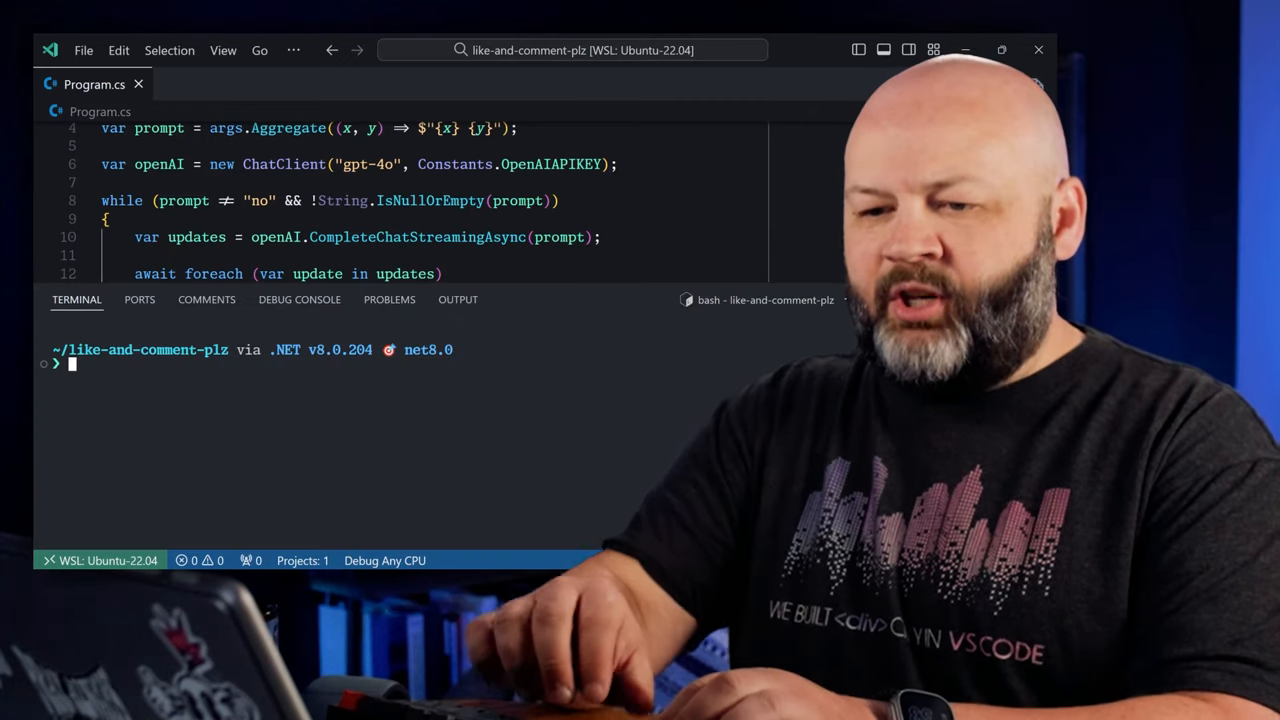
# Run the chat app asking 'how many hours in a day?', follow up 'yes. am I handsome?', then answer 'no'.
pyautogui.write('dotnet run')
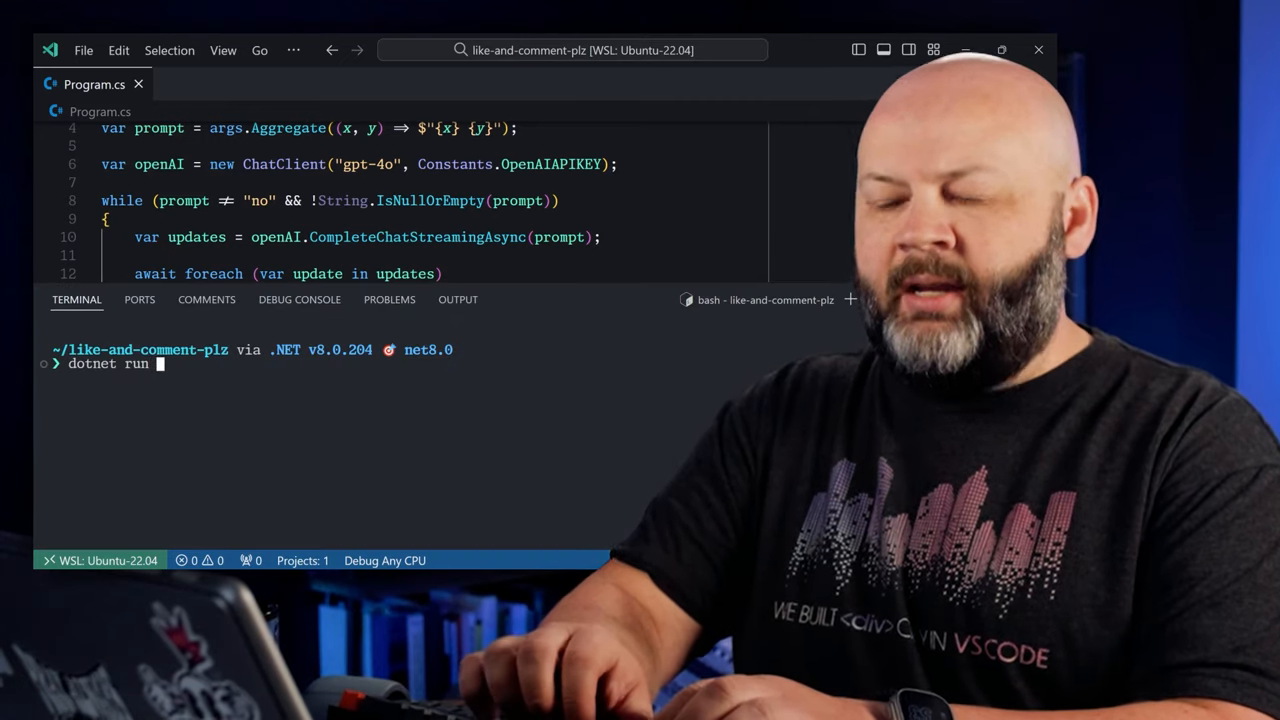
pyautogui.write('how')
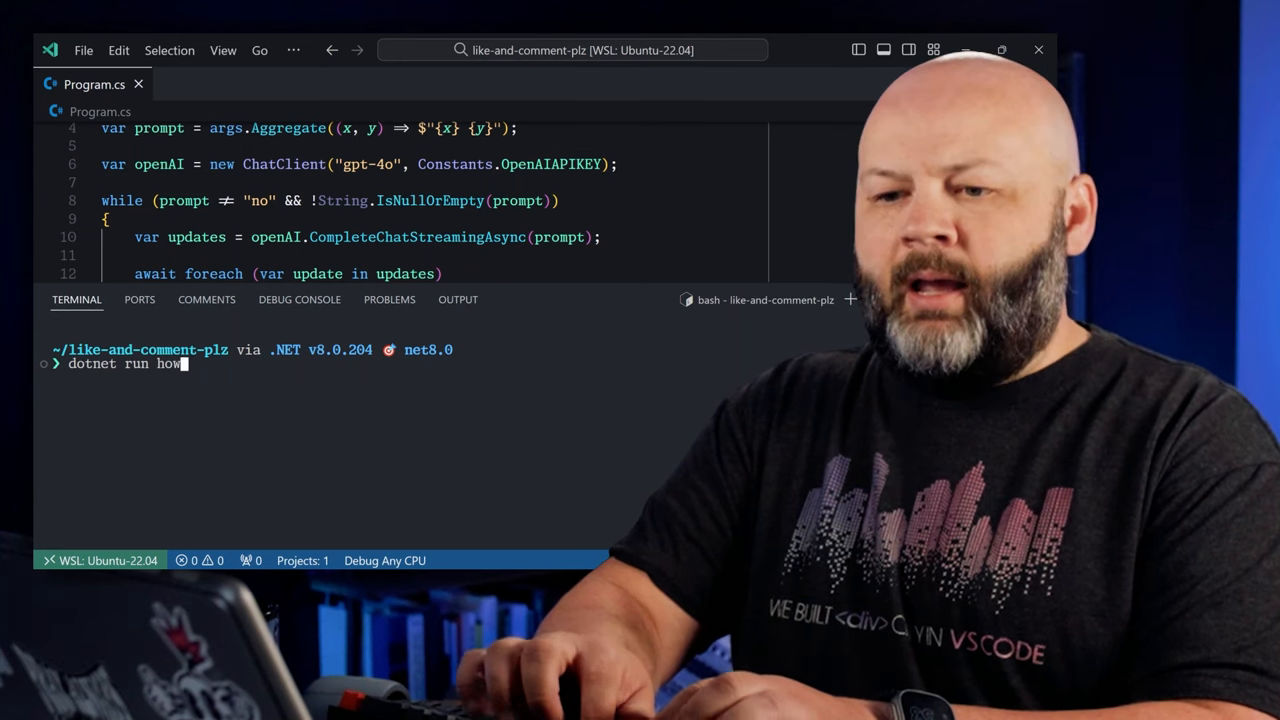
pyautogui.write('many hours in a day?')
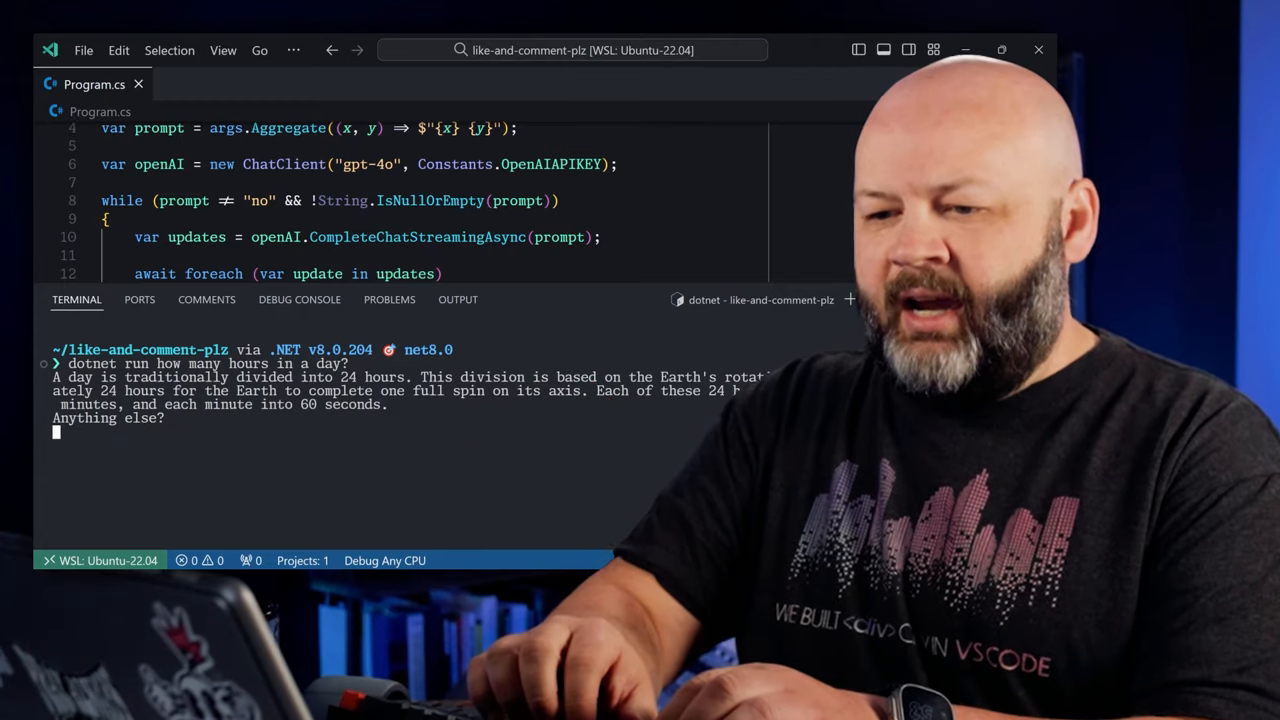
pyautogui.write('yes')
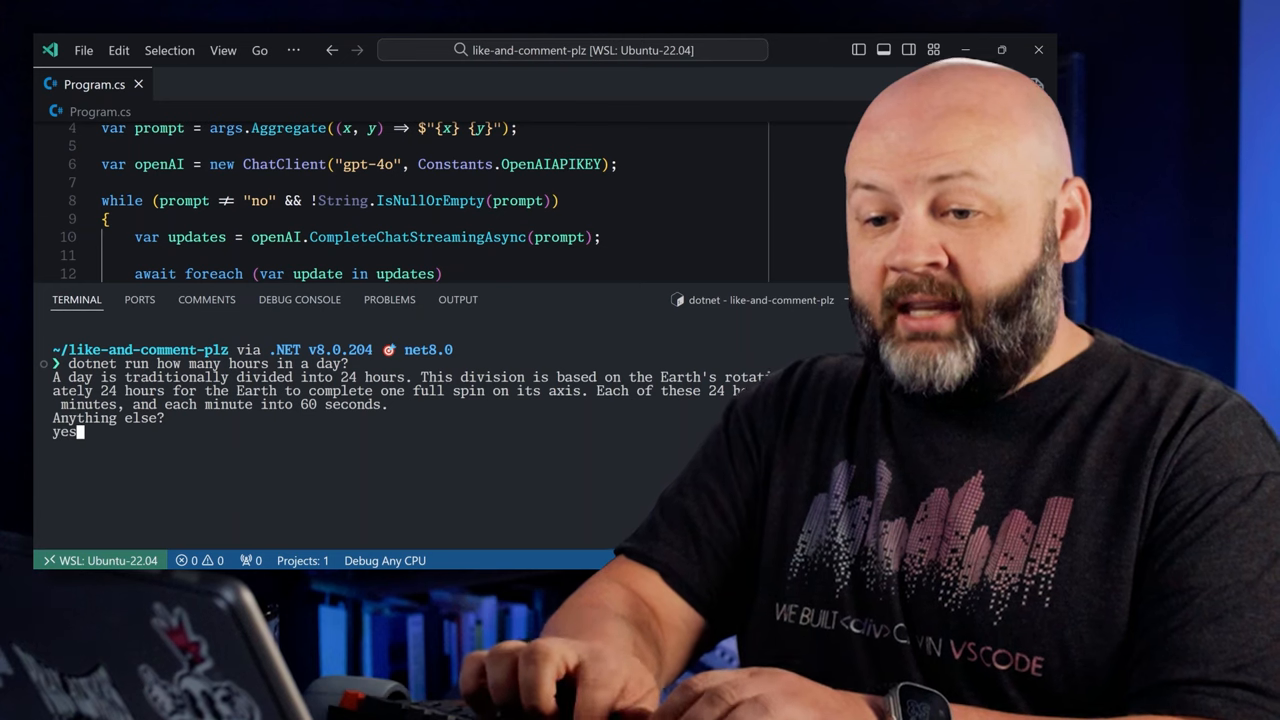
pyautogui.write('. am I handsome?')
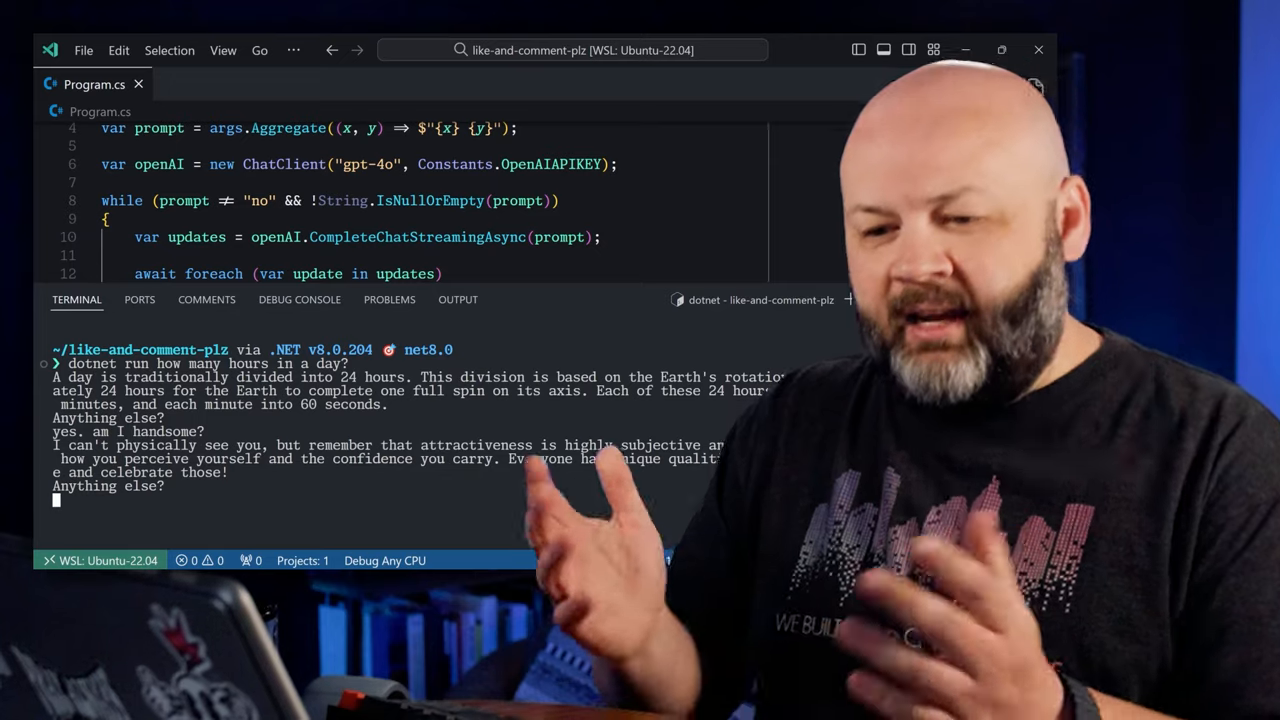
pyautogui.write('no')
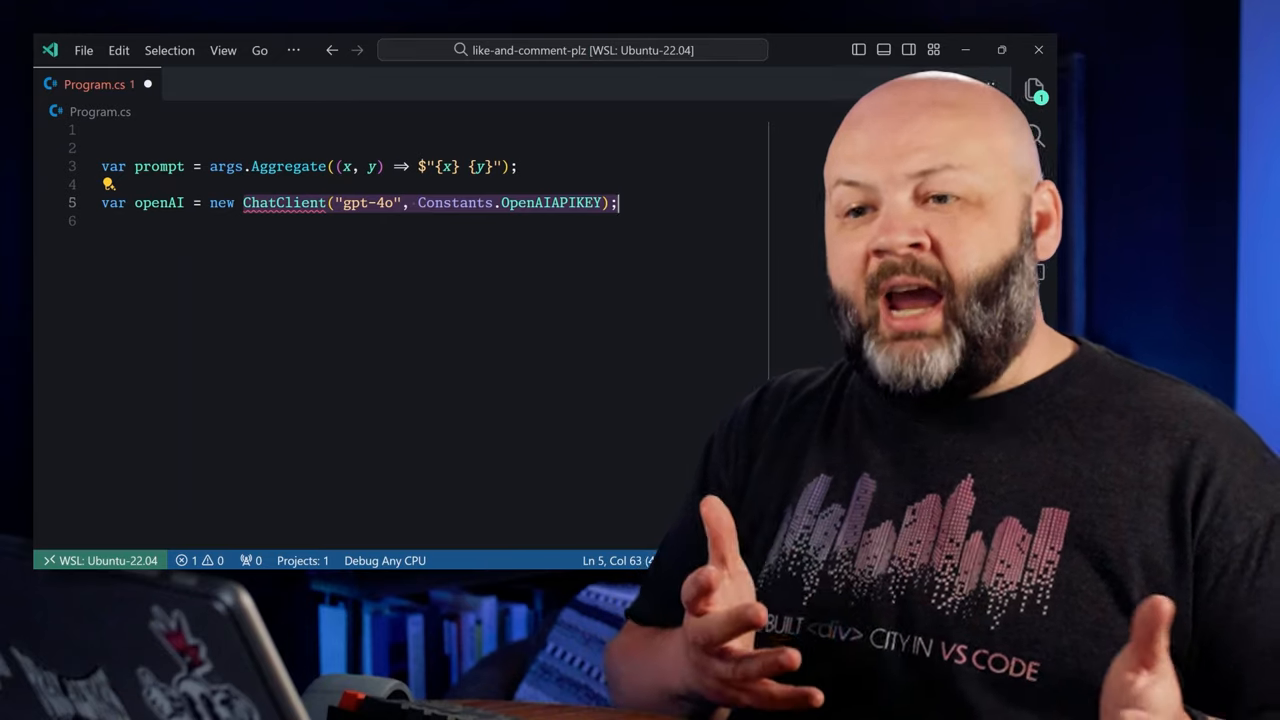
# Switch the using to OpenAI.Images and create an ImageClient for "dall-e-3" with Constants.OpenAIAPIKEY.
pyautogui.write('ImageClient(')
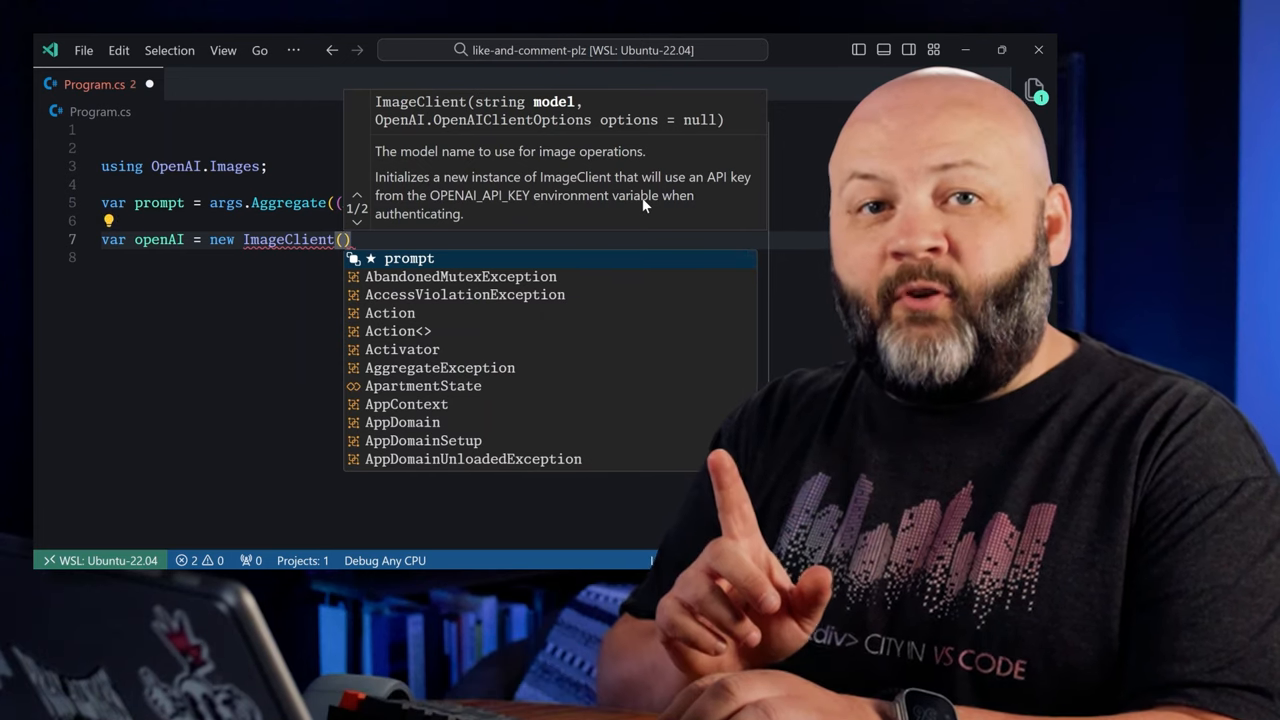
pyautogui.write('"d')
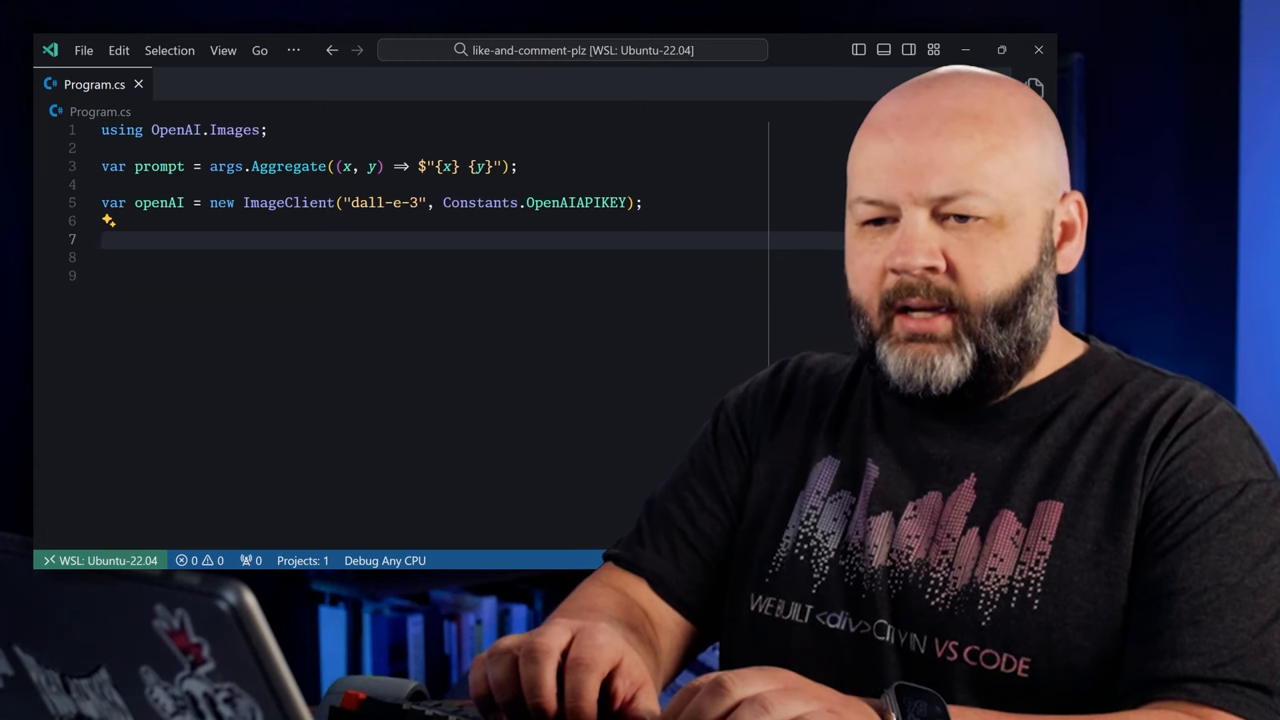
# Declare imageRequest as ImageGenerationOptions: High quality, 1792x1024 size, Vivid style, Uri response format.
pyautogui.write('var imageRequest')
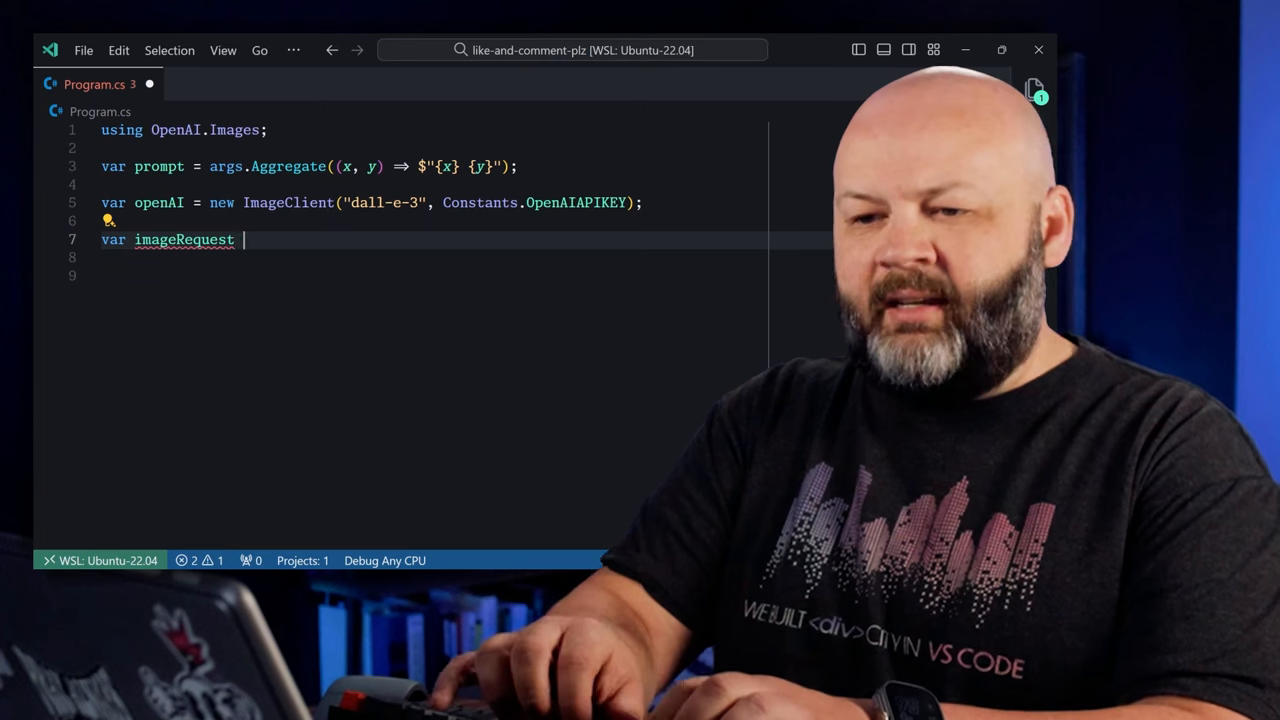
pyautogui.write('= new Image')
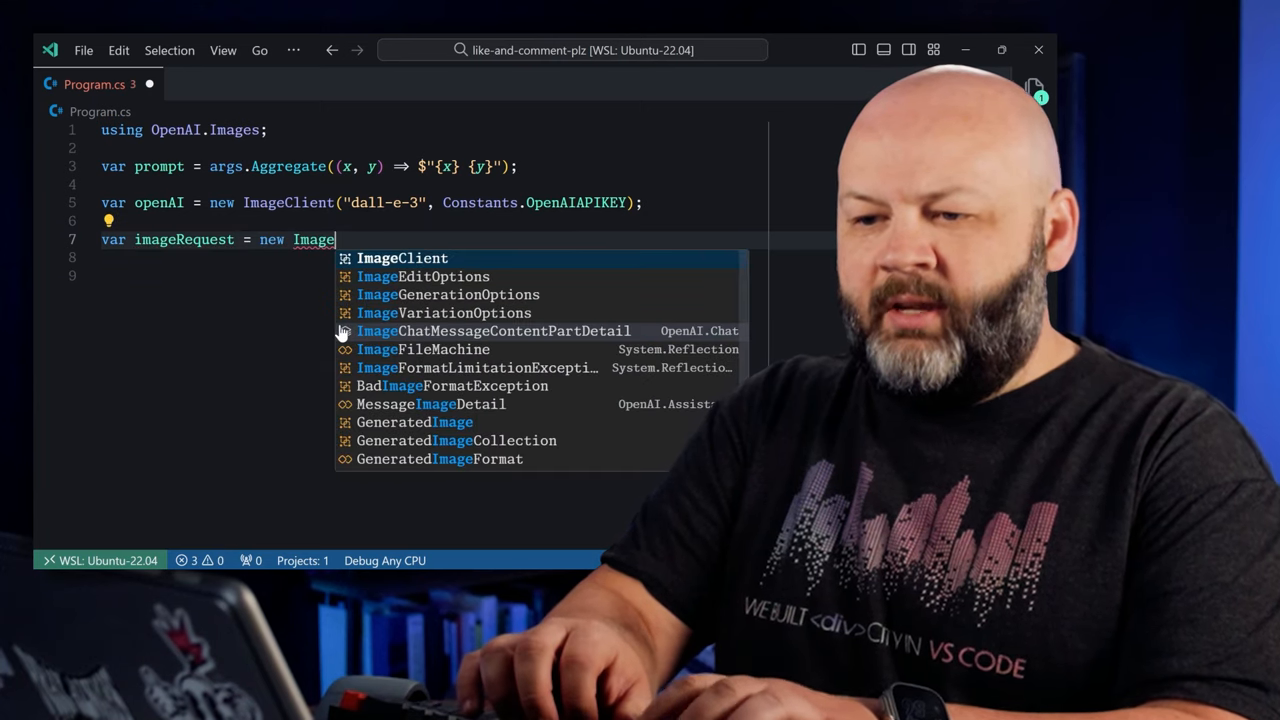
pyautogui.write('R')
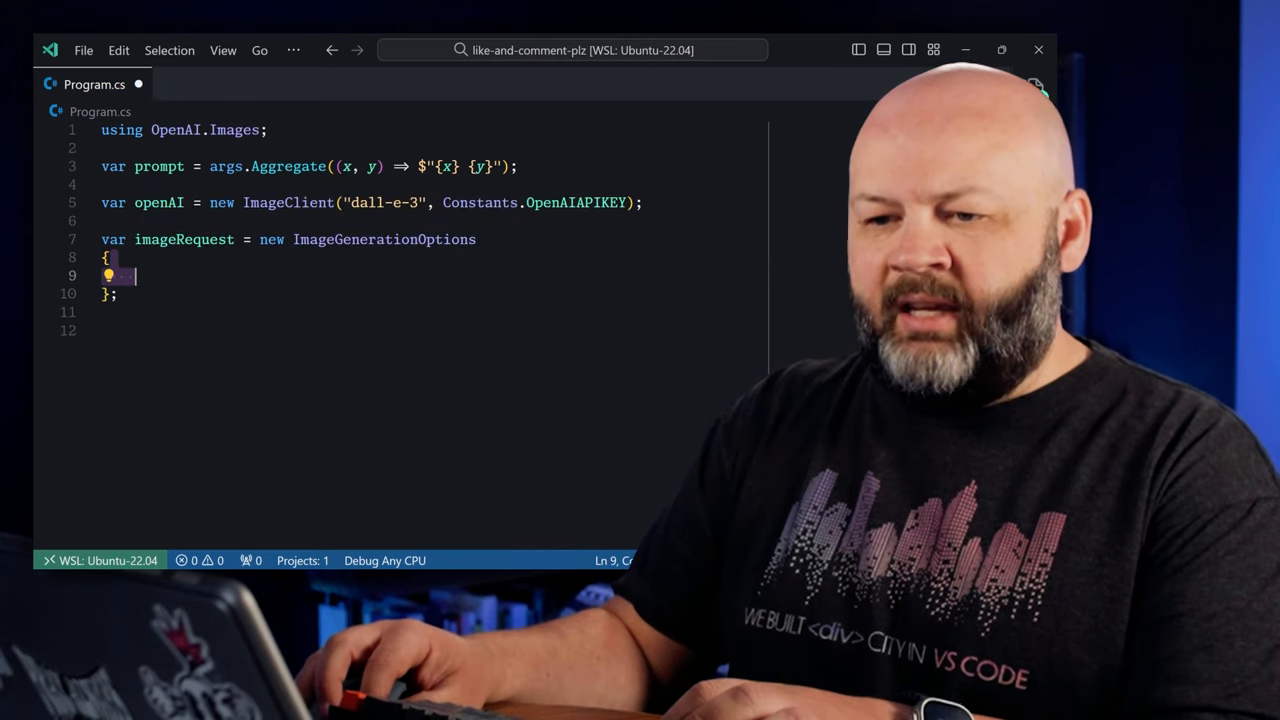
pyautogui.write('Quality = GeneratedImageQuality.High,')
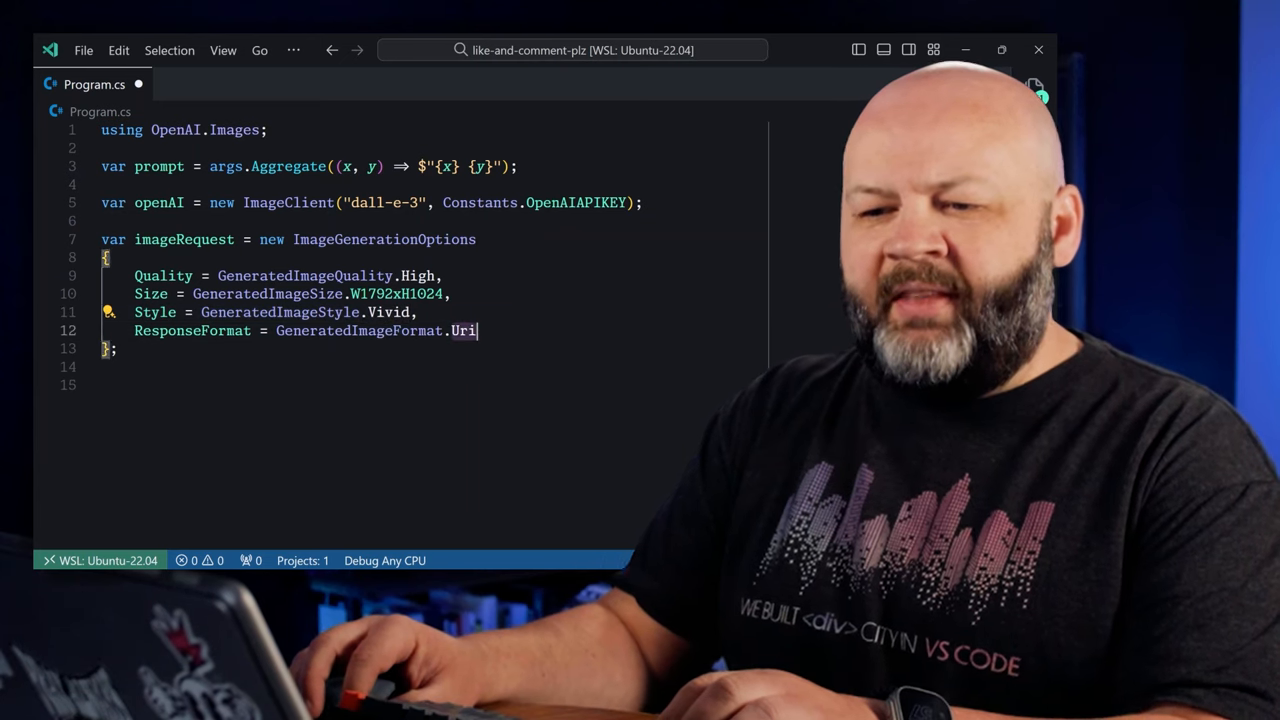
pyautogui.press('Backspace')
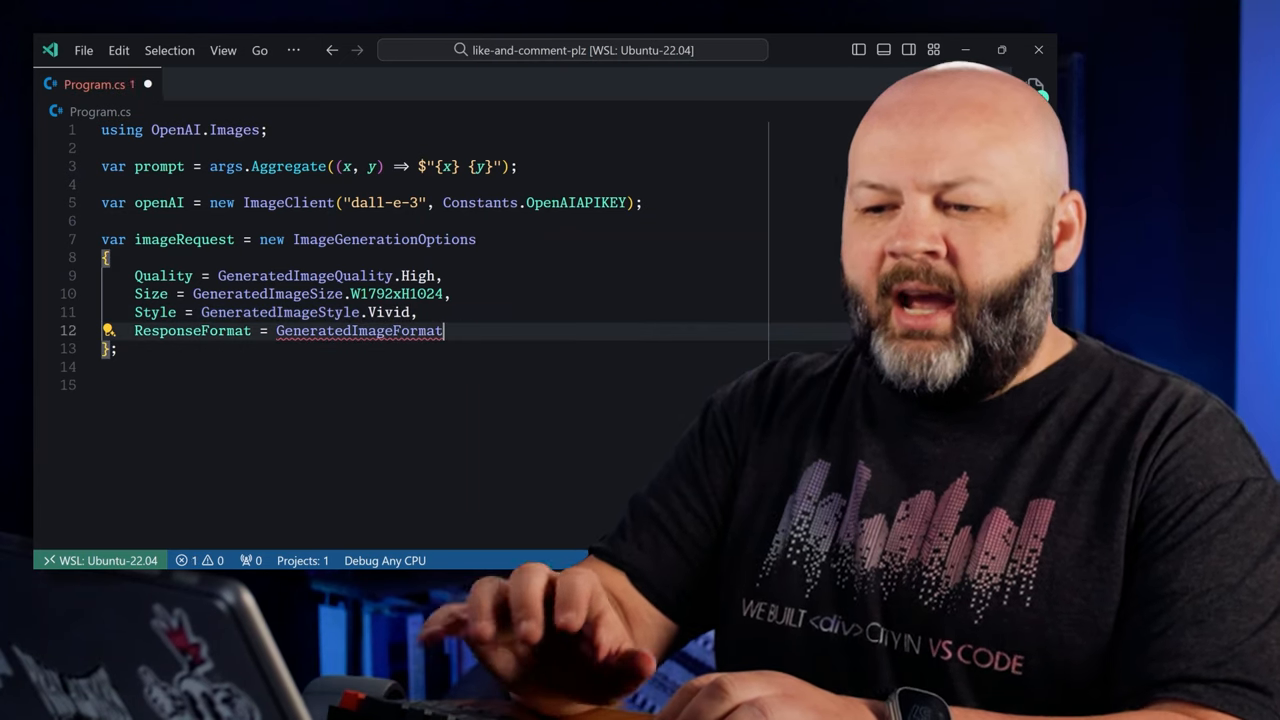
pyautogui.write('.Uri')
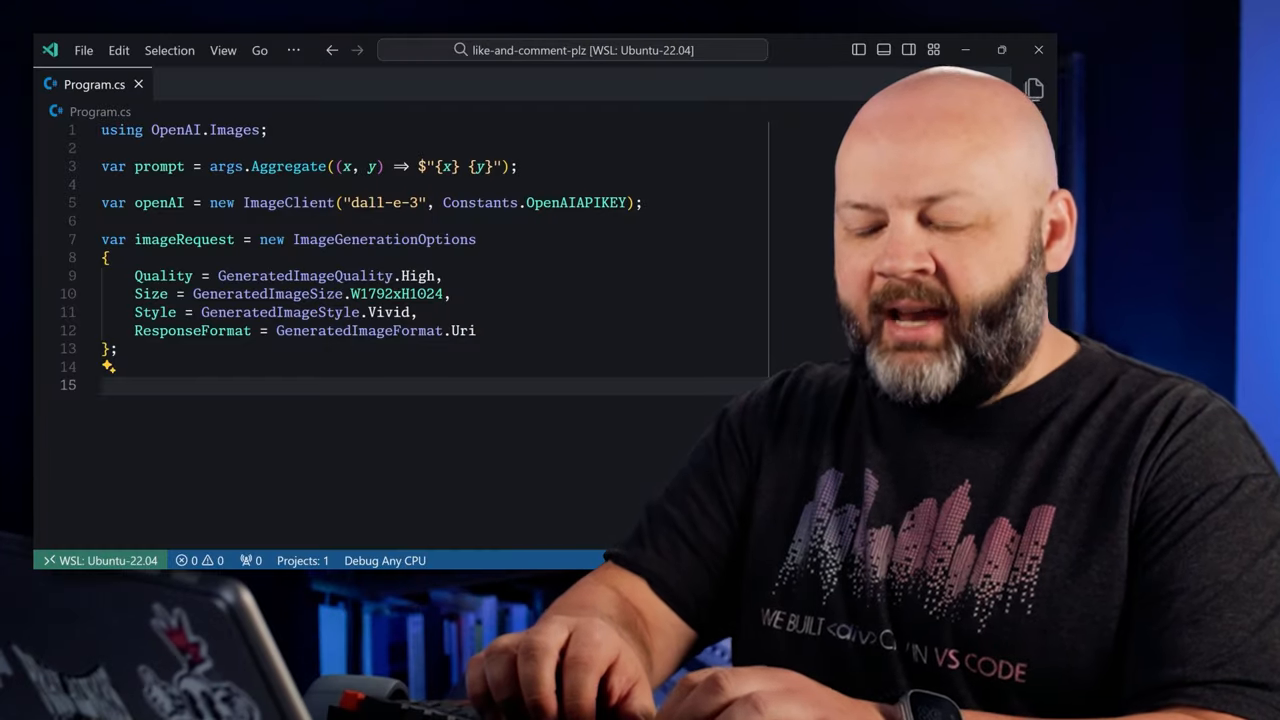
# Add a 'var rr' statement calling openAI's image generation with the image request.
pyautogui.write('var rr')
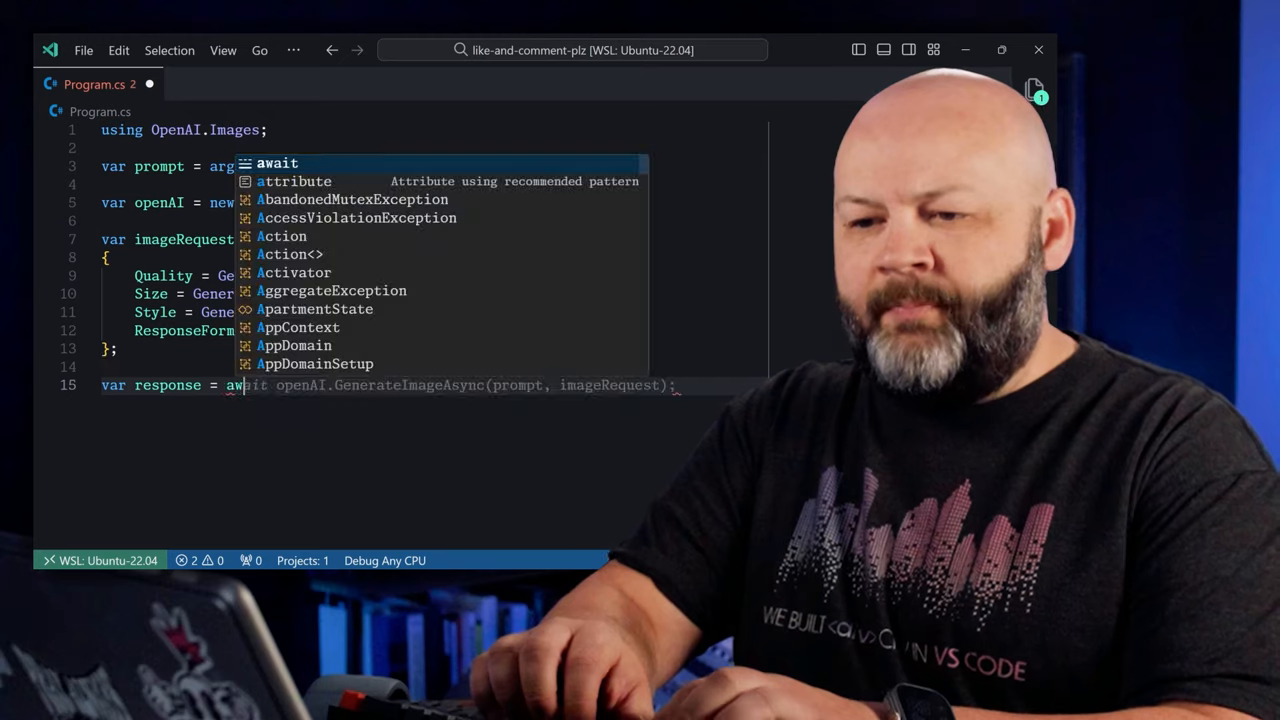
pyautogui.write('openAI.Gene')
pyautogui.write('Console.WriteLine(response.Value')
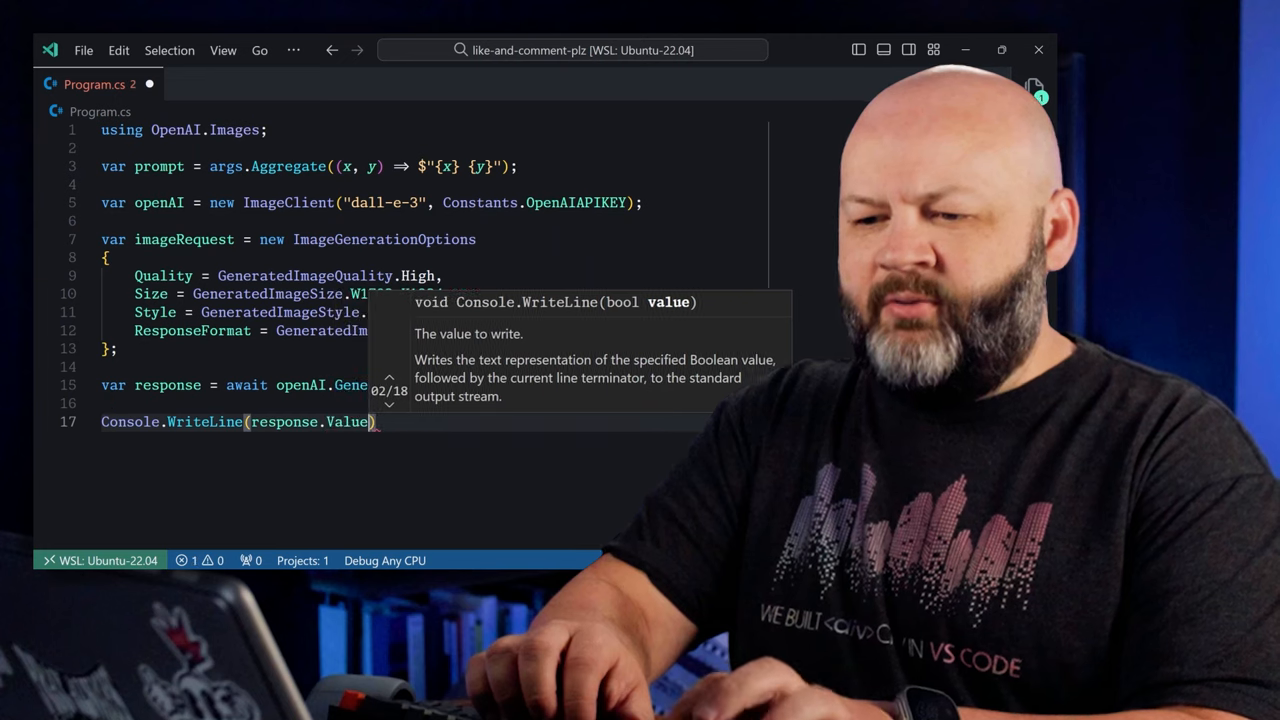
pyautogui.write('.')
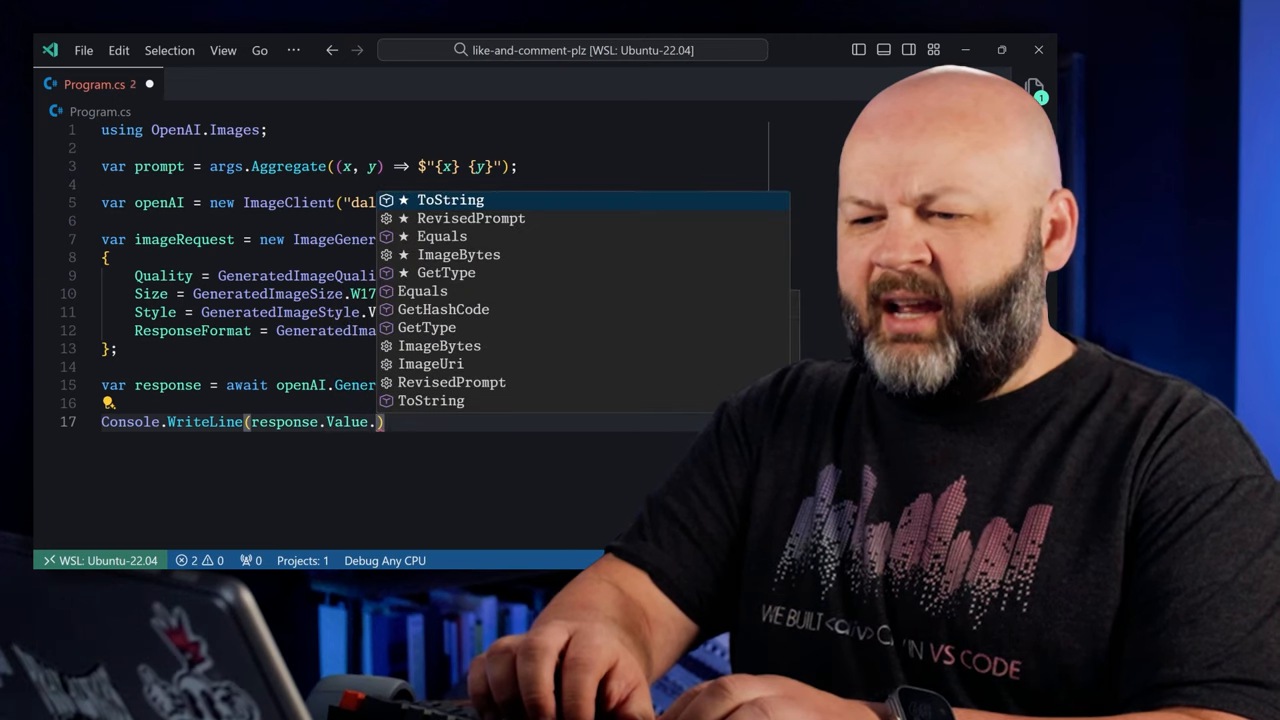
pyautogui.write('im')
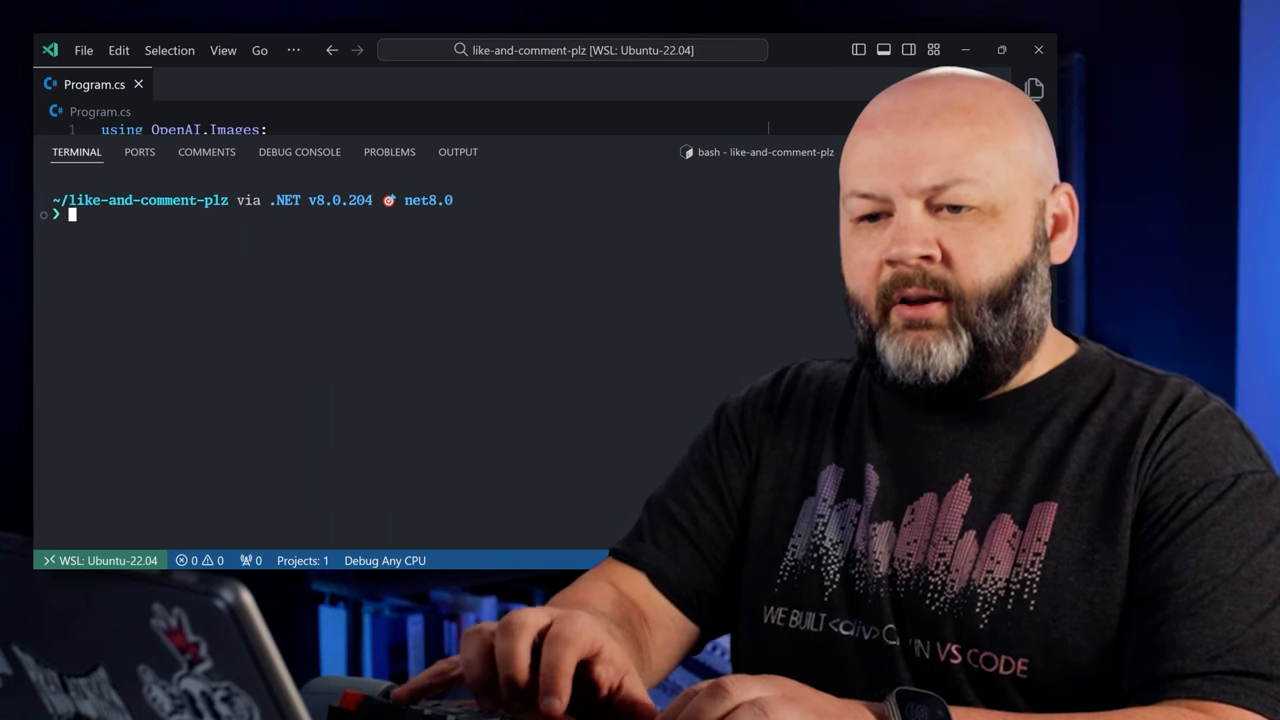
# Run the app with prompt 'a cat riding a t-rex while holding a flag and wearing a red bandana'.
pyautogui.write('dotnet run')
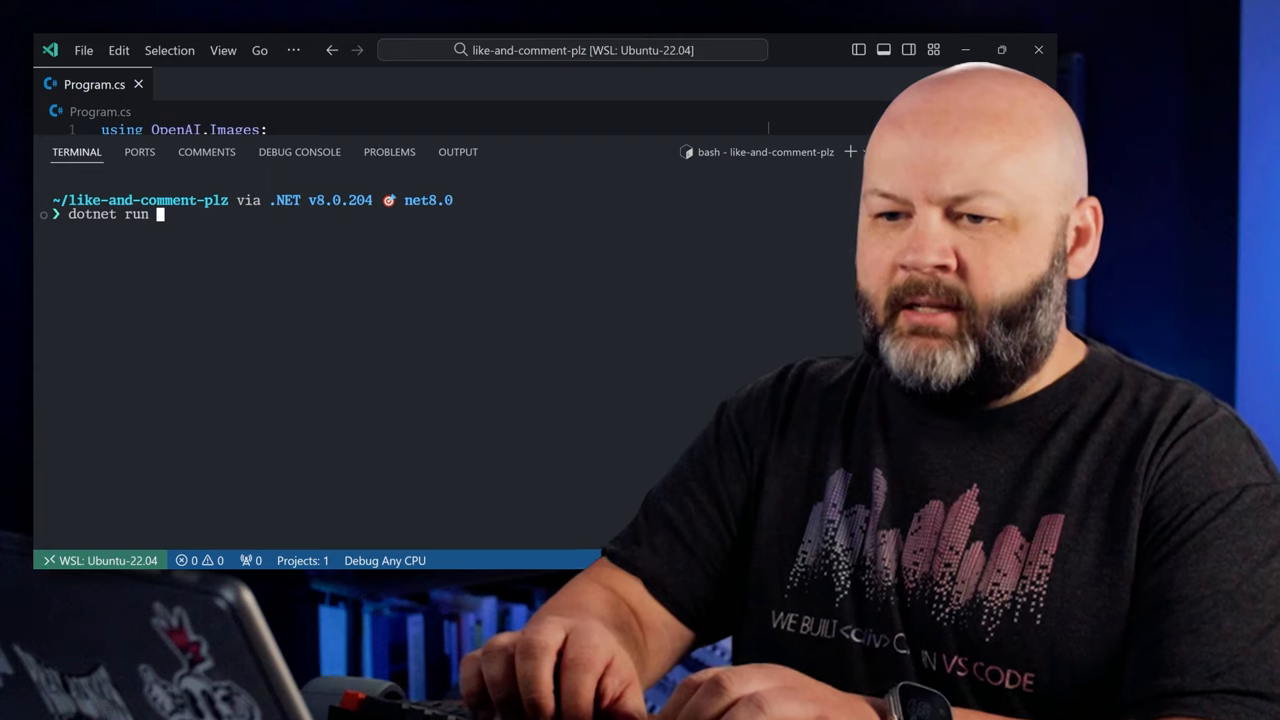
pyautogui.write('a cat r')
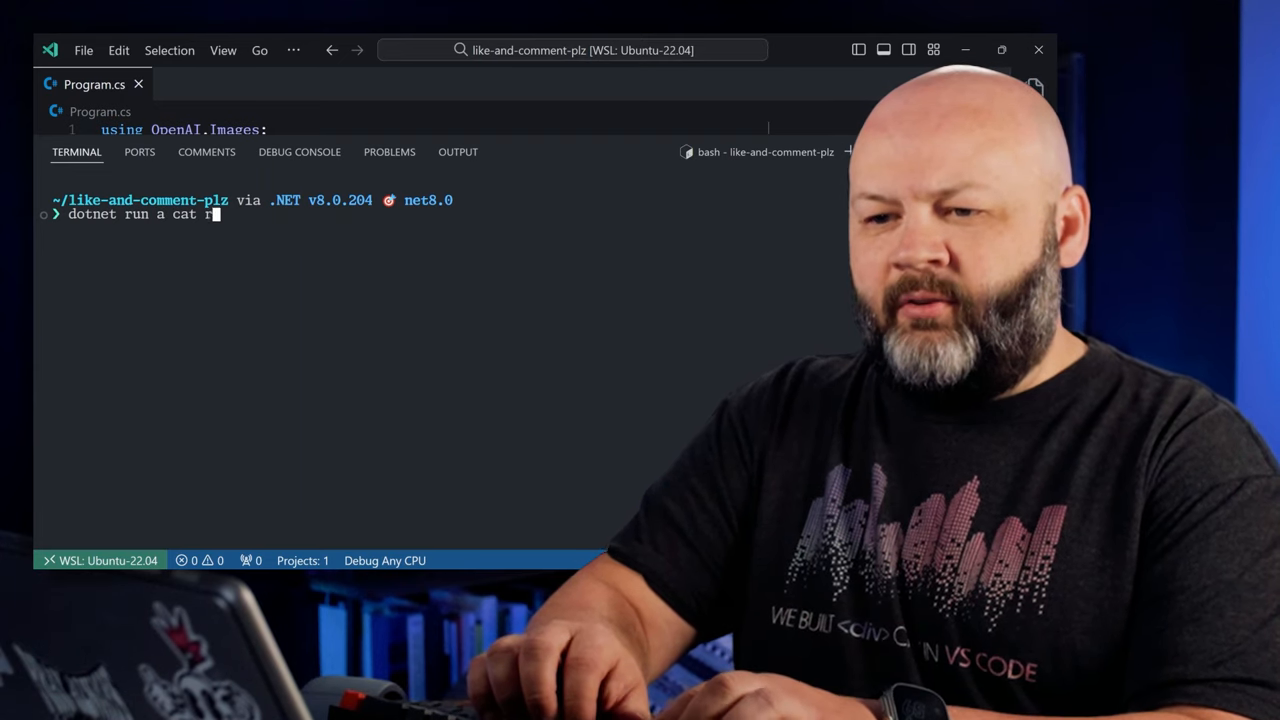
pyautogui.write('riding a t-rex while hold')
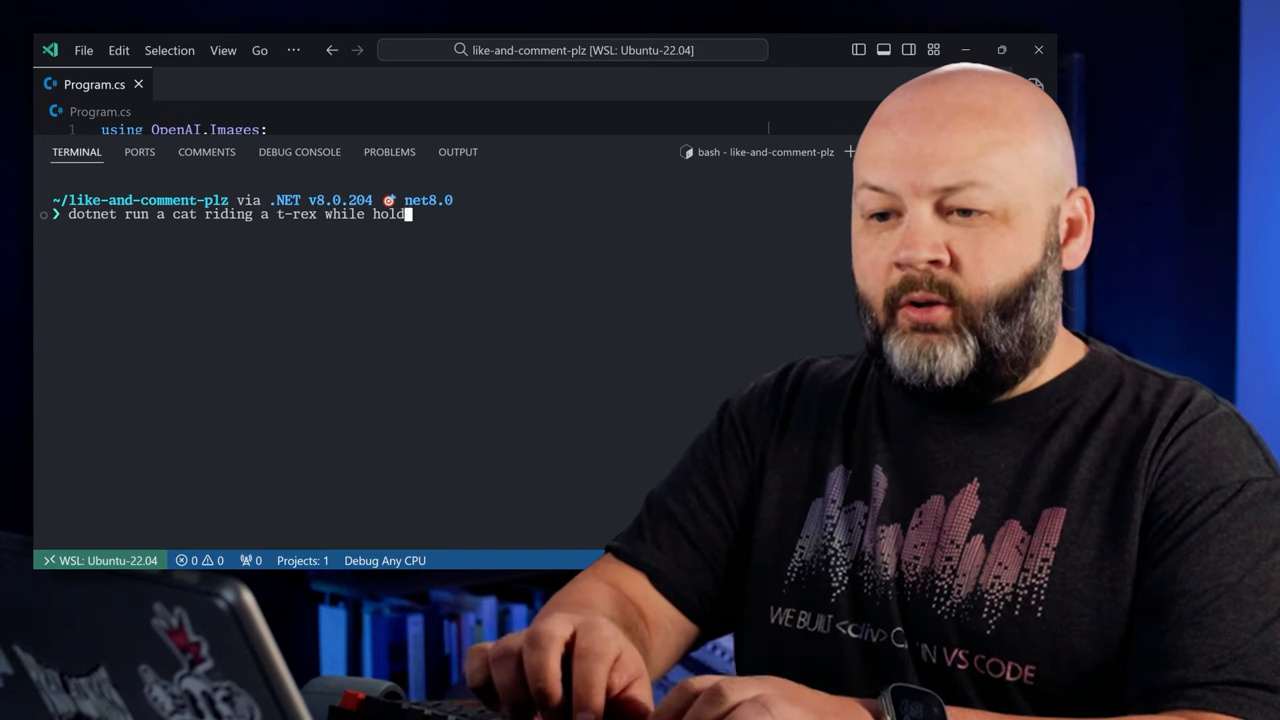
pyautogui.write('ing a flag a')
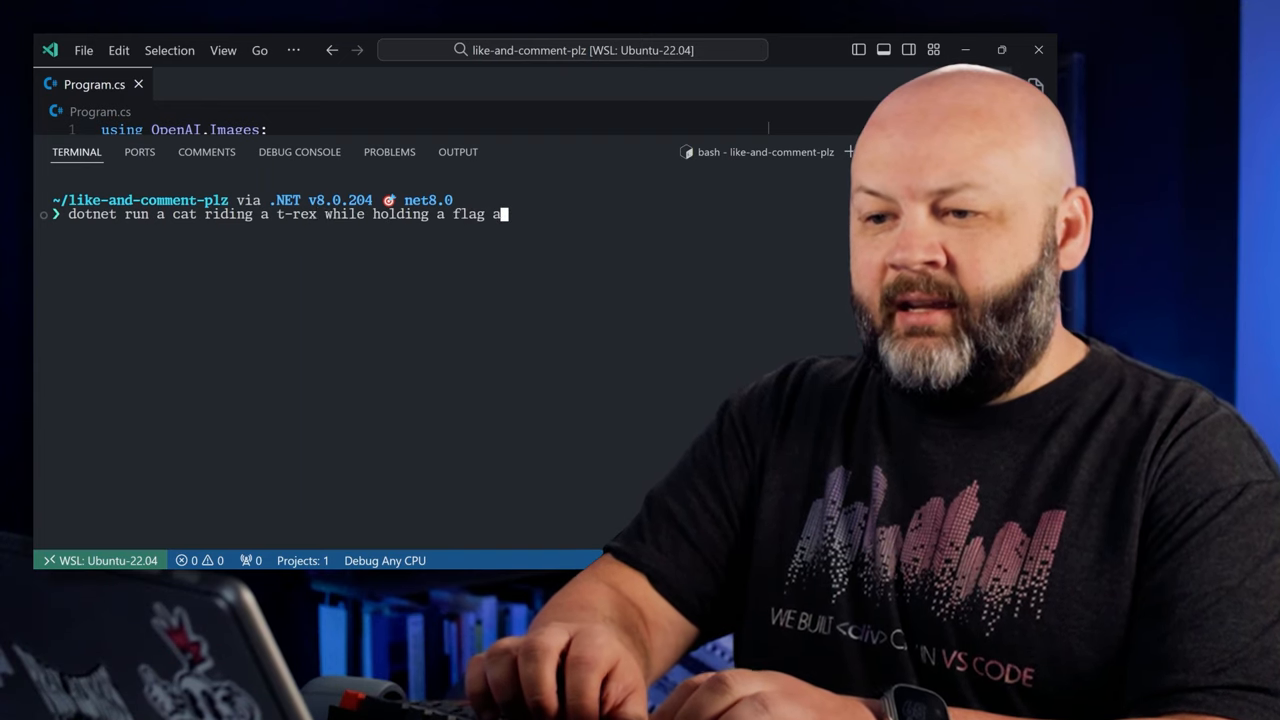
pyautogui.write('nd wearing a re')
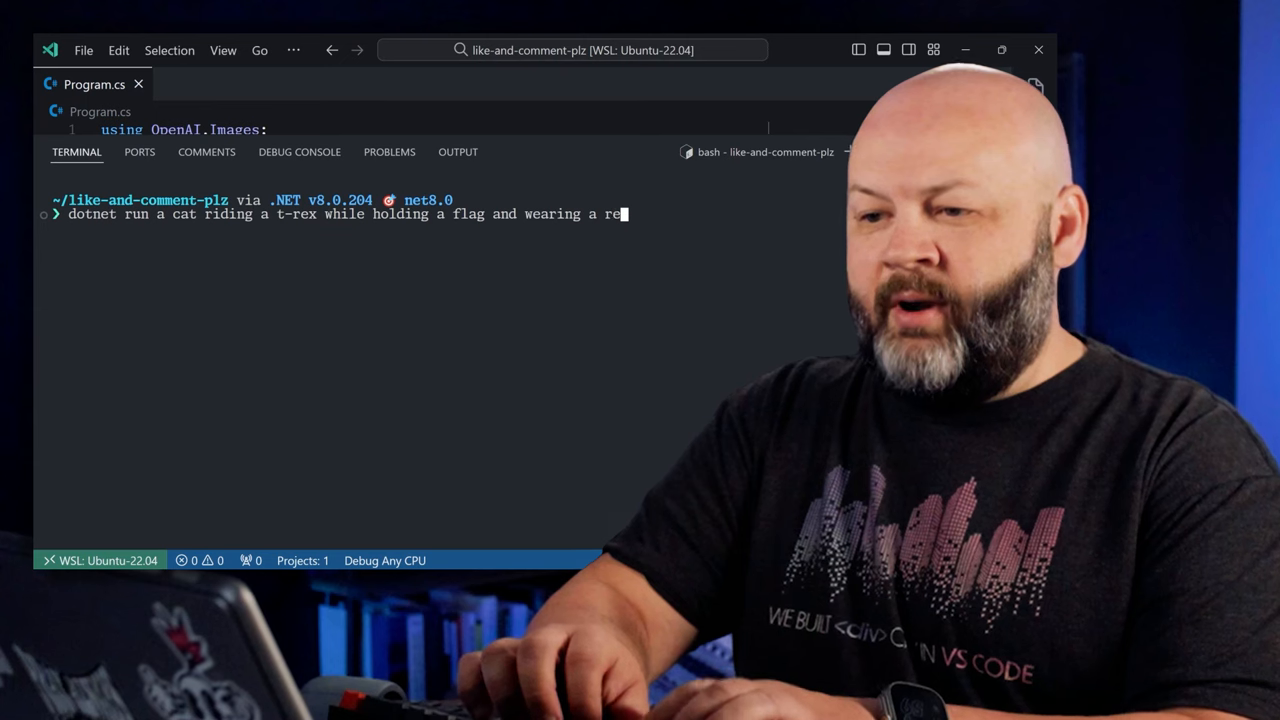
pyautogui.write('d bandana')
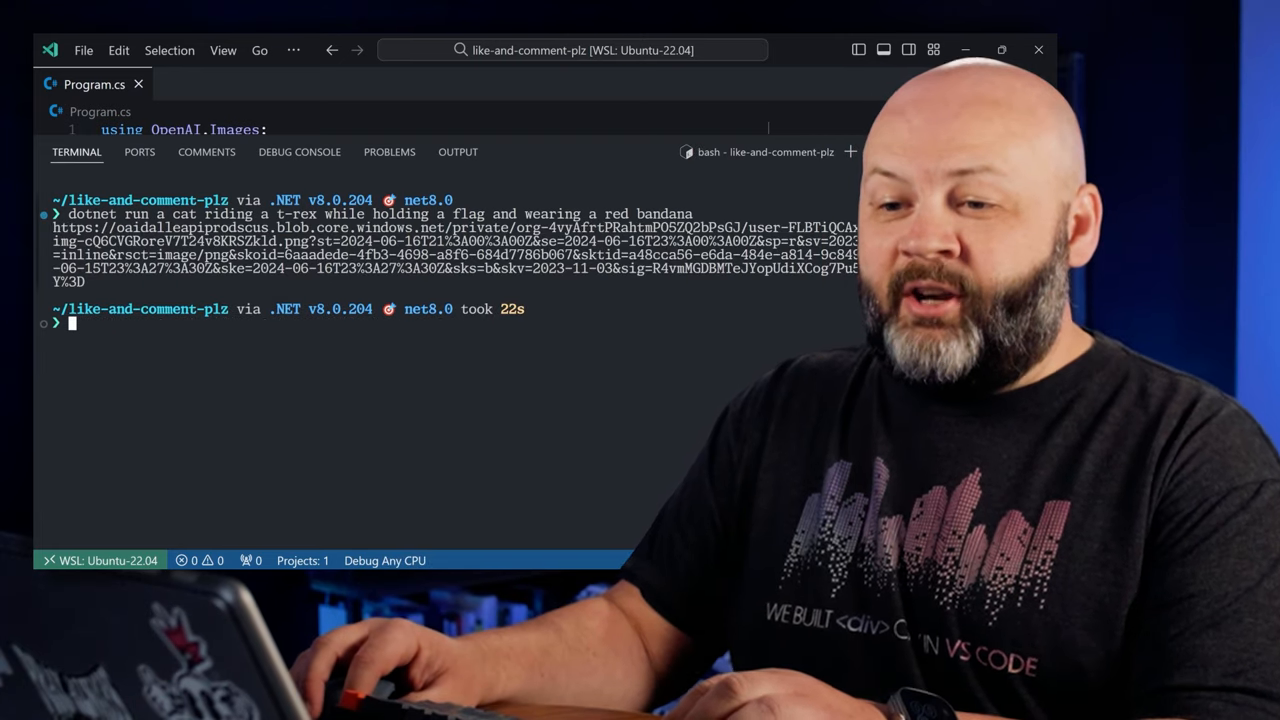
# Follow the generated image URL in the terminal and confirm opening the external website.
pyautogui.click(180, 227)
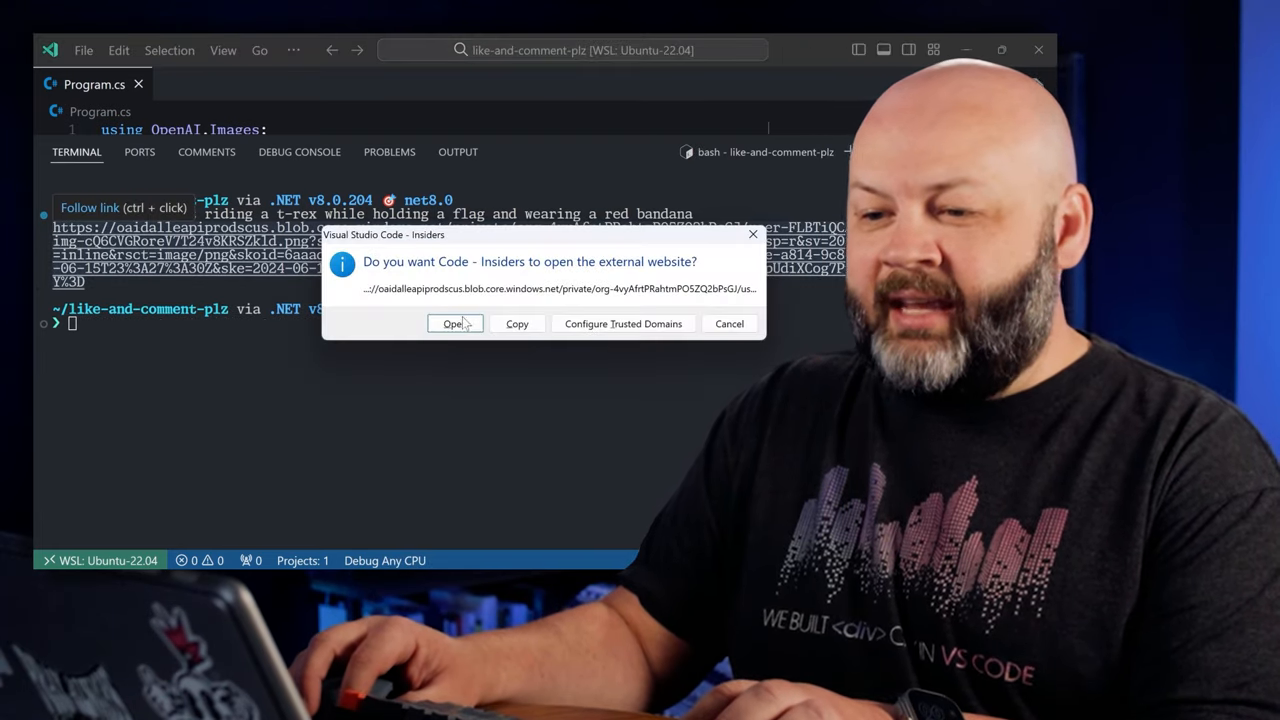
pyautogui.click(455, 323)
pyautogui.write('var openAI = new ')
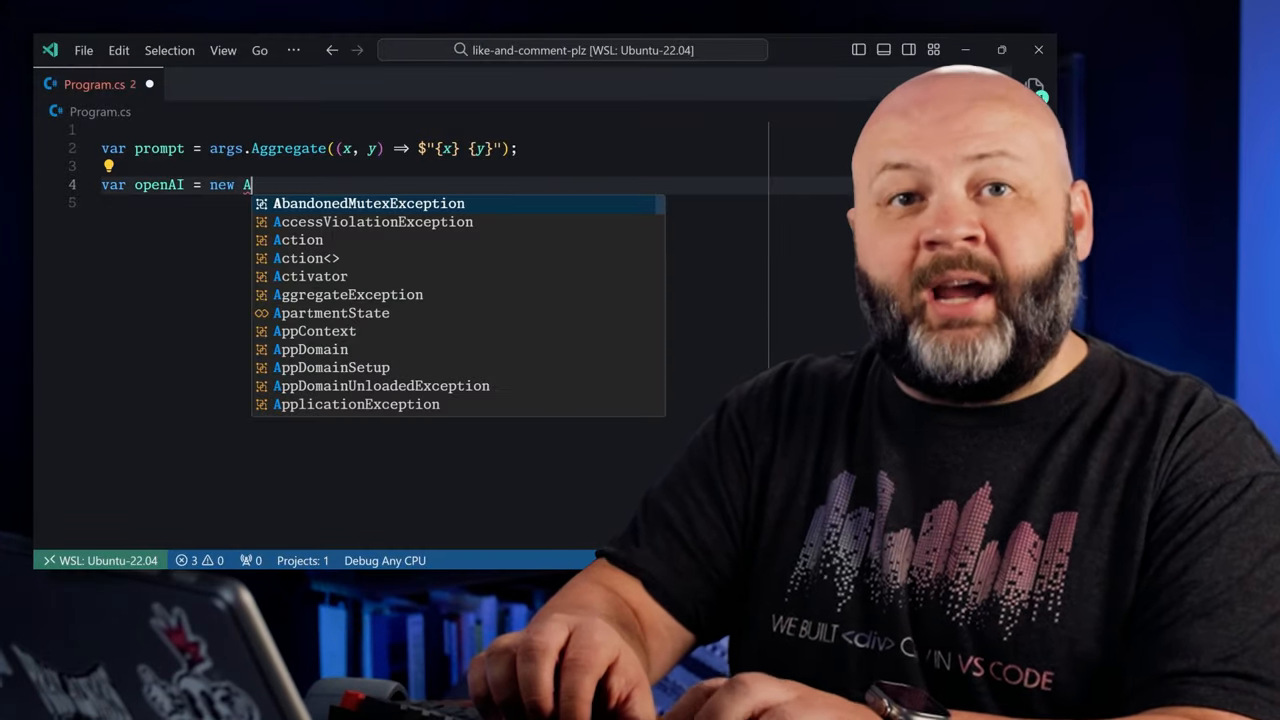
# Create var openAI = new AudioClient("whisper-1", Constants.OpenAIAPIKEY) under the OpenAI.Audio using.
pyautogui.write('AudioClient("')
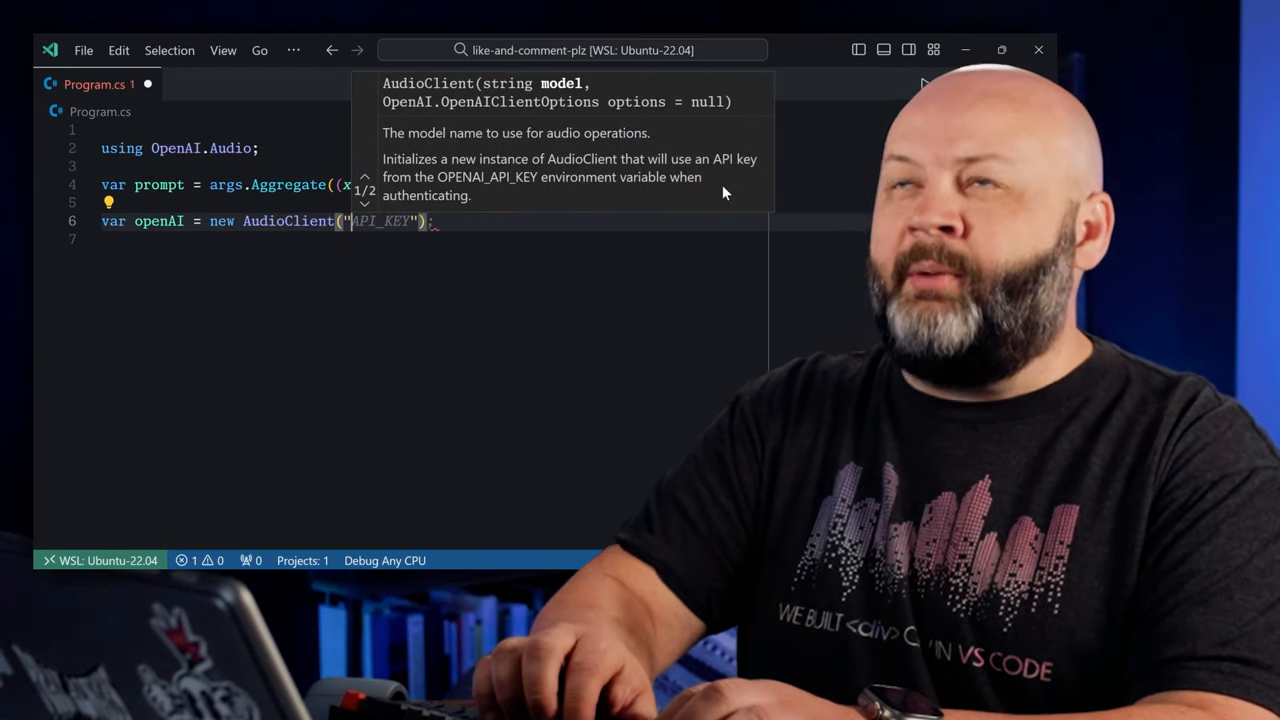
pyautogui.write('whisper-1')
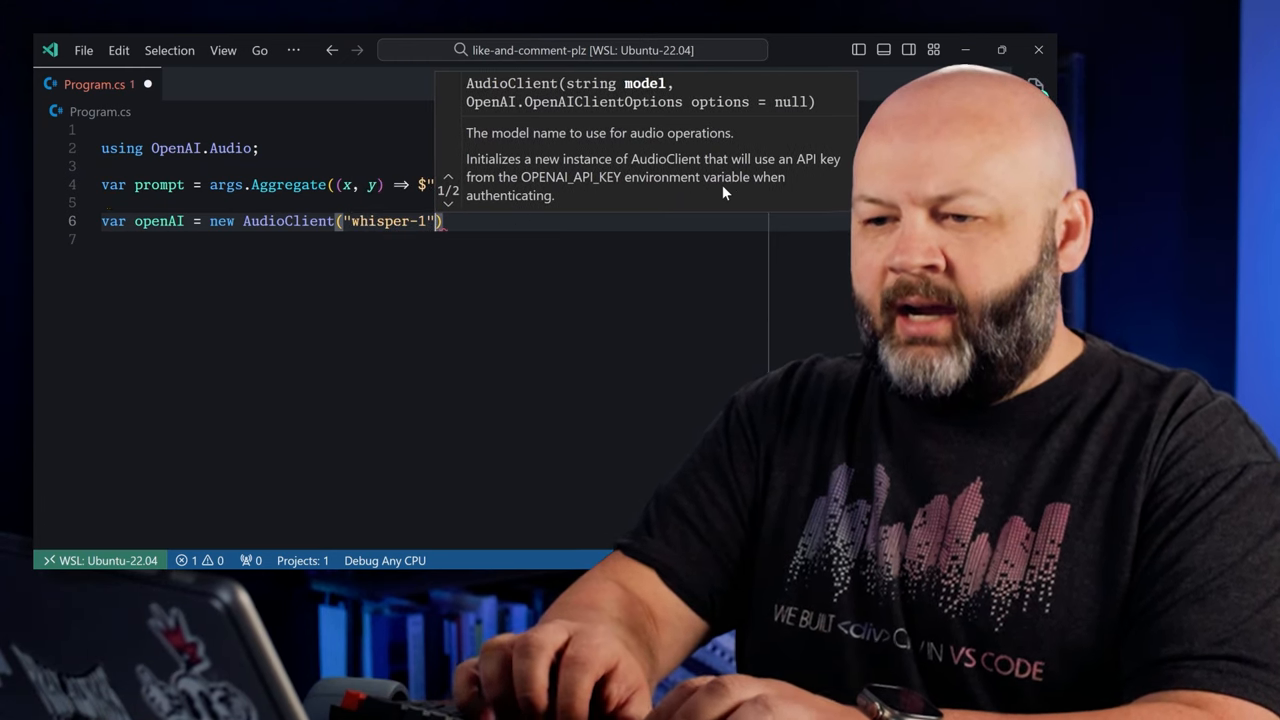
pyautogui.write(', COn')
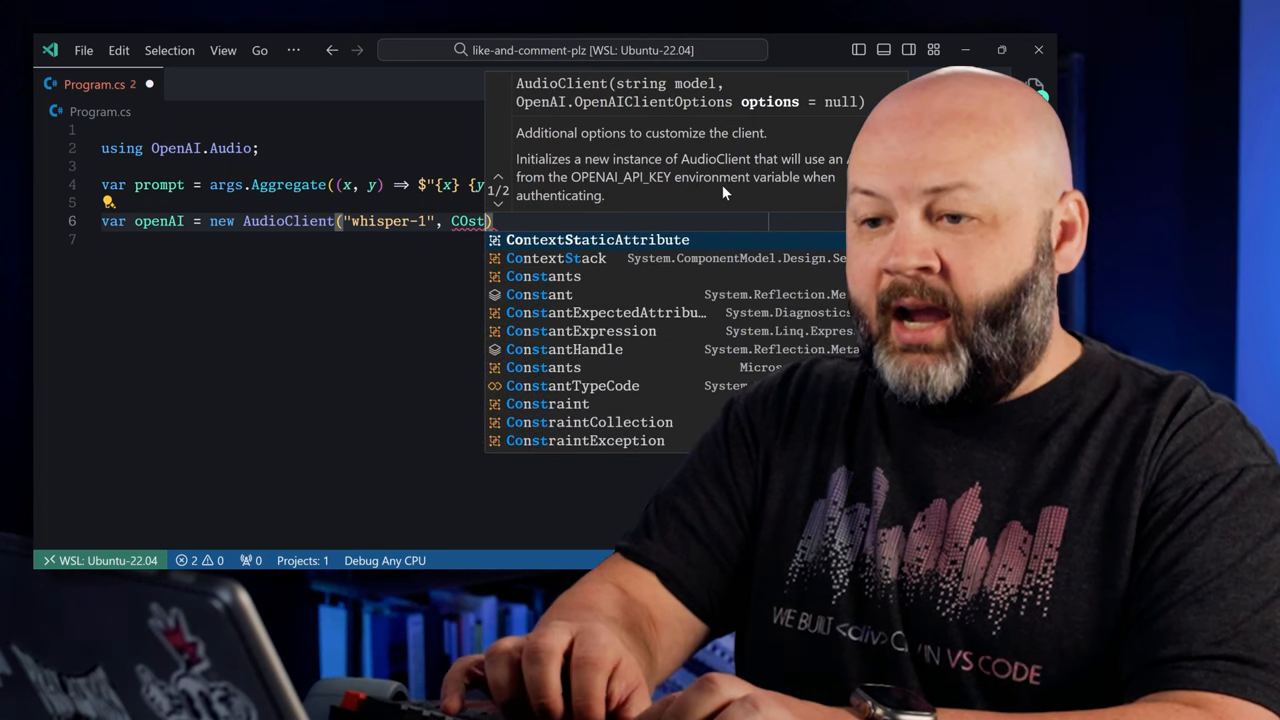
pyautogui.write('onstants.OpenAIAPIKEY')
pyautogui.write('var options =')
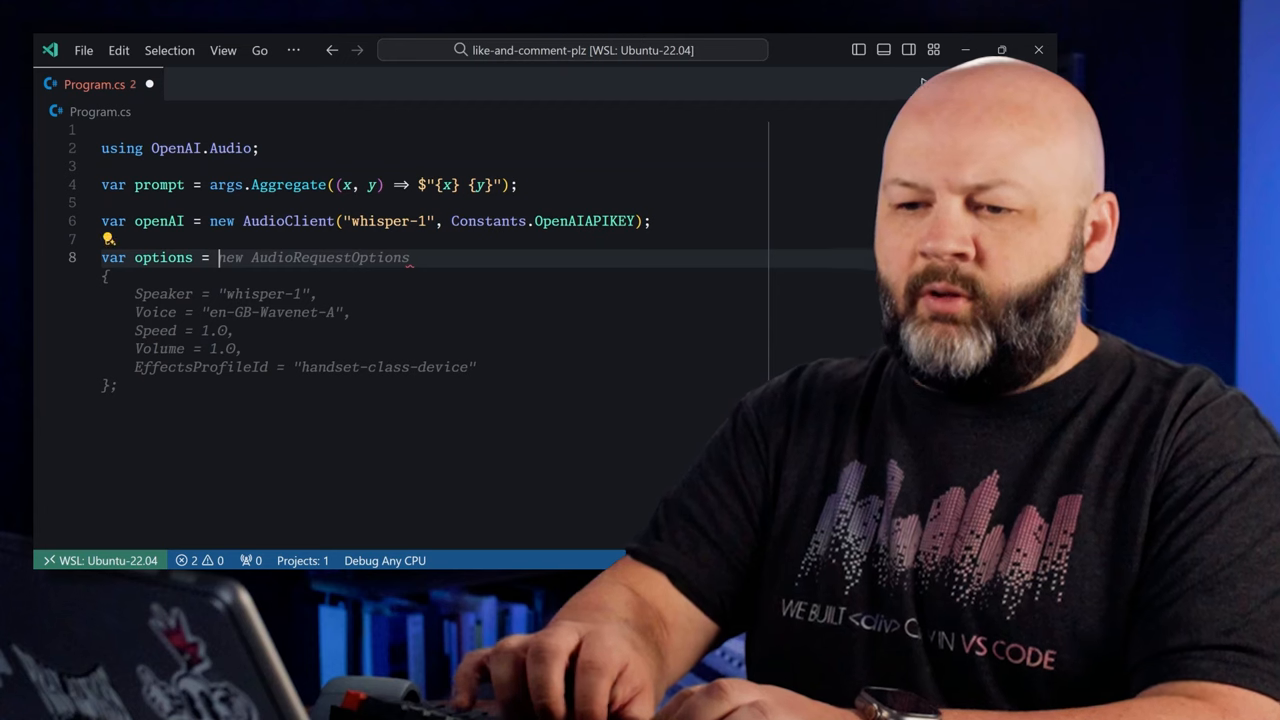
# Add AudioTranscriptionOptions with ResponseFormat Srt, then type the response TranscribeAudio(prompt, options) line.
pyautogui.write('AU')
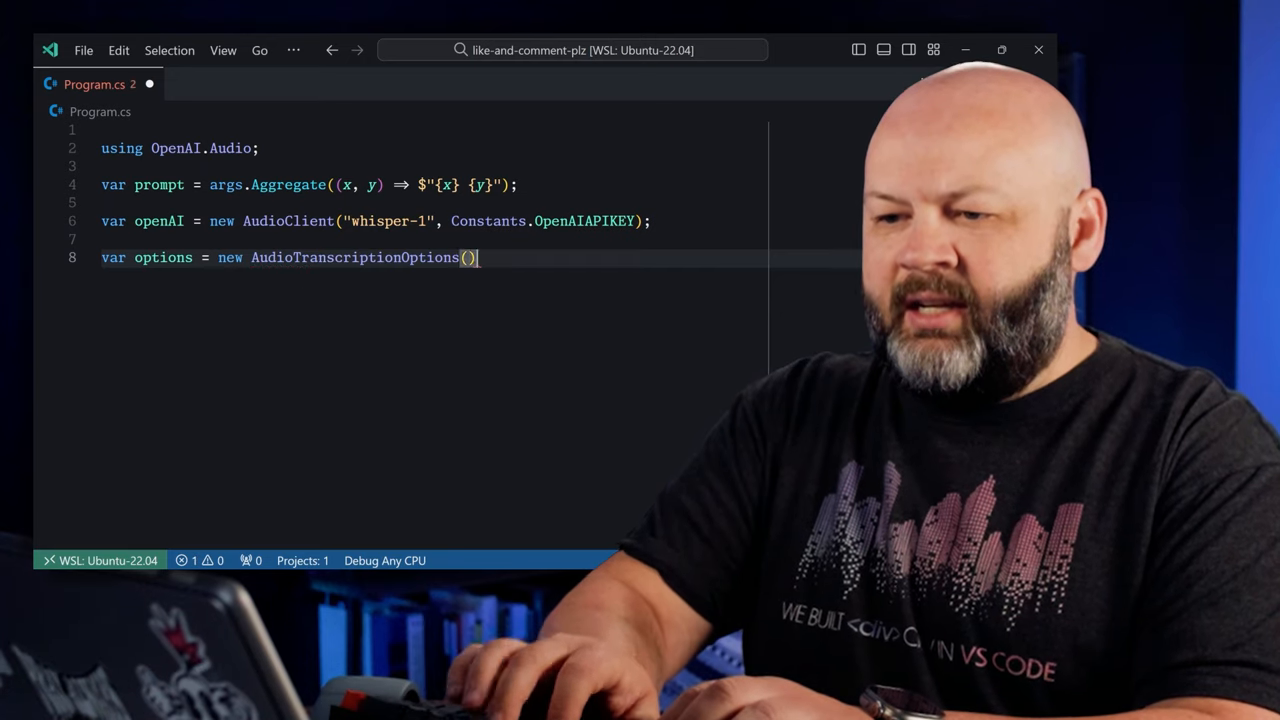
pyautogui.write('{')
pyautogui.write('ResponseFormat = AudioTranscriptionFormat.Srt')
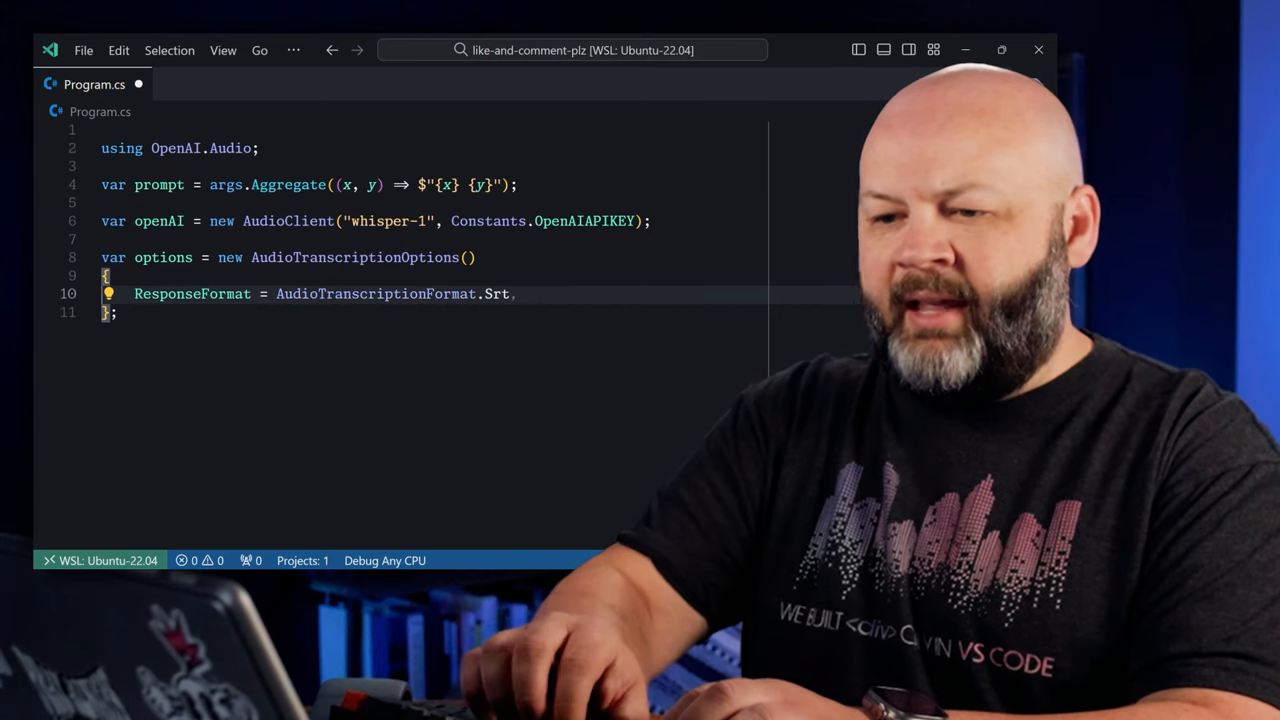
pyautogui.write('var response = await openAI.TranscribeAudio(prompt, options);')
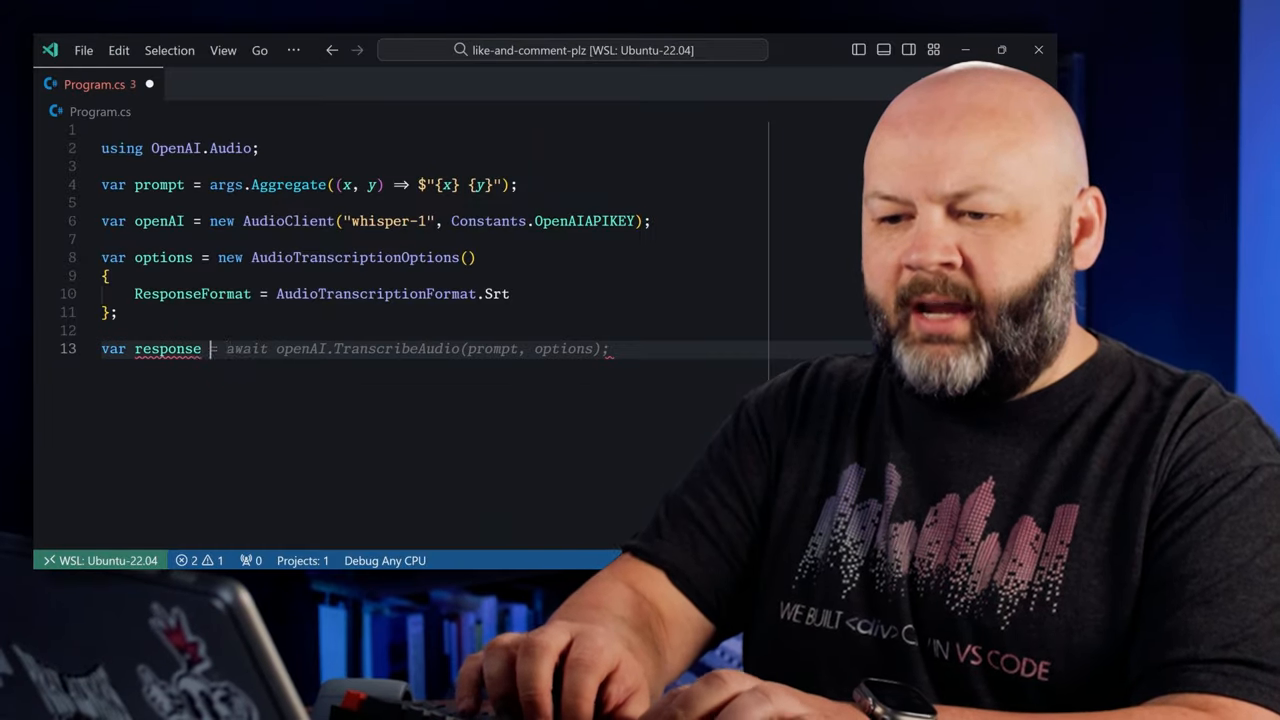
# Await openAI.TranscribeAudioAsync(prompt, options), print response.Value.Text, and save Program.cs.
pyautogui.write('openAI')
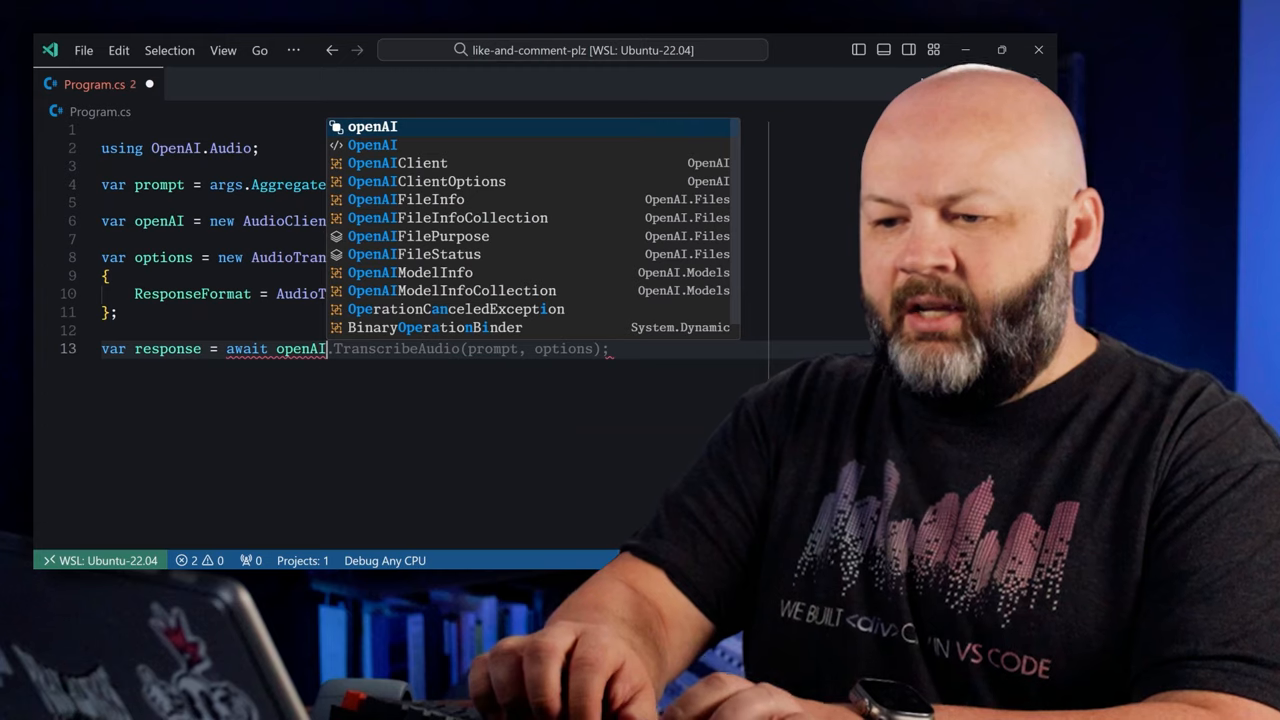
pyautogui.write('.TranscribeAudioAsync')
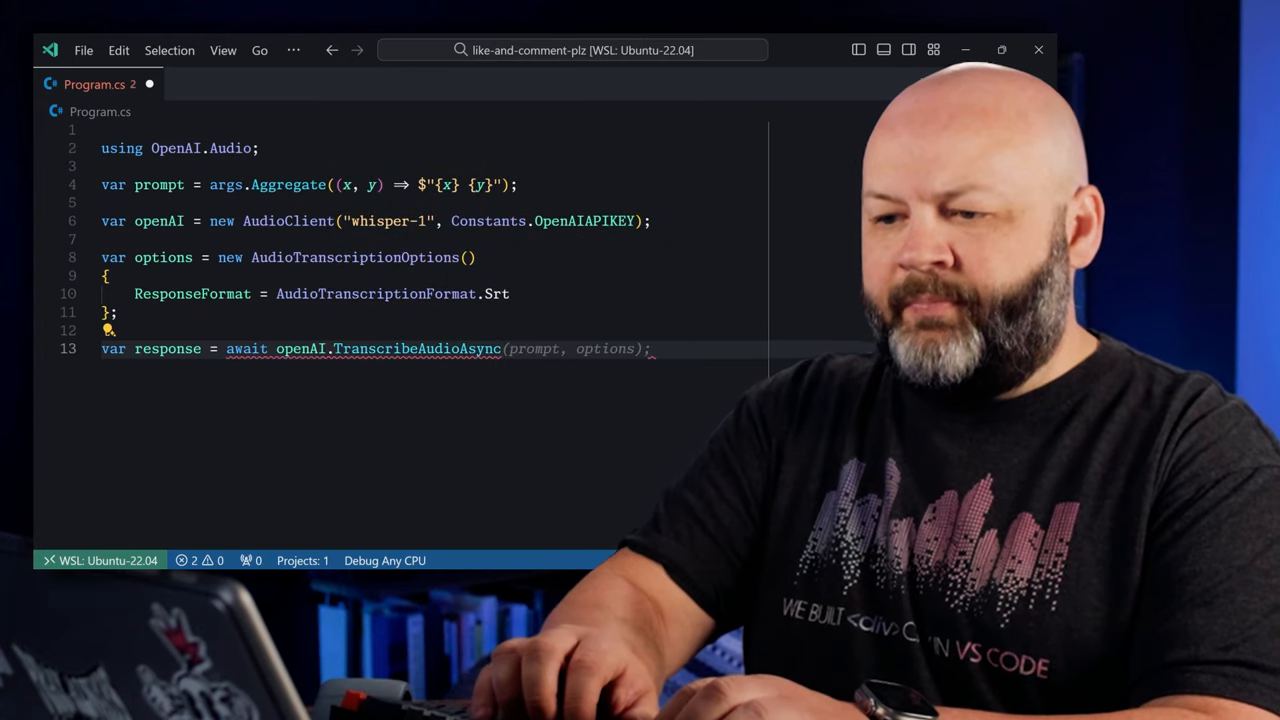
pyautogui.write('prompt, options);')
pyautogui.write('Console.')
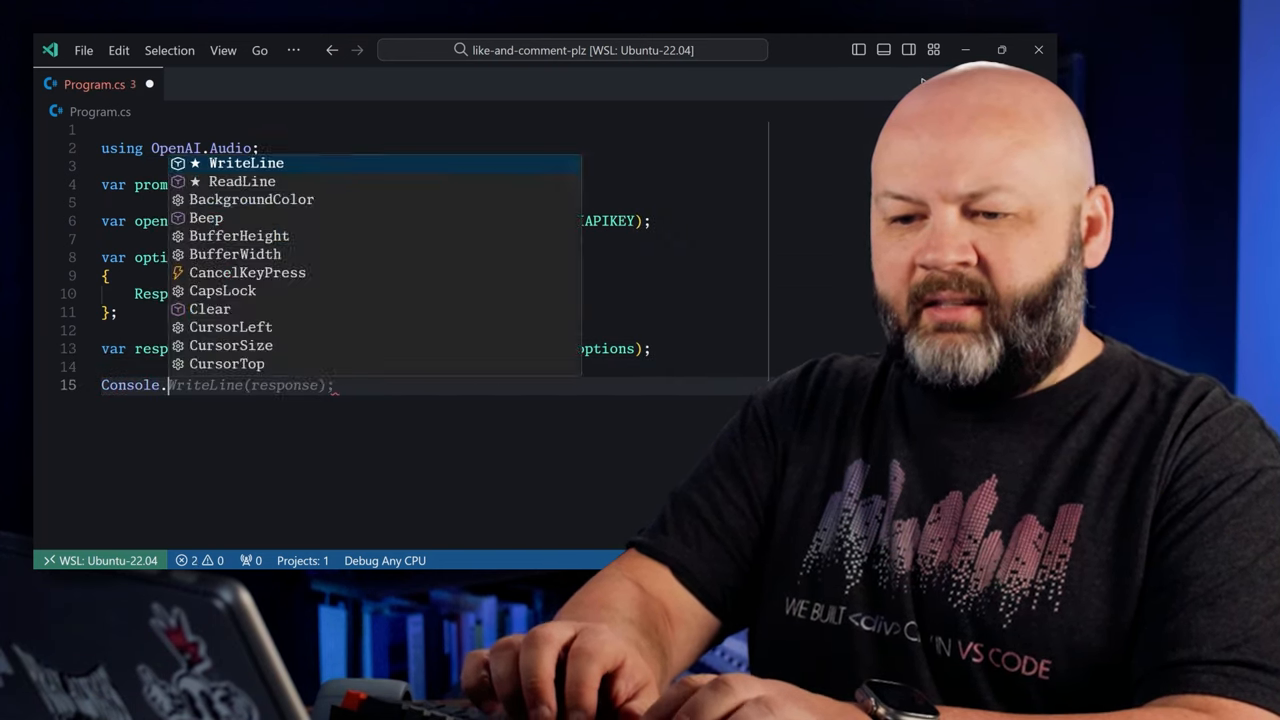
pyautogui.press('Escape')
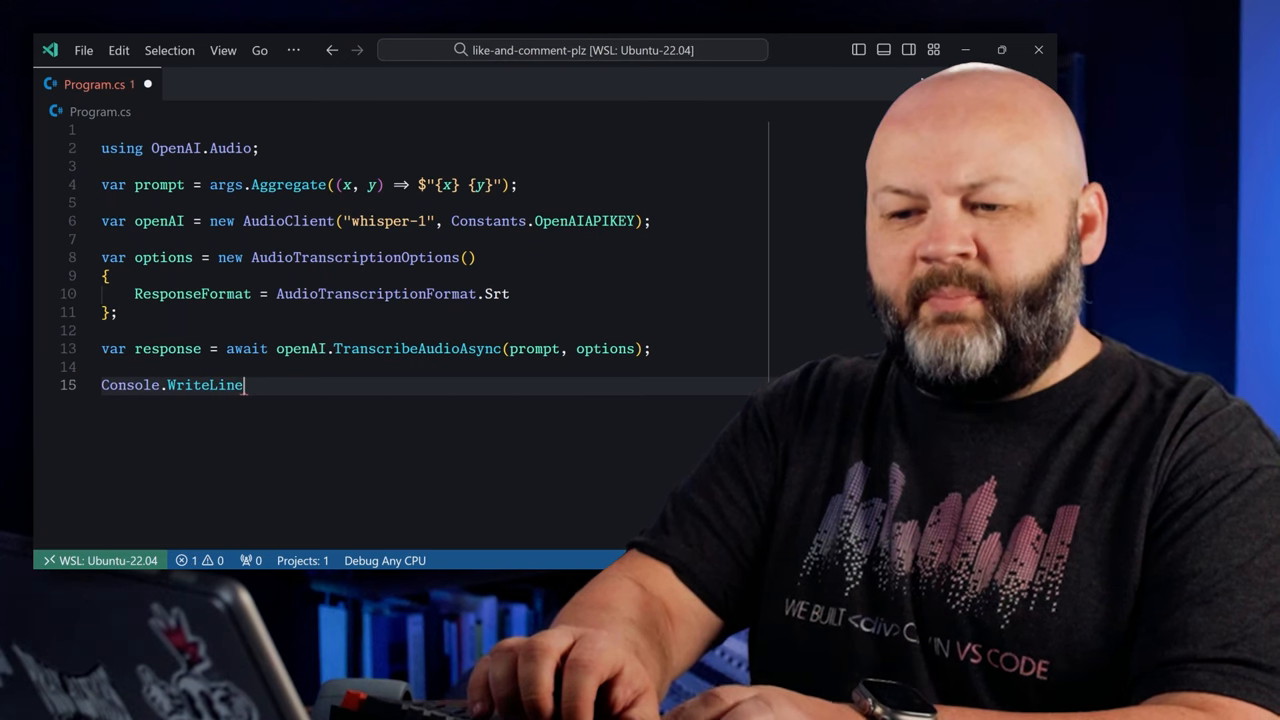
pyautogui.write('(response.')
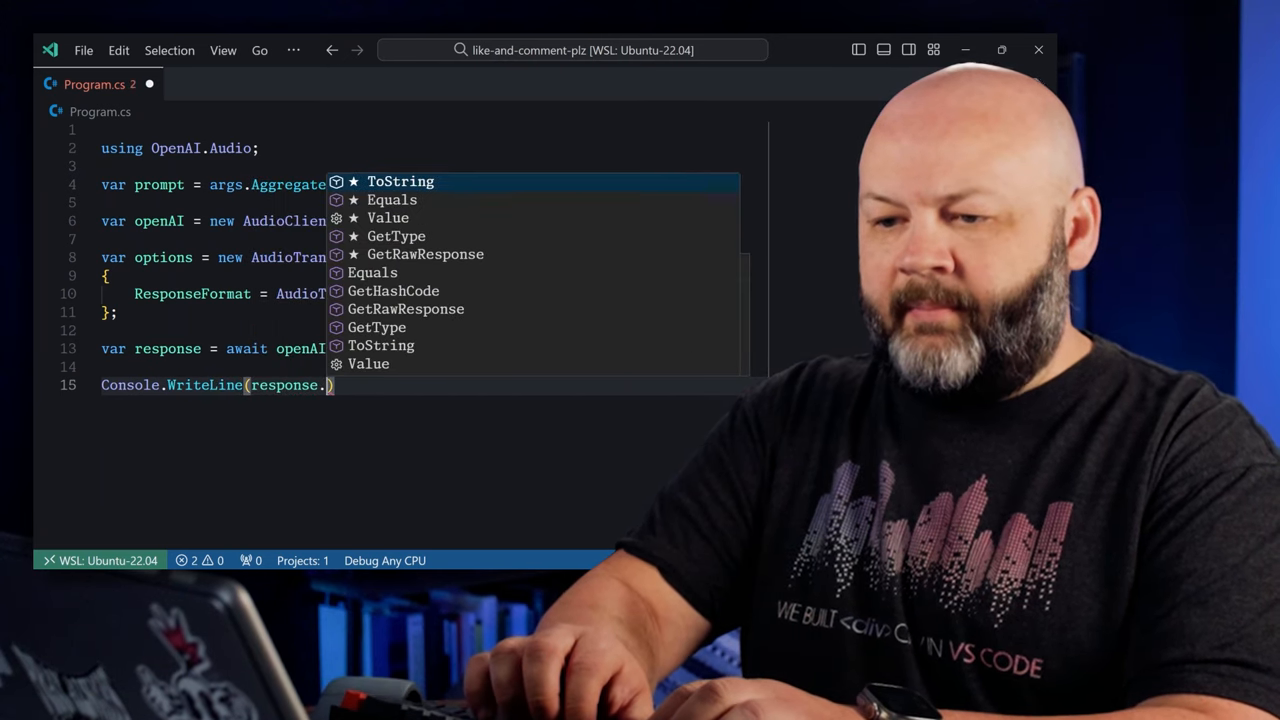
pyautogui.write('v')
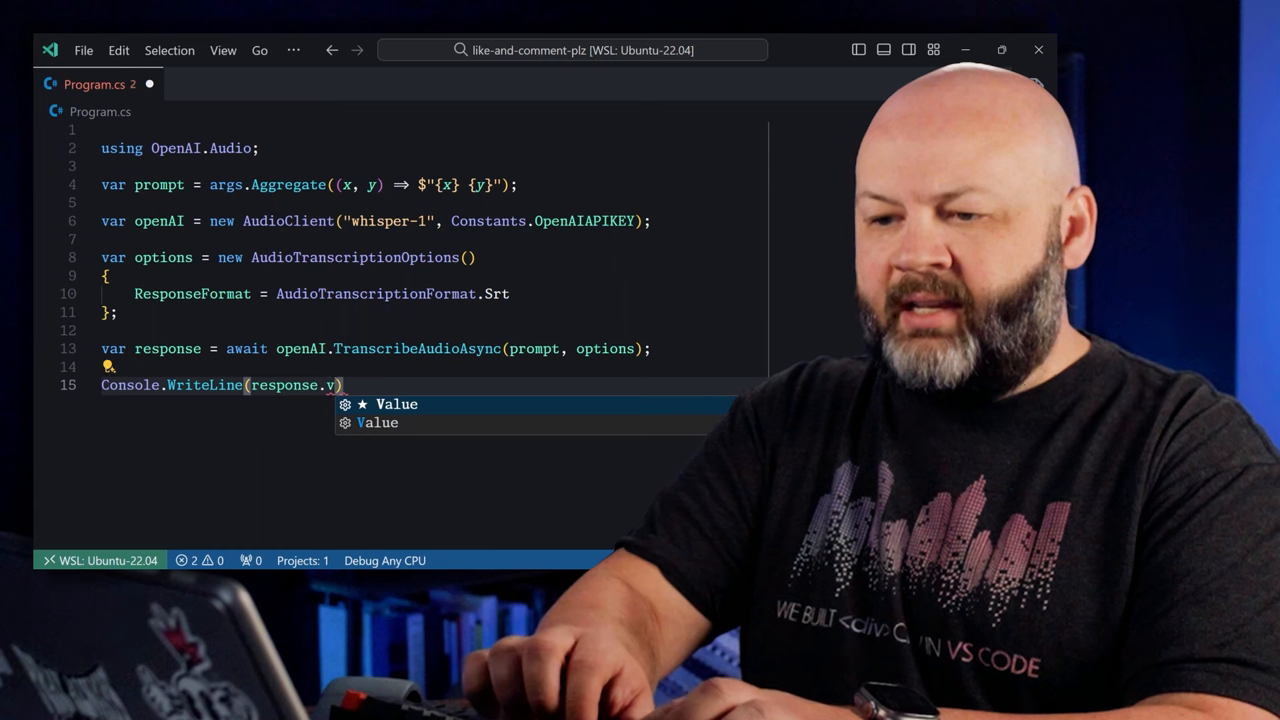
pyautogui.write('alue.t')
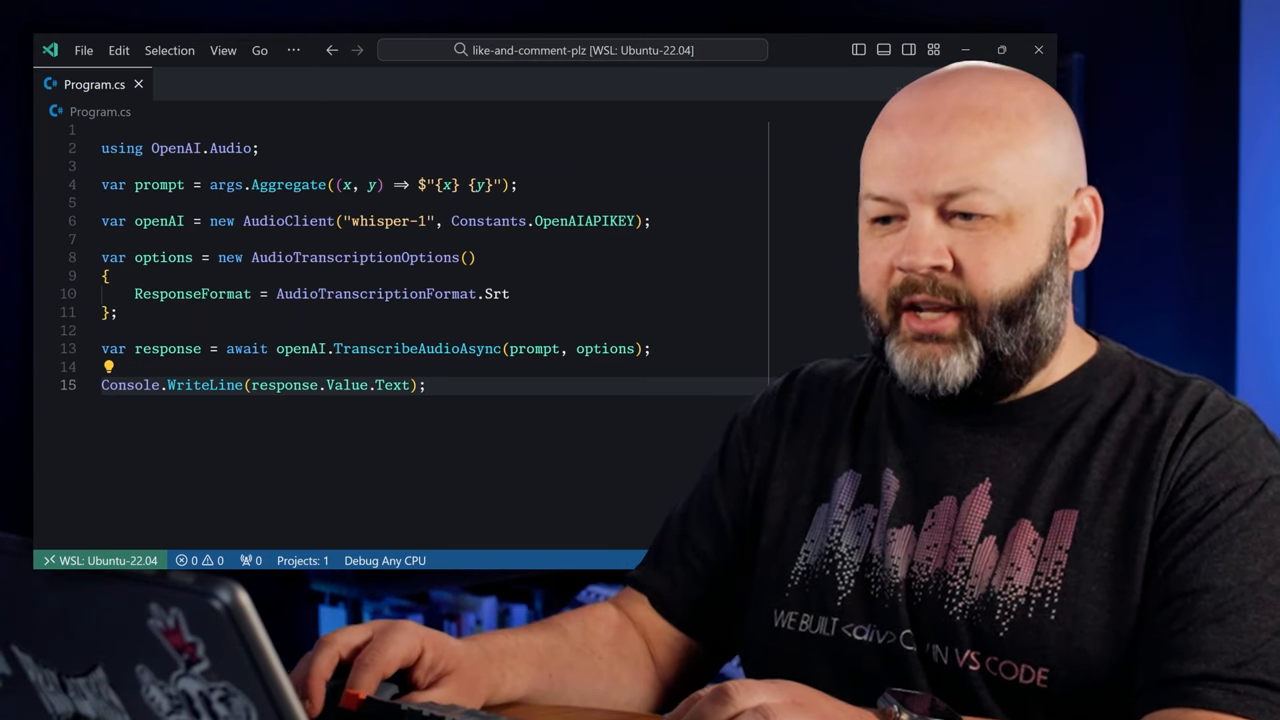
pyautogui.click(857, 49)
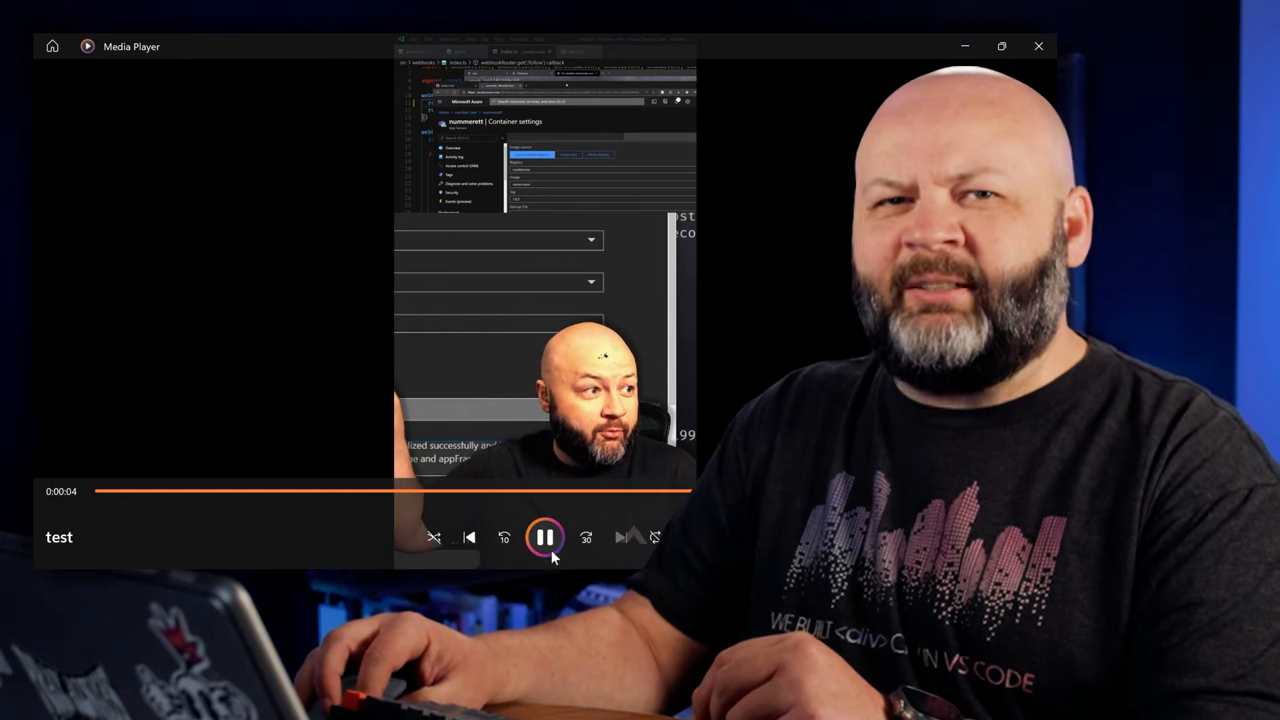
# Pause the test.mp4 clip playing in Media Player.
pyautogui.click(545, 537)
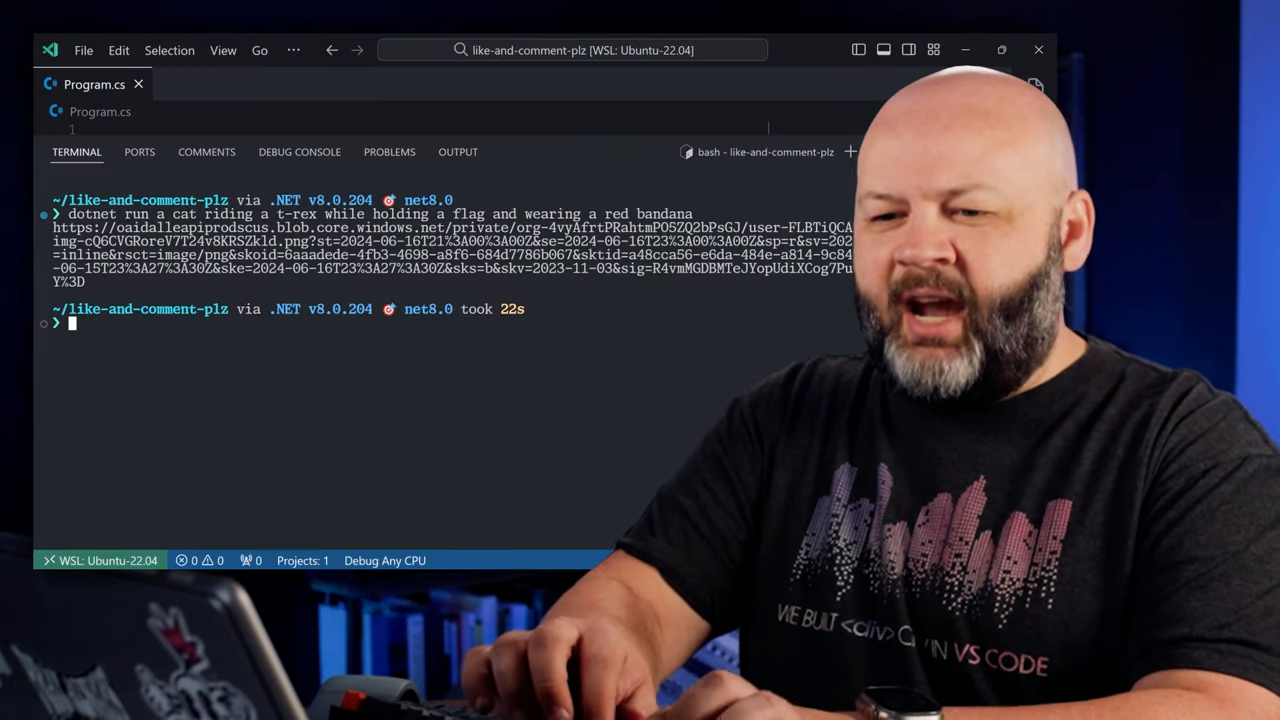
# Run 'dotnet run ./test.mp4' to get the subtitles, then begin typing 'cle' to clear.
pyautogui.write('dotnet run')
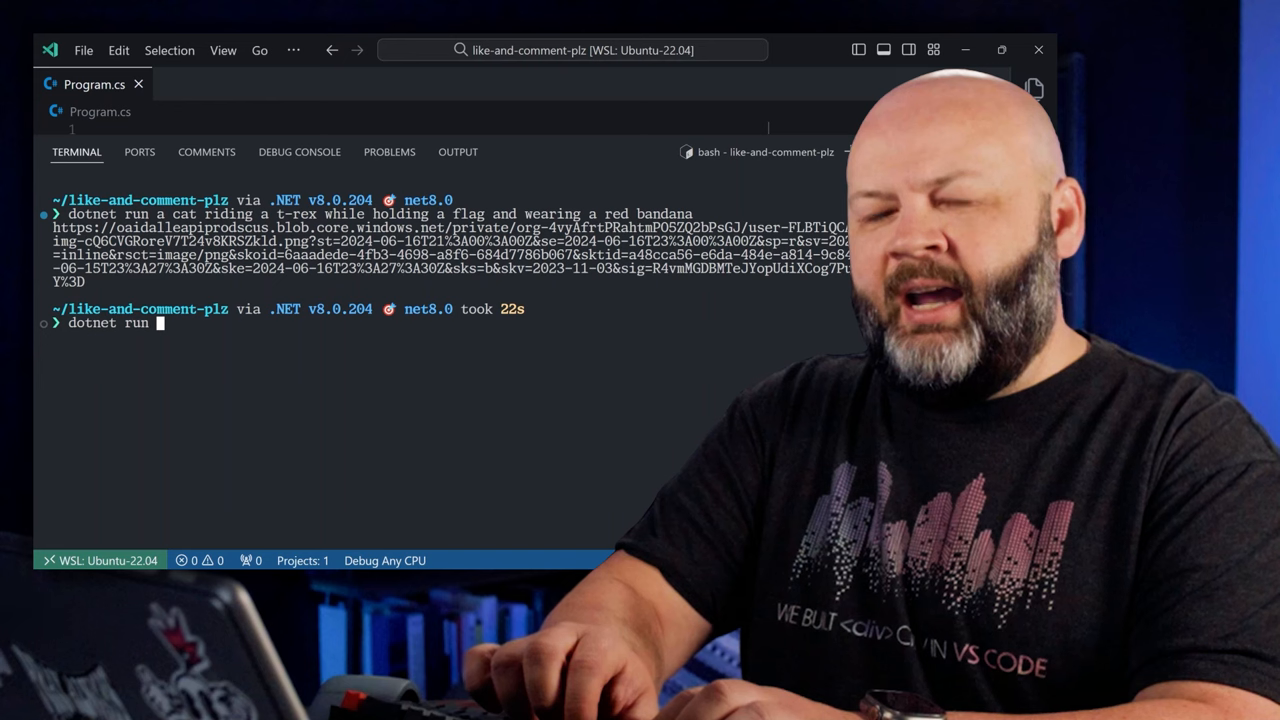
pyautogui.write('./')
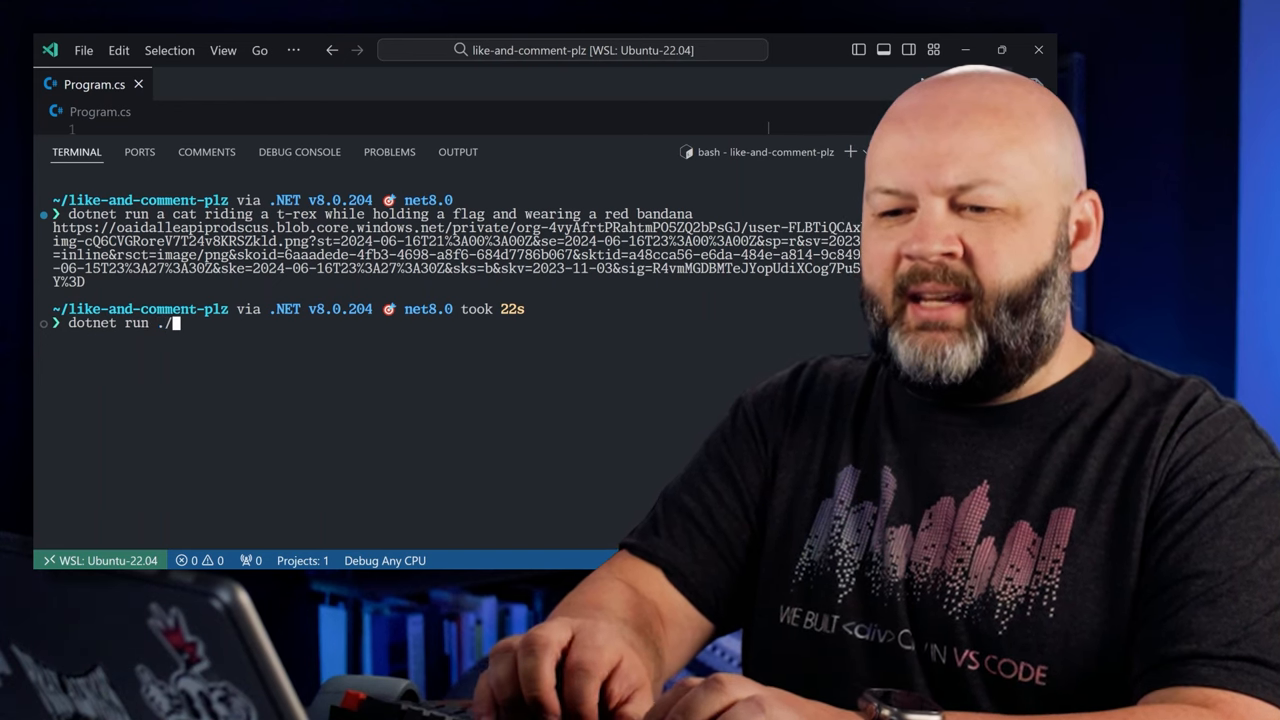
pyautogui.write('test.mp4')
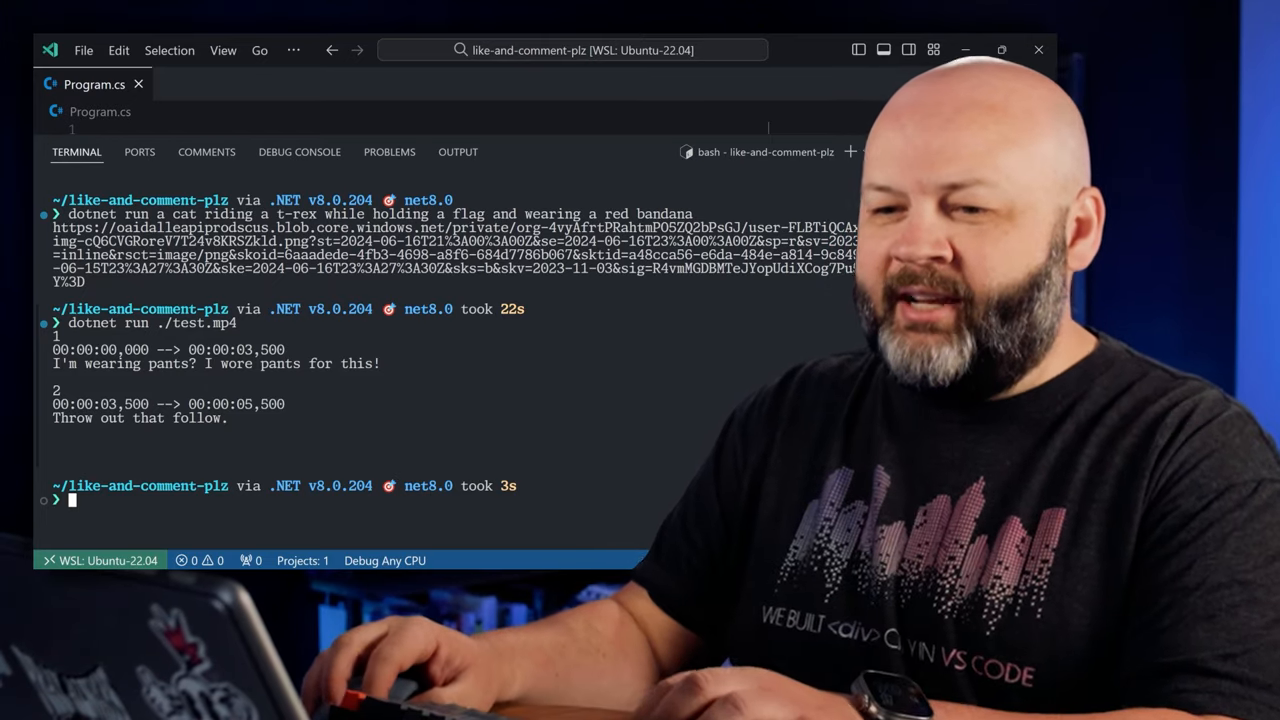
pyautogui.write('cle')
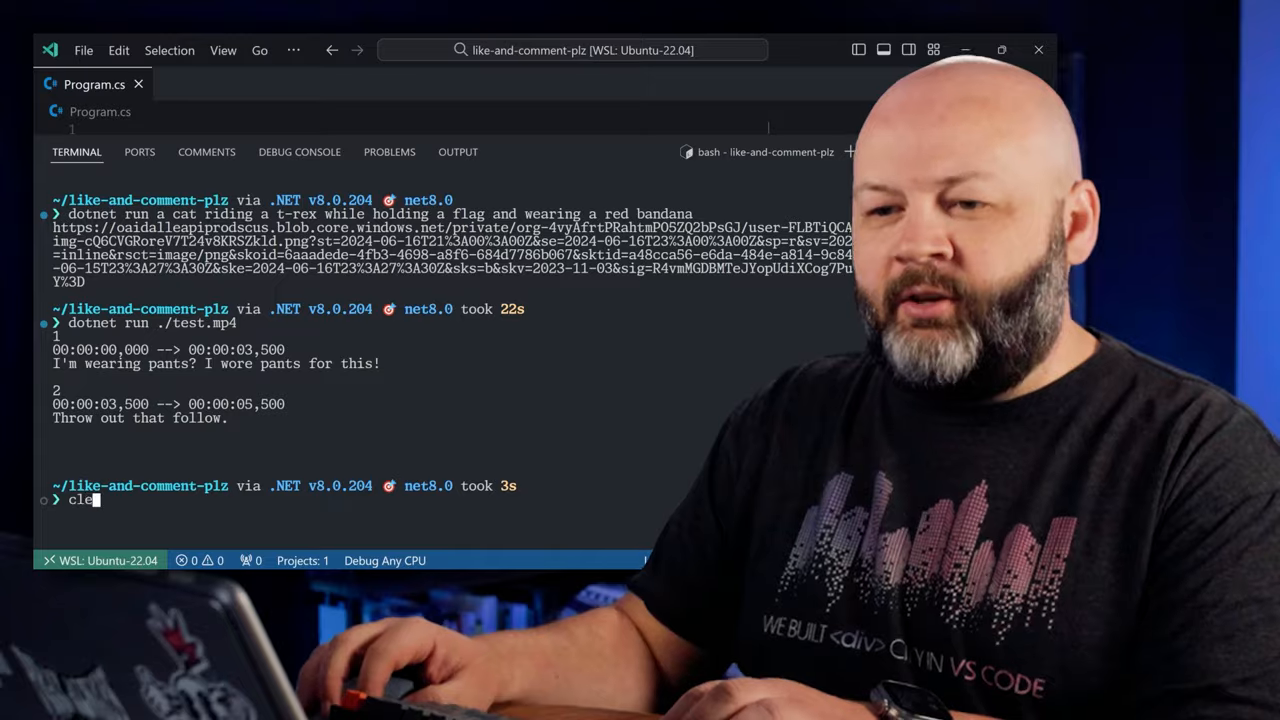